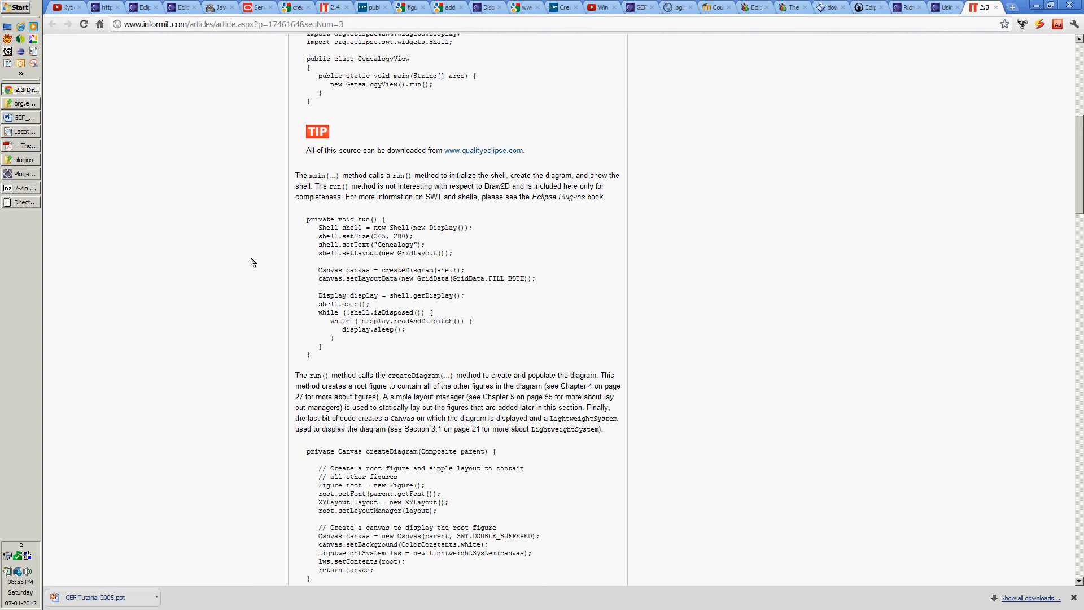
mouse_move(140, 199)
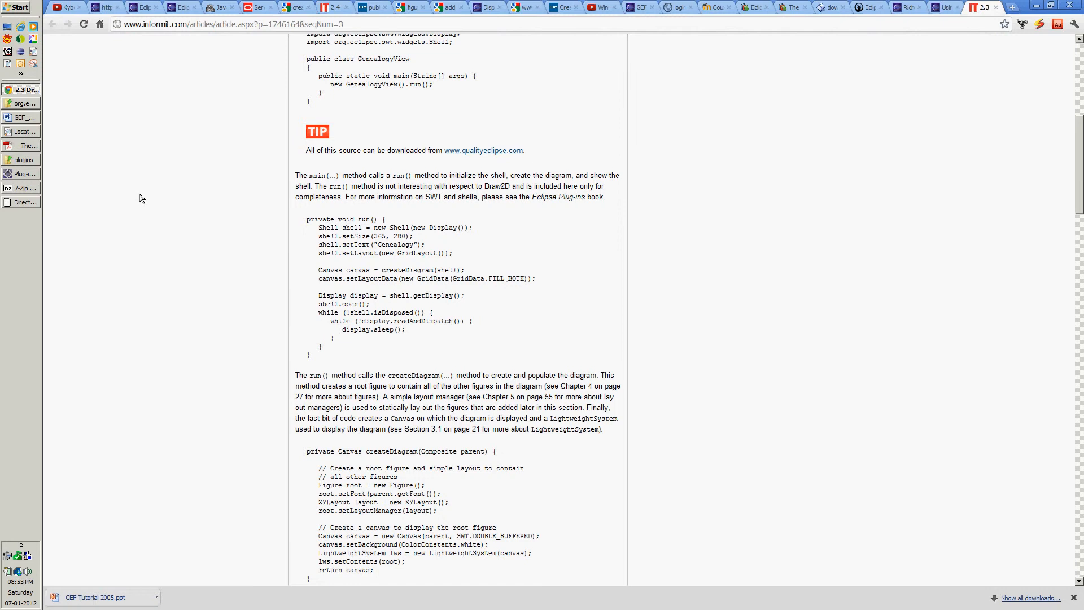
mouse_move(55, 179)
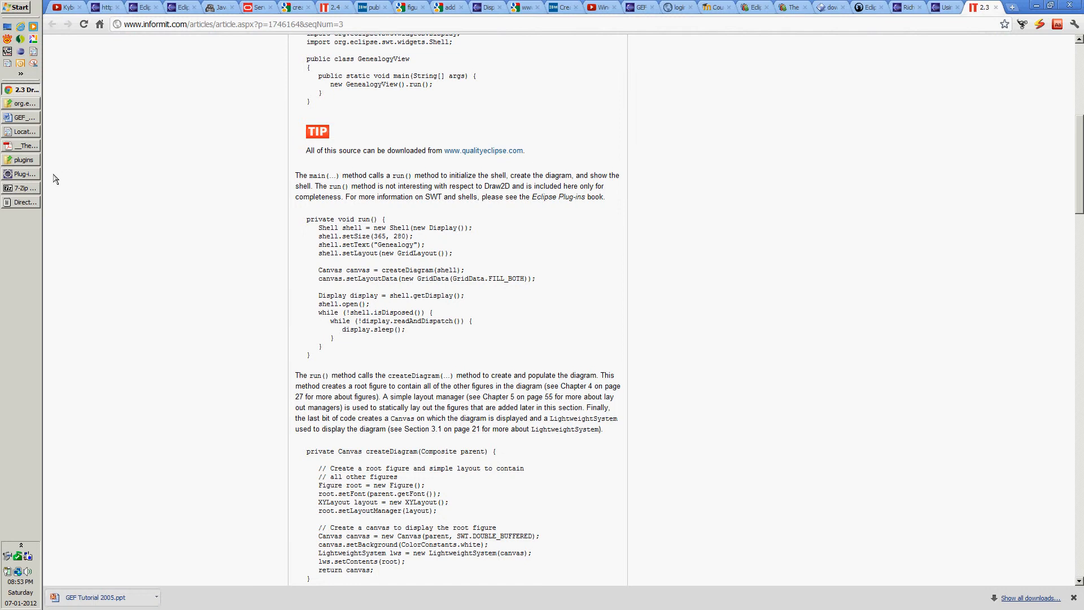
mouse_move(31, 179)
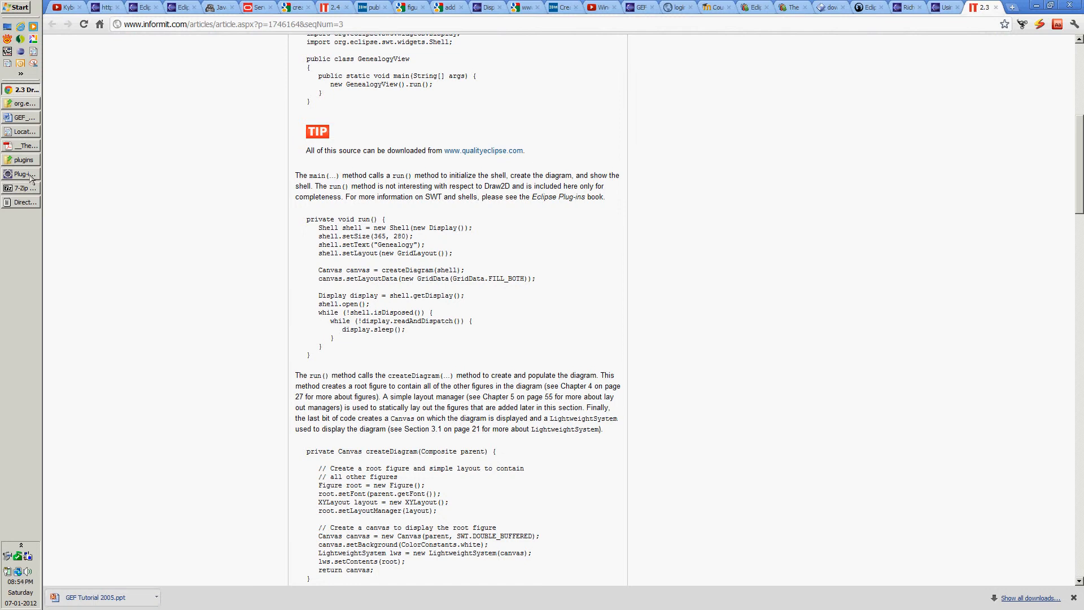
Switch to Eclipse and start the New Project wizard from the File menu.
click(21, 174)
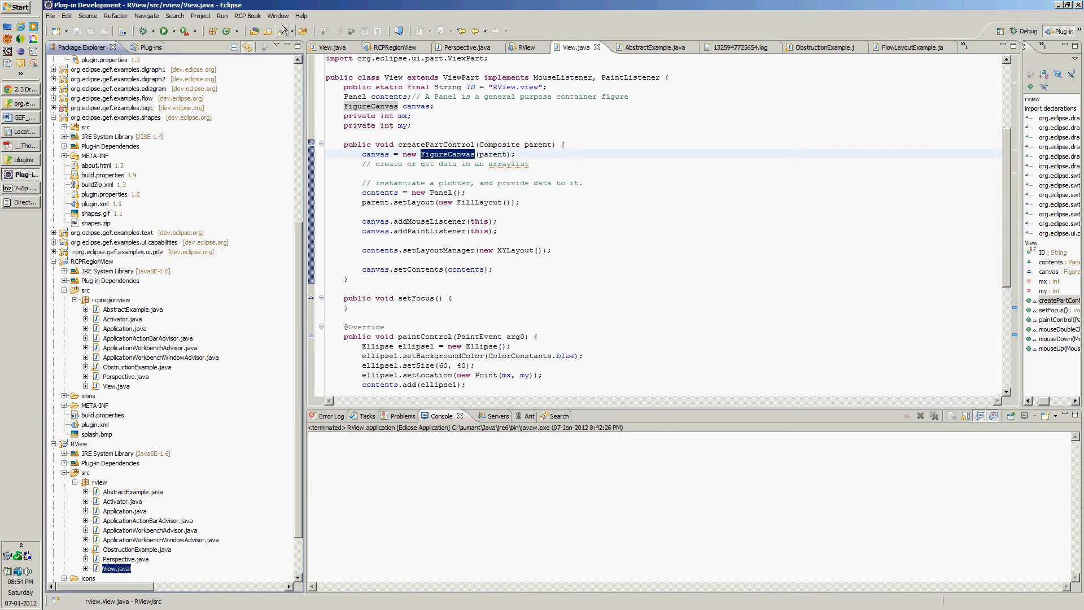
click(50, 15)
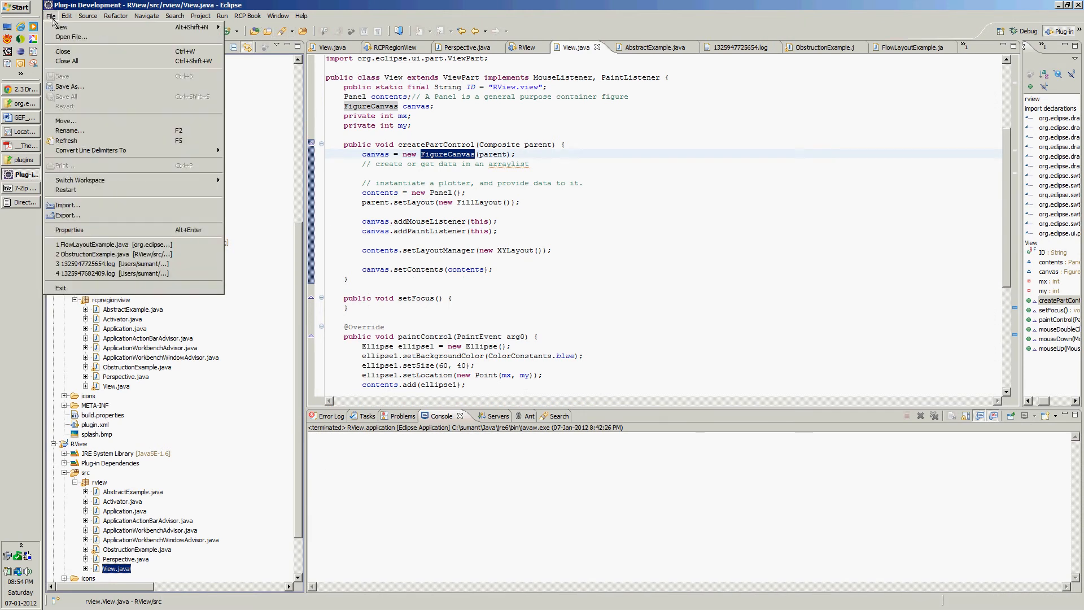
mouse_move(61, 27)
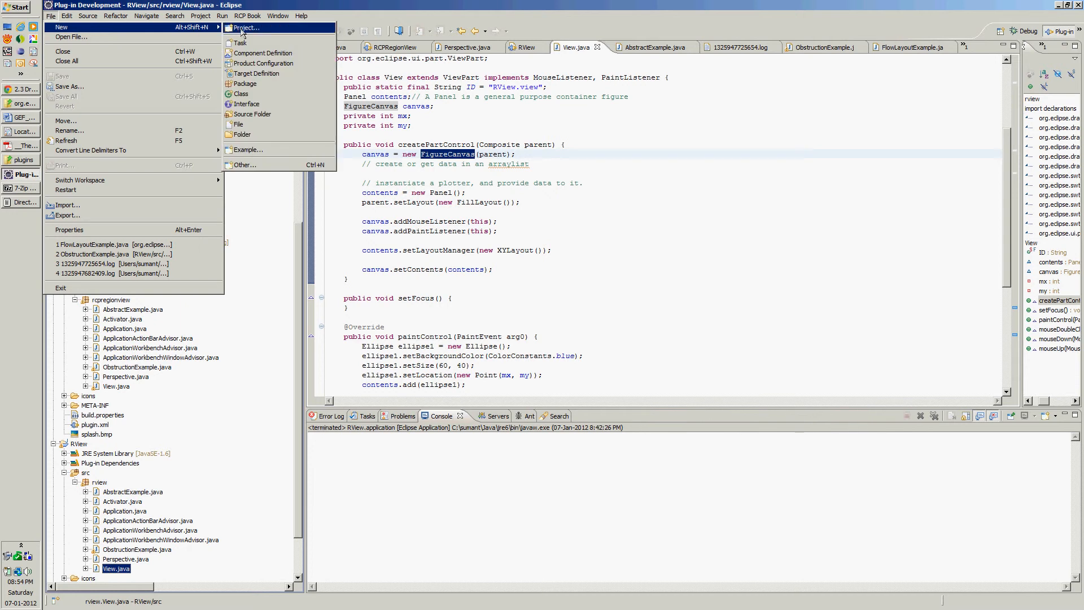
click(245, 27)
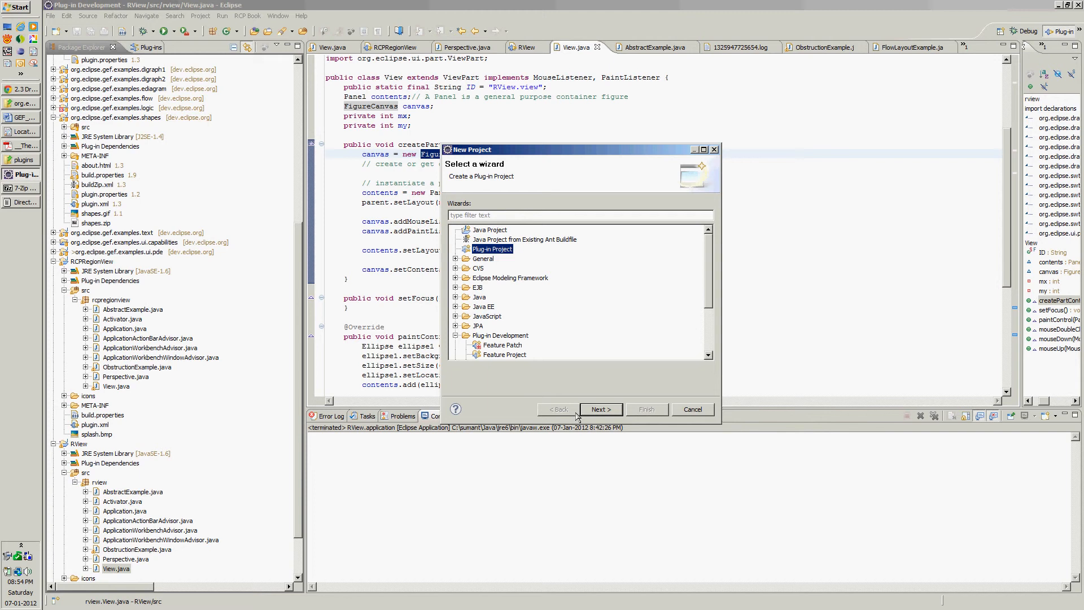
Name the plug-in project GoodProject, keep target Eclipse 3.6, and continue to Content.
click(600, 409)
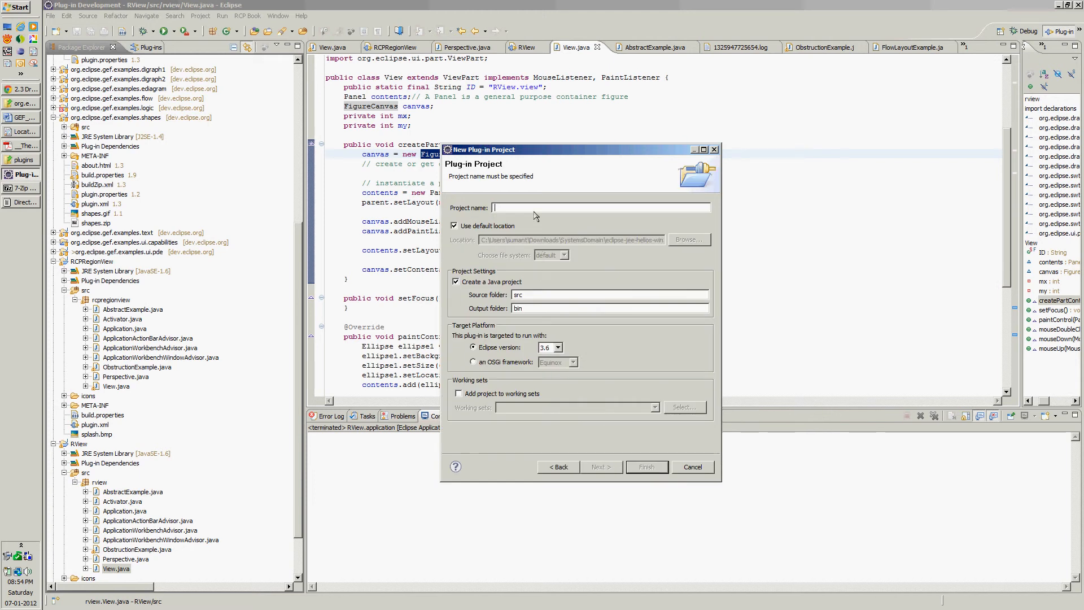
text(Goo)
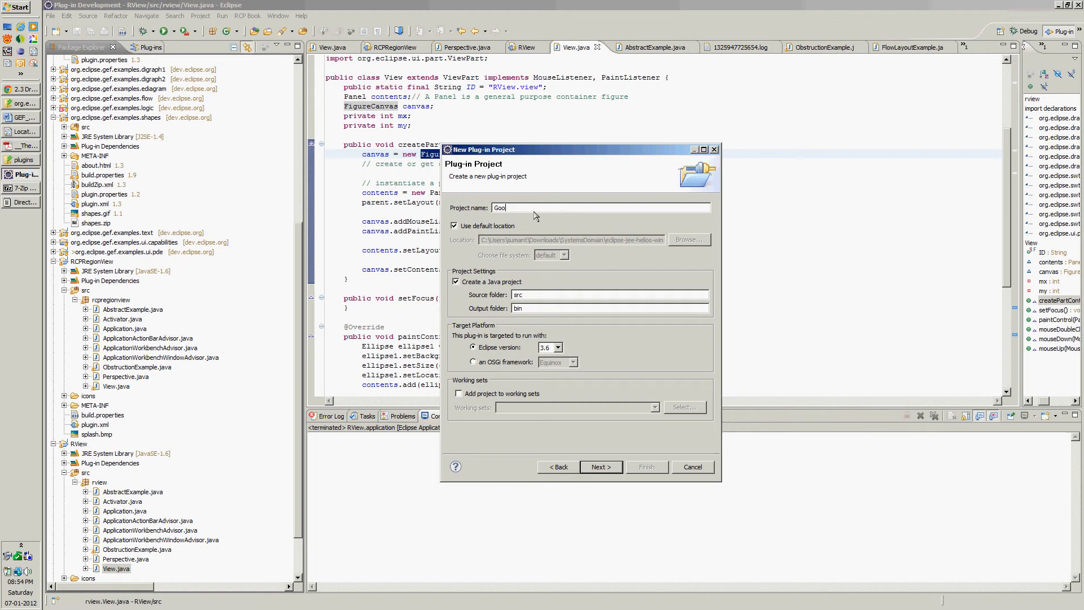
text(dPro)
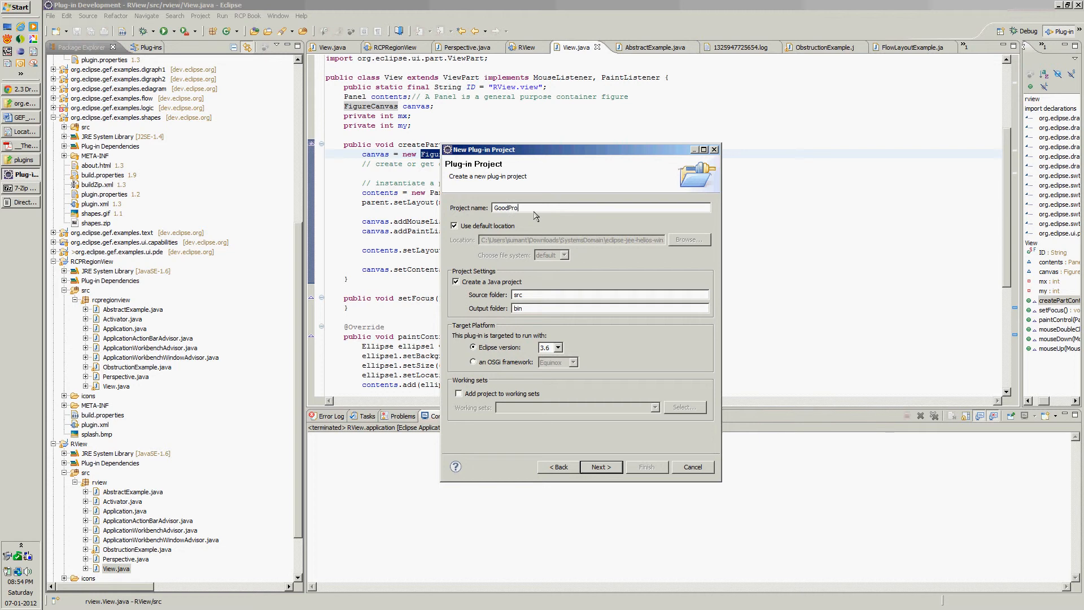
text(ject)
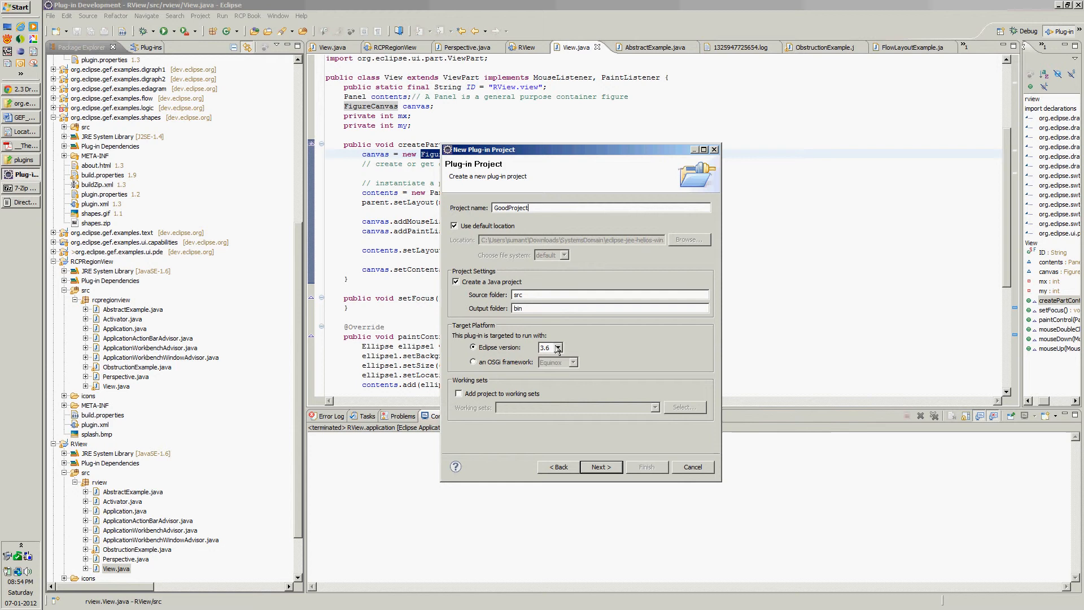
click(559, 346)
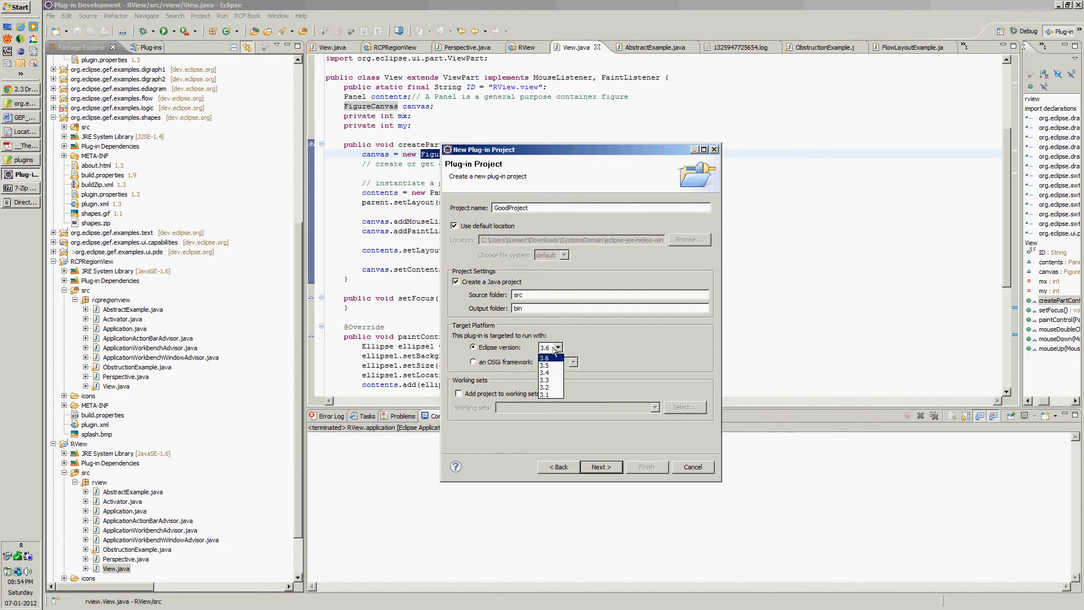
mouse_move(551, 395)
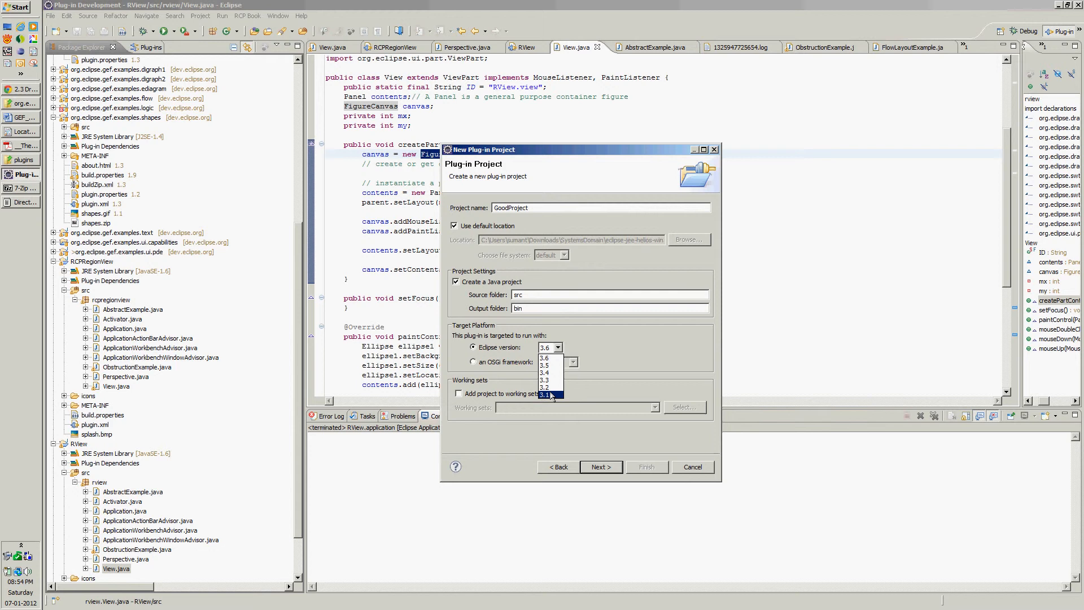
mouse_move(551, 359)
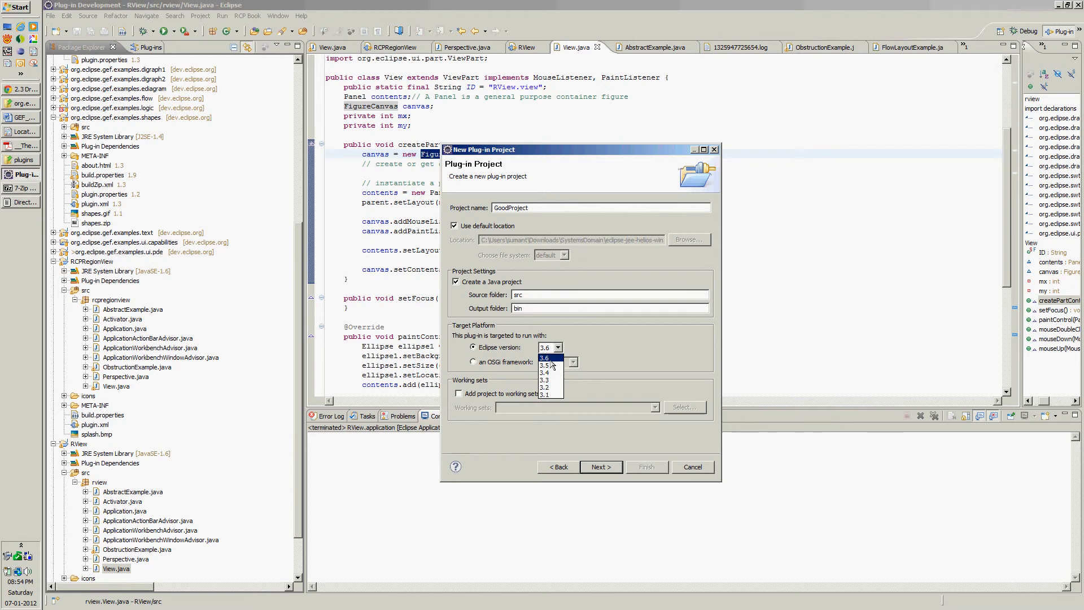
click(546, 358)
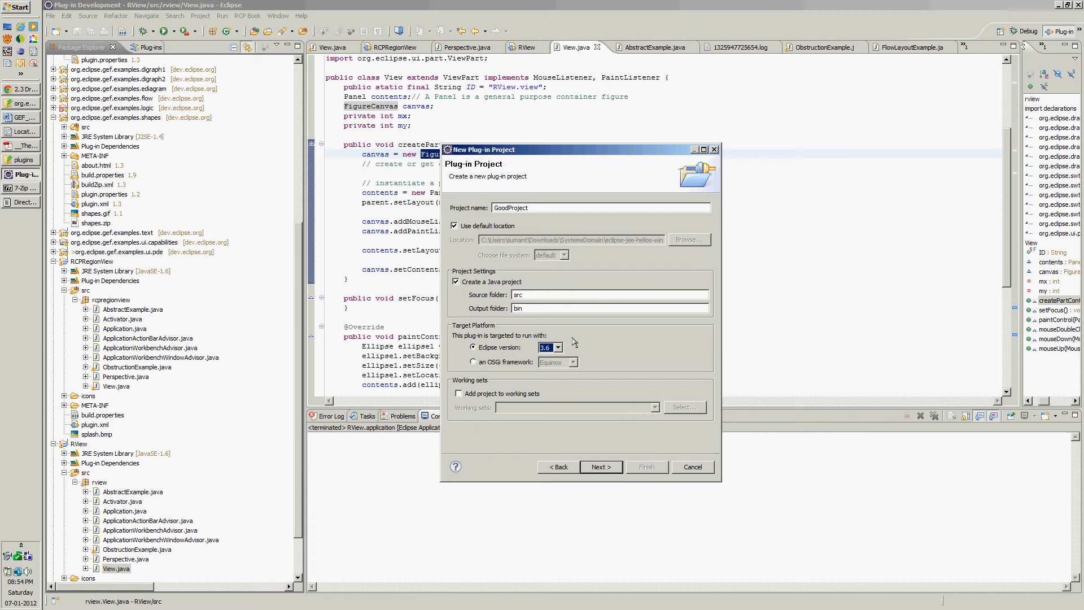
click(600, 467)
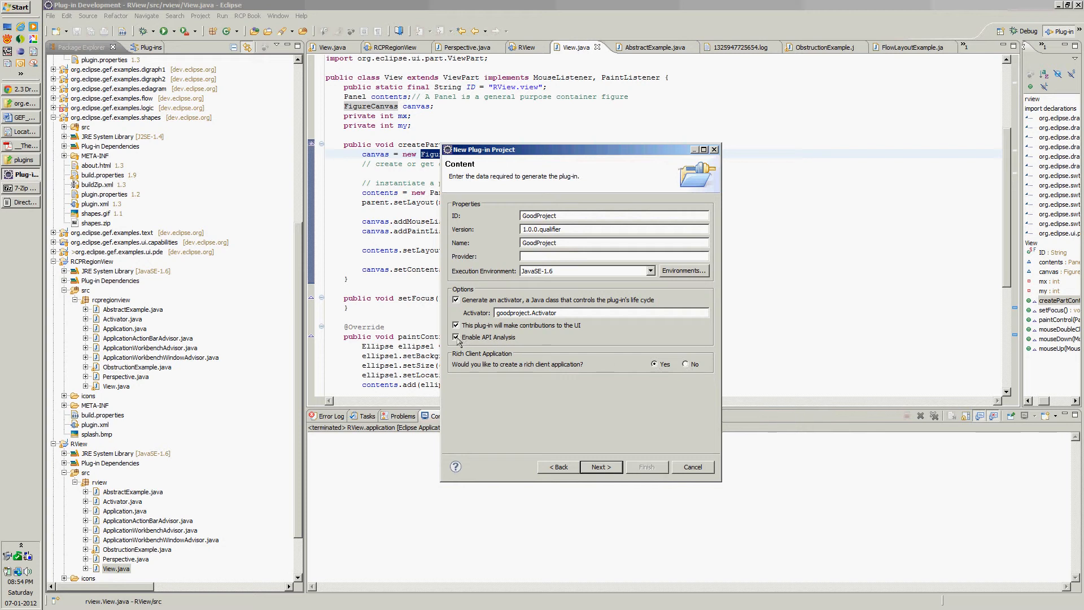
Keep the Content defaults with rich client application 'Yes' and continue to Templates.
click(455, 337)
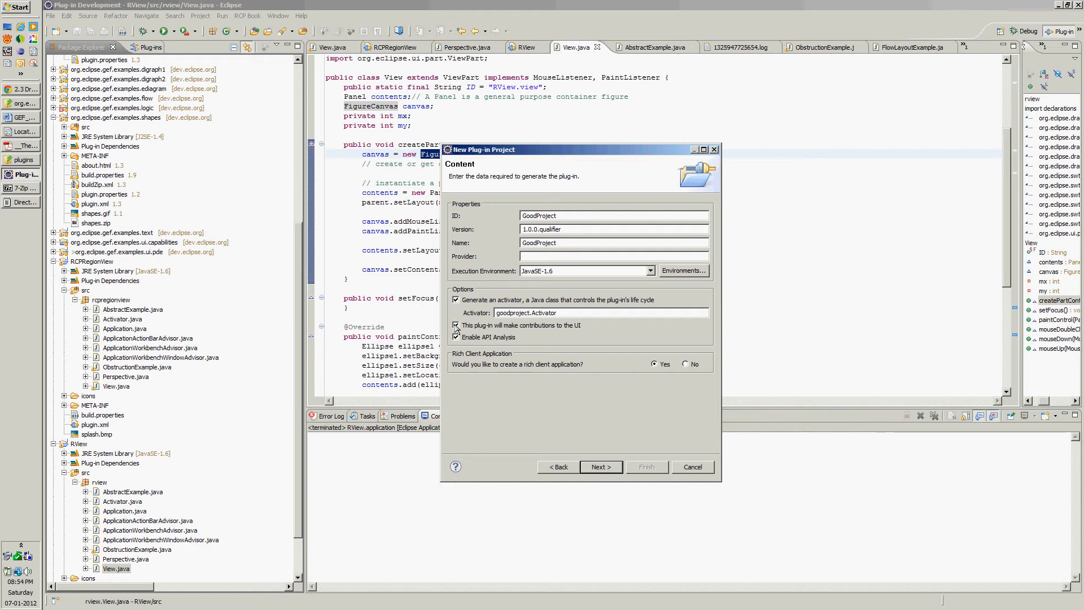
click(455, 336)
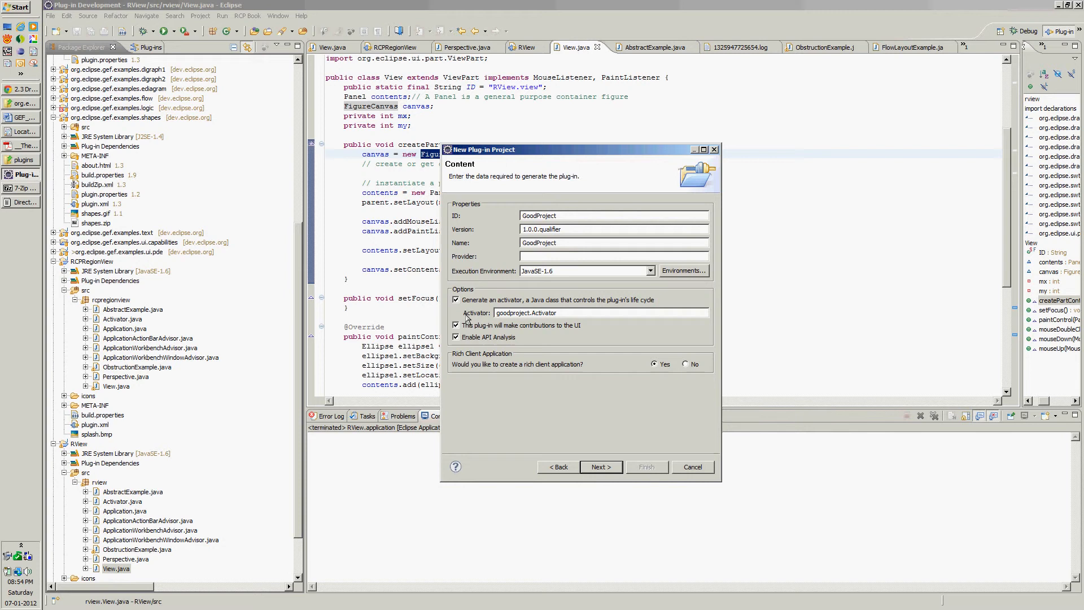
mouse_move(486, 330)
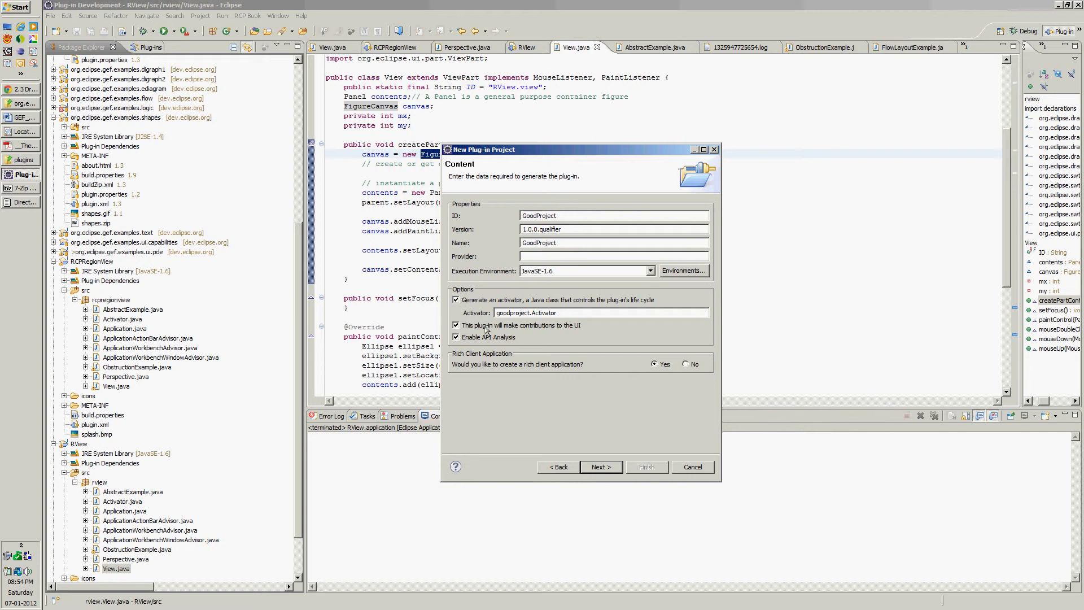
mouse_move(599, 473)
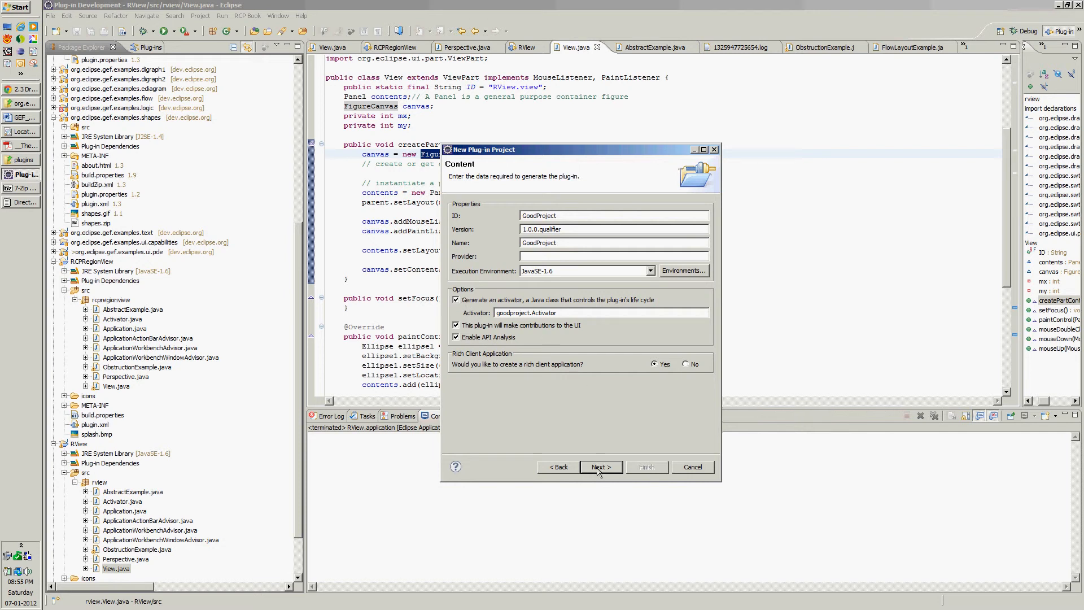
click(600, 466)
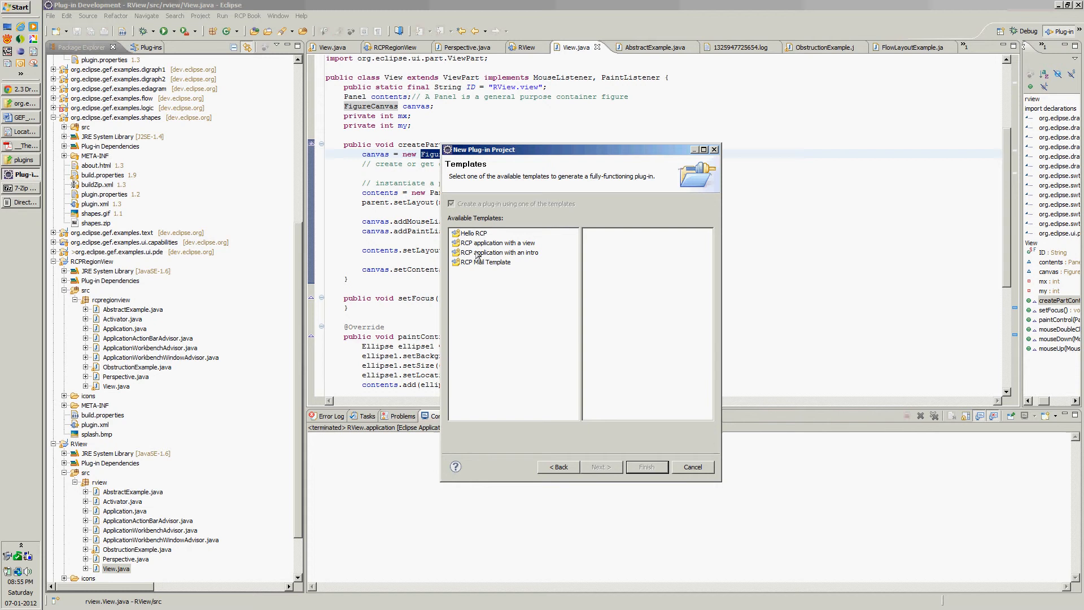
Choose the RCP application with a view template and finish generating GoodProject.
click(497, 243)
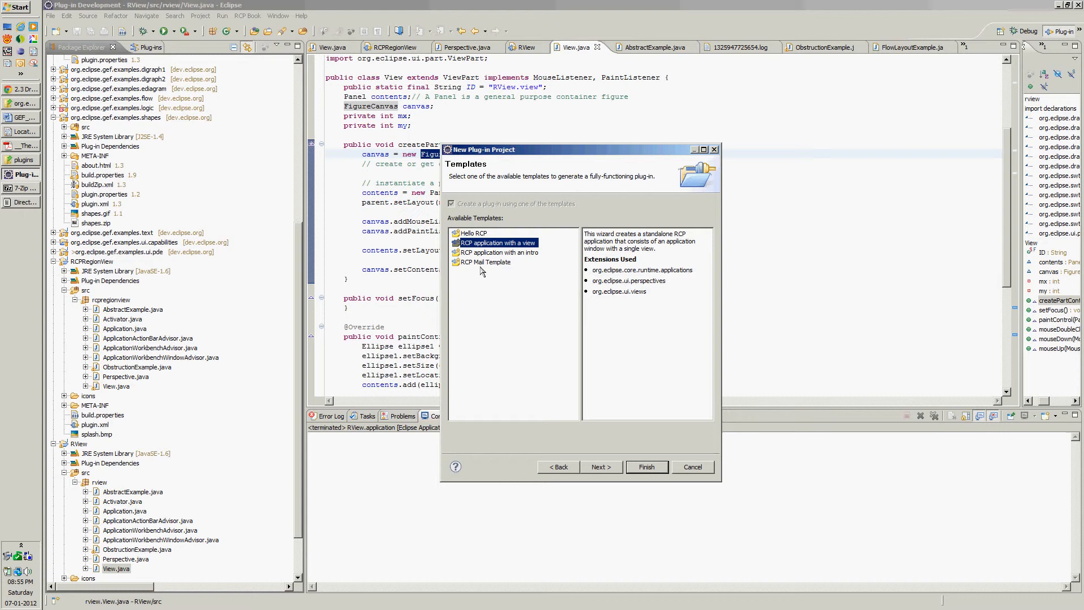
mouse_move(513, 251)
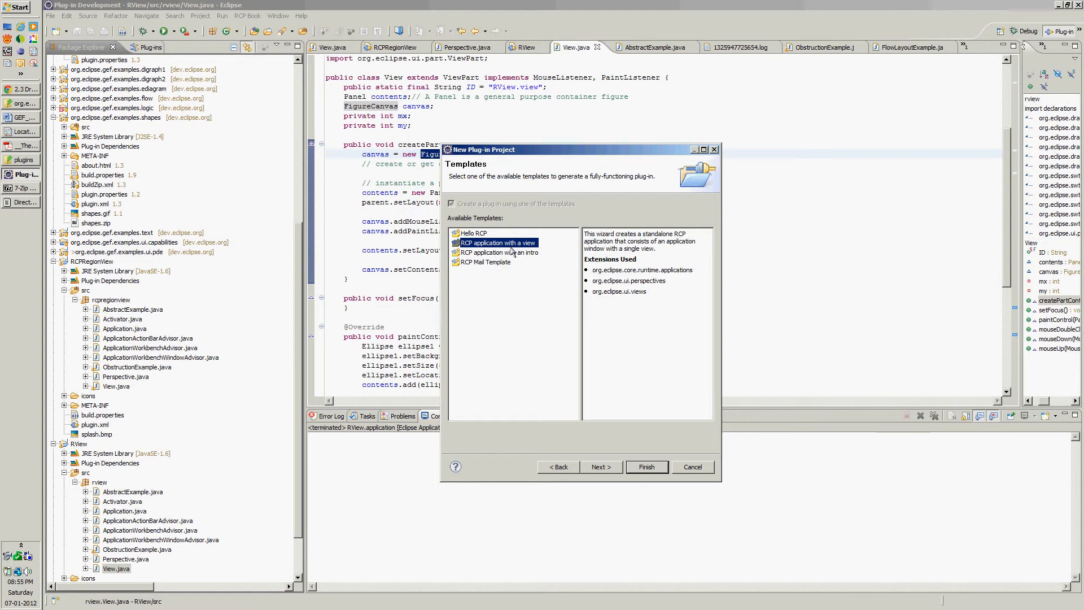
mouse_move(498, 261)
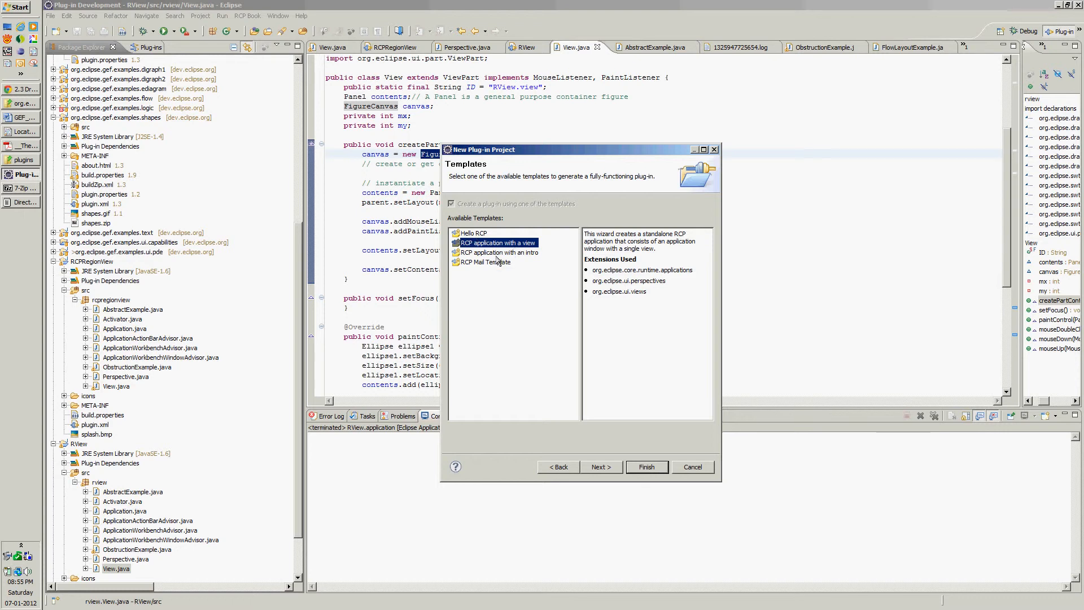
click(473, 233)
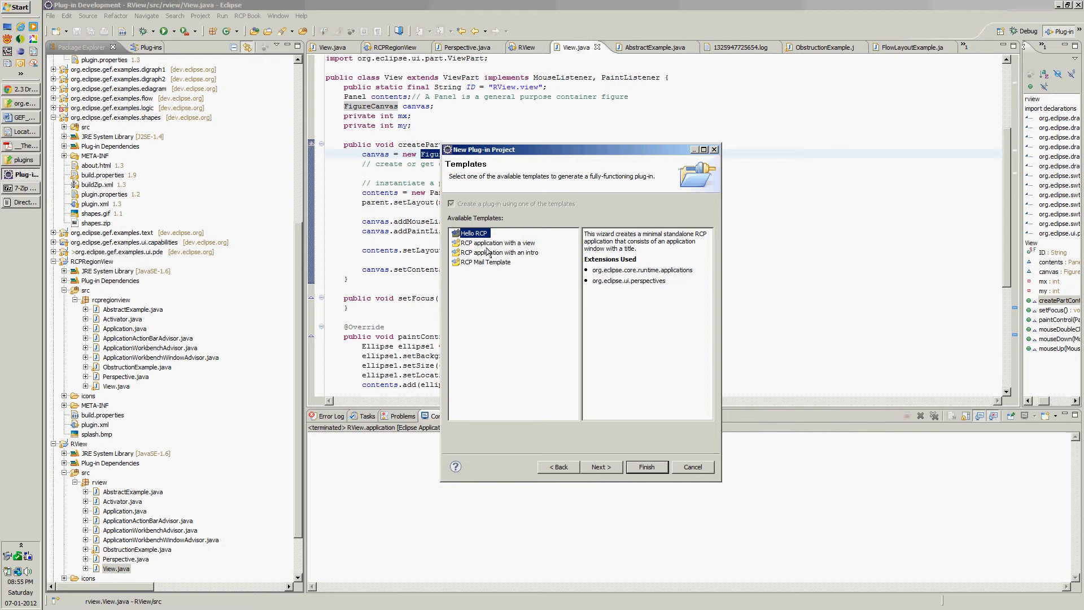
click(502, 243)
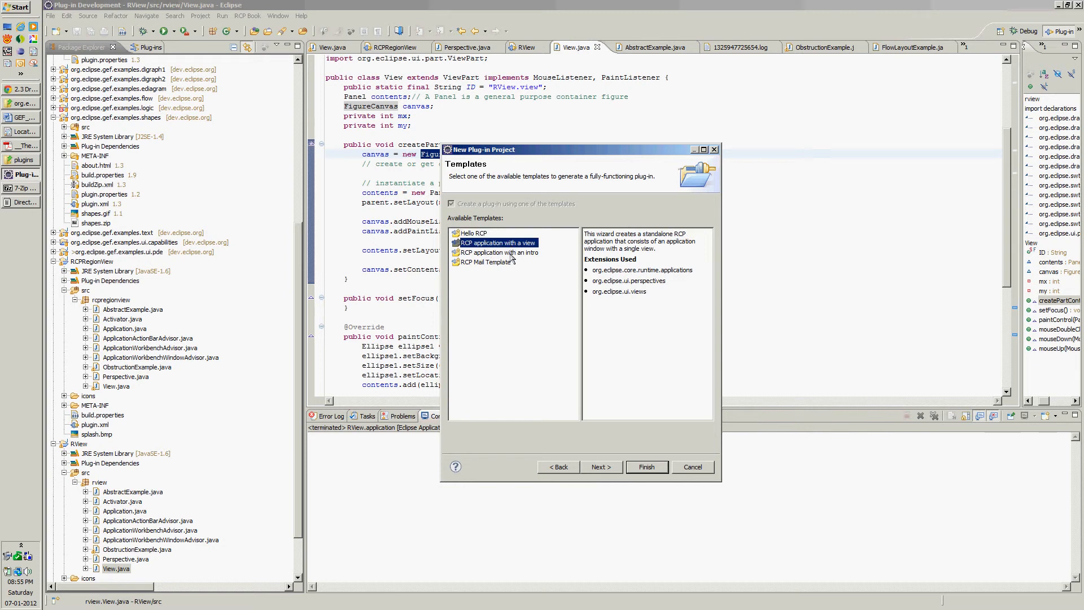
mouse_move(532, 251)
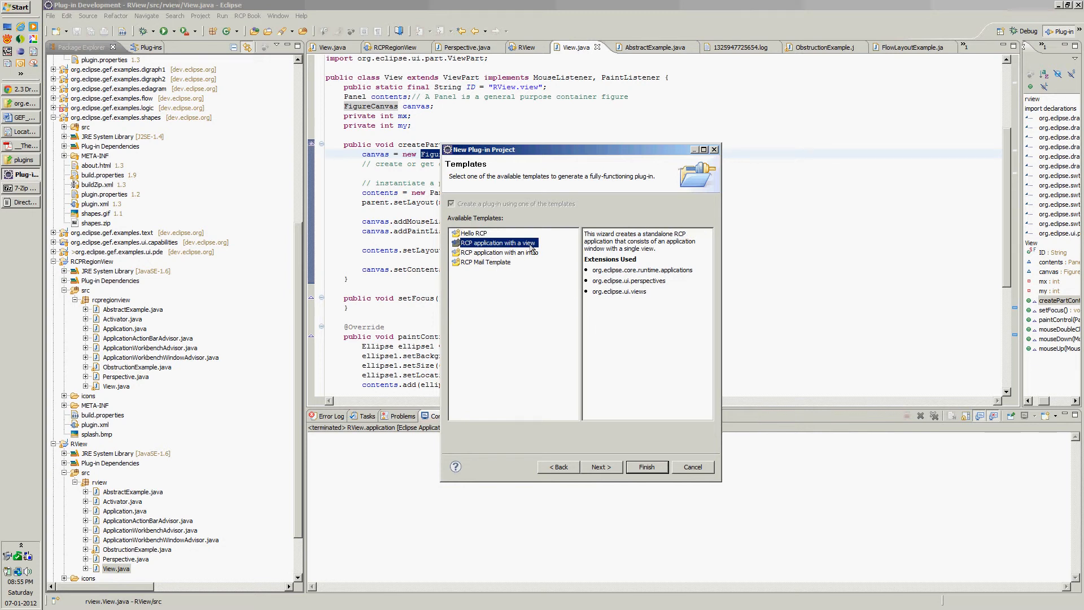
click(600, 467)
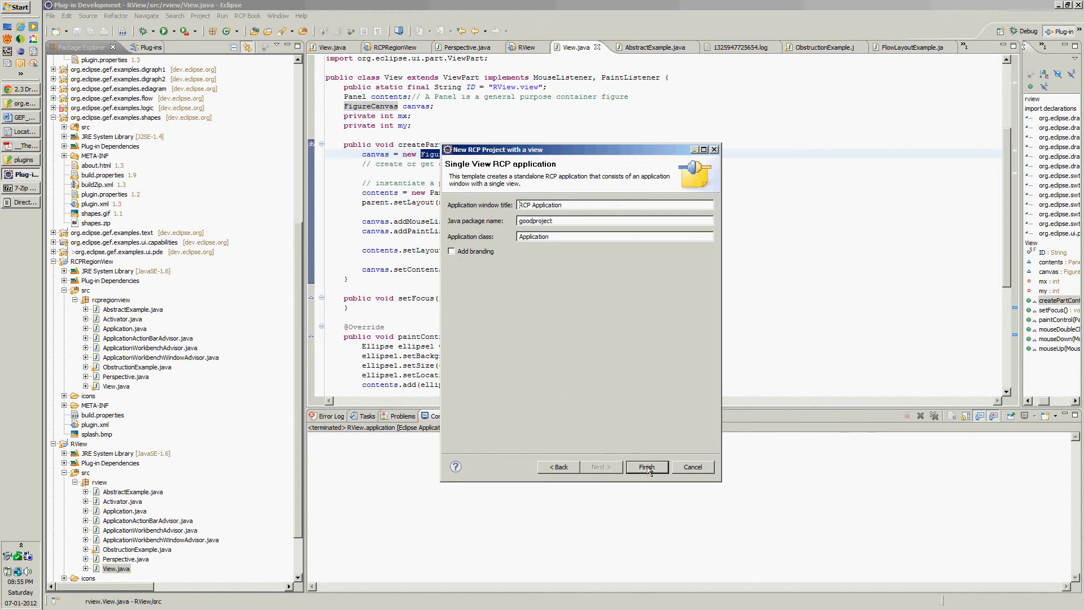
click(646, 467)
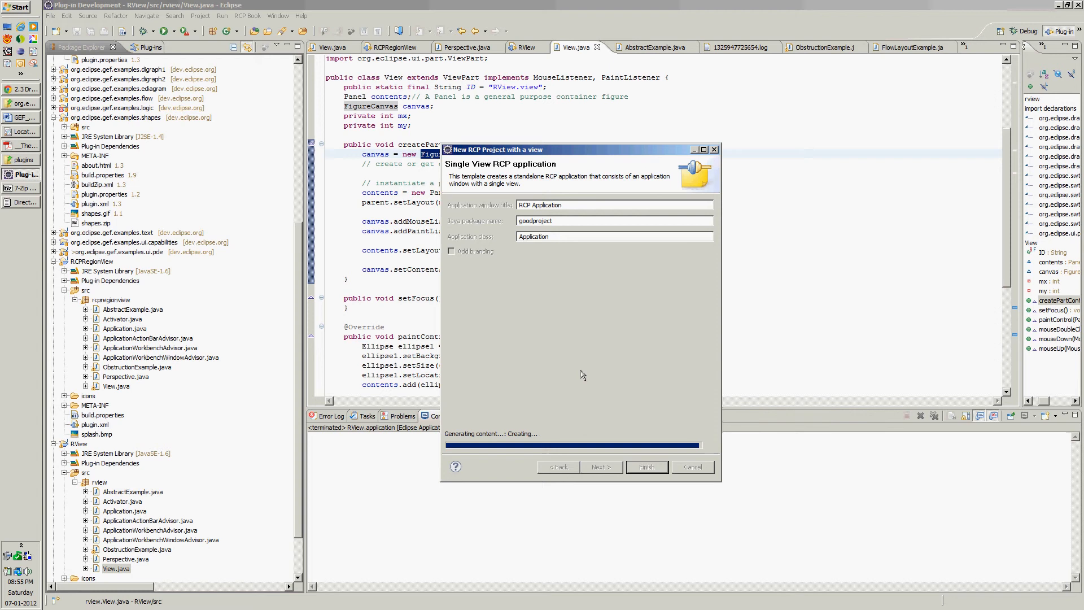
click(646, 466)
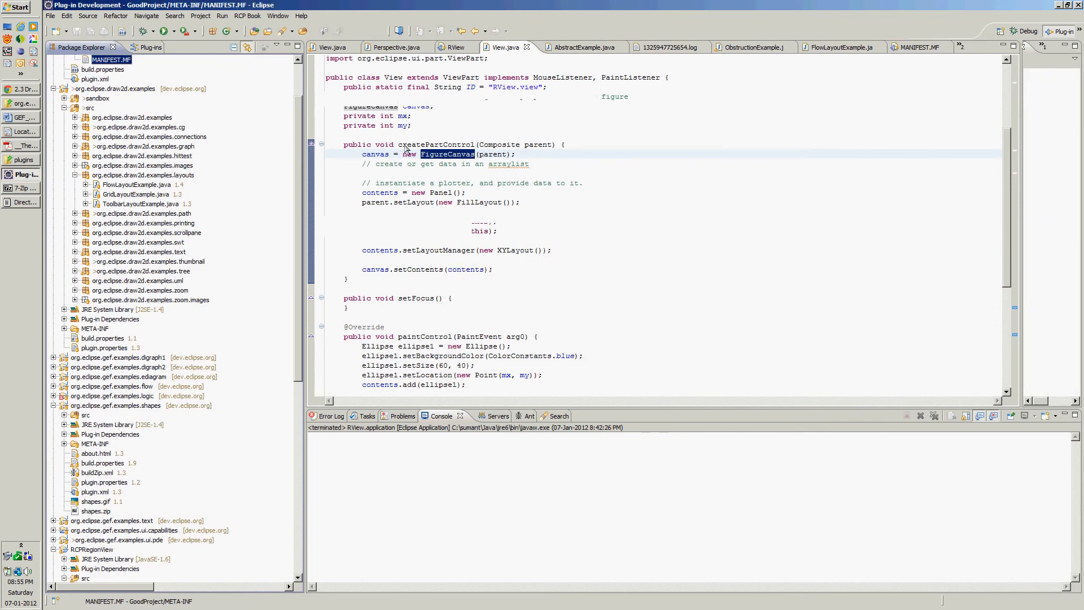
Launch GoodProject as an Eclipse application from the plug-in Overview's Testing section.
click(909, 47)
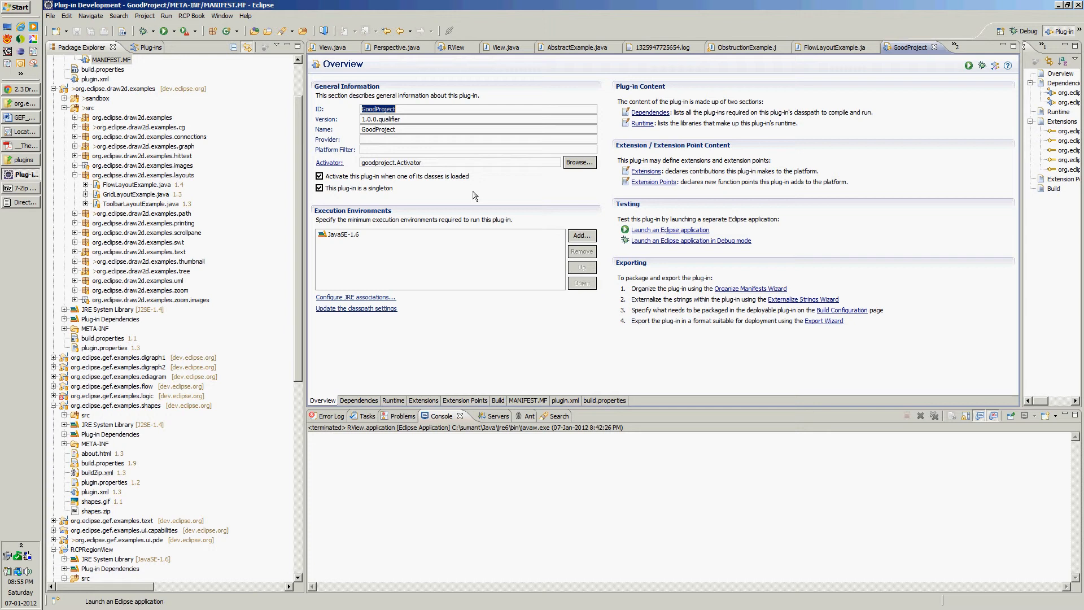
mouse_move(670, 229)
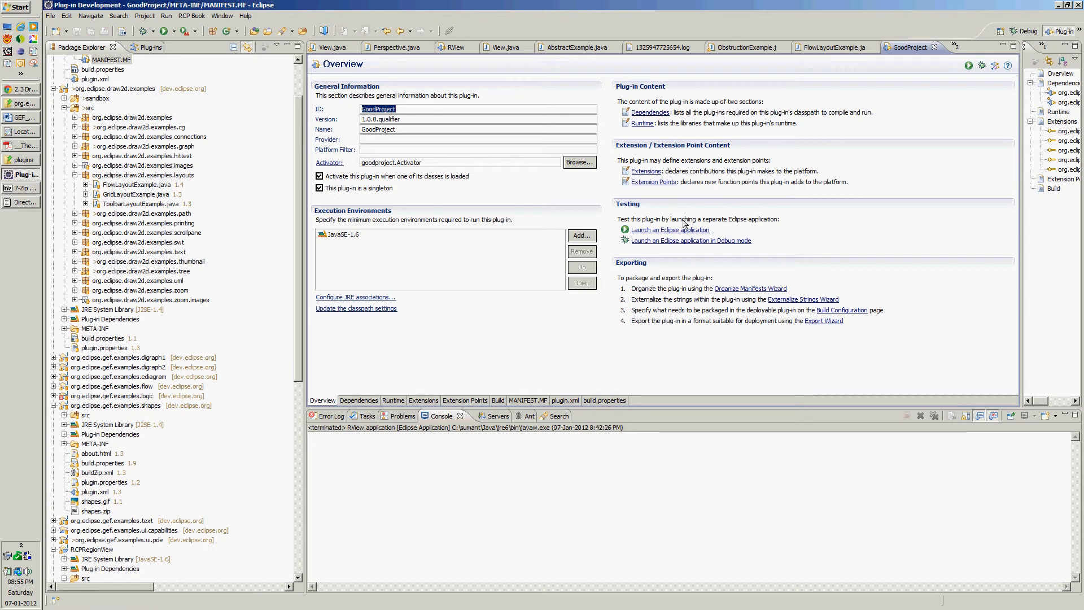
click(670, 229)
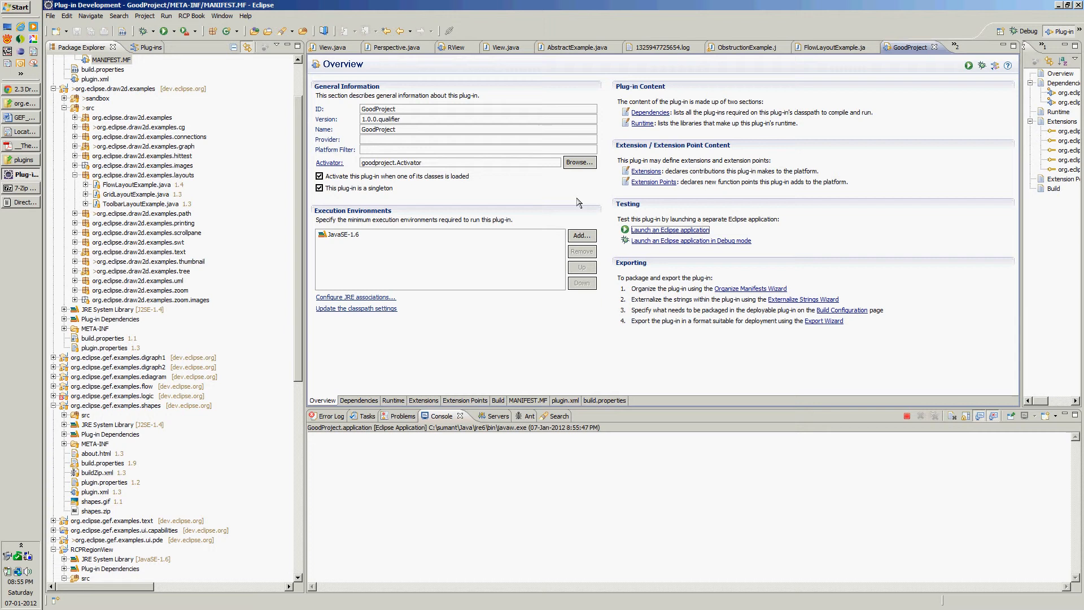
mouse_move(611, 445)
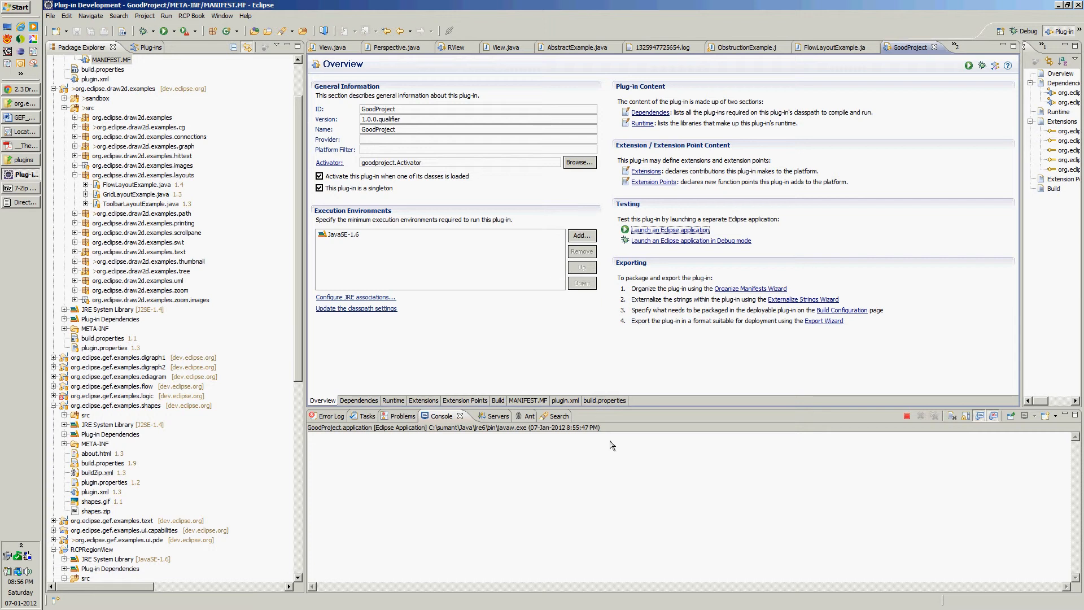
mouse_move(636, 482)
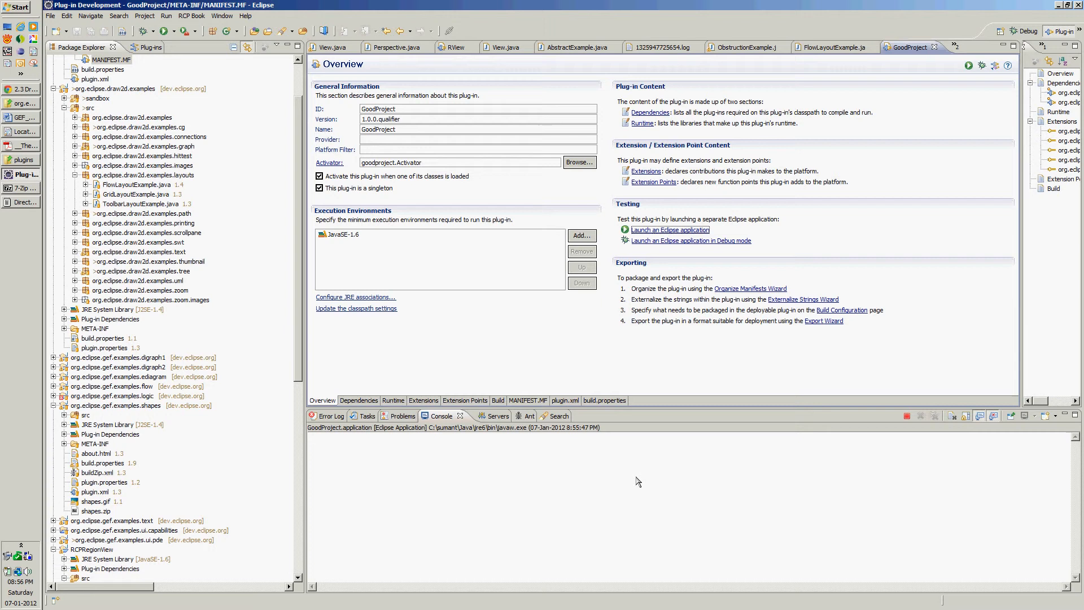
mouse_move(495, 313)
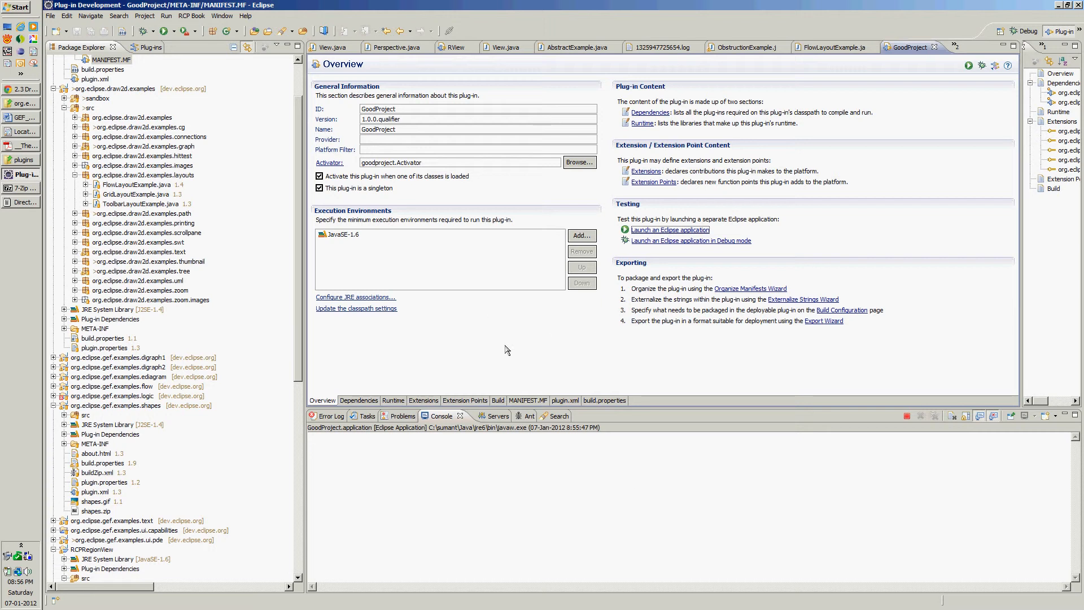
mouse_move(520, 489)
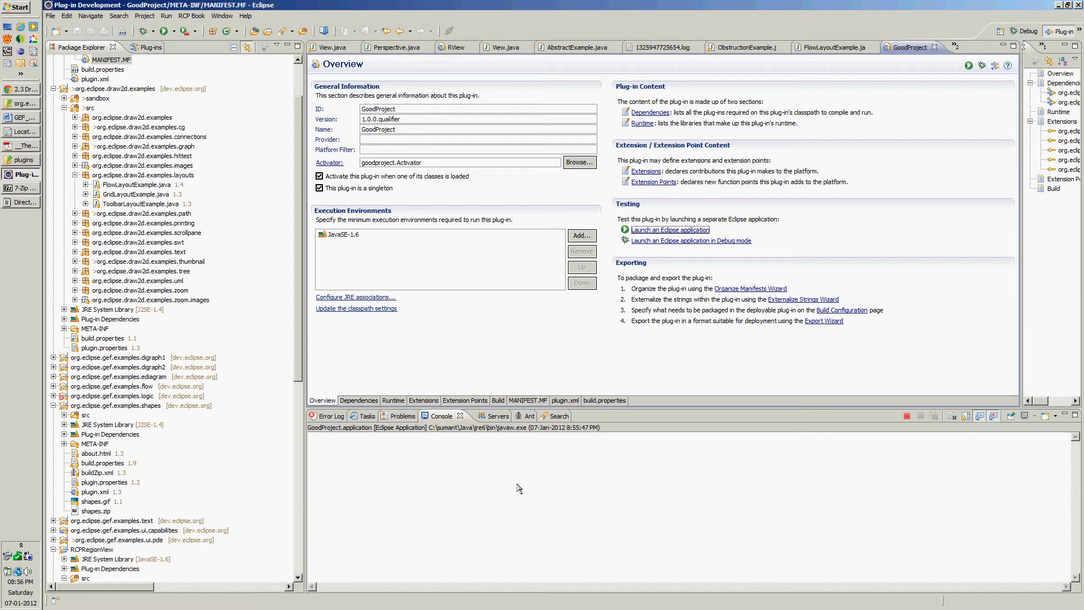
mouse_move(430, 308)
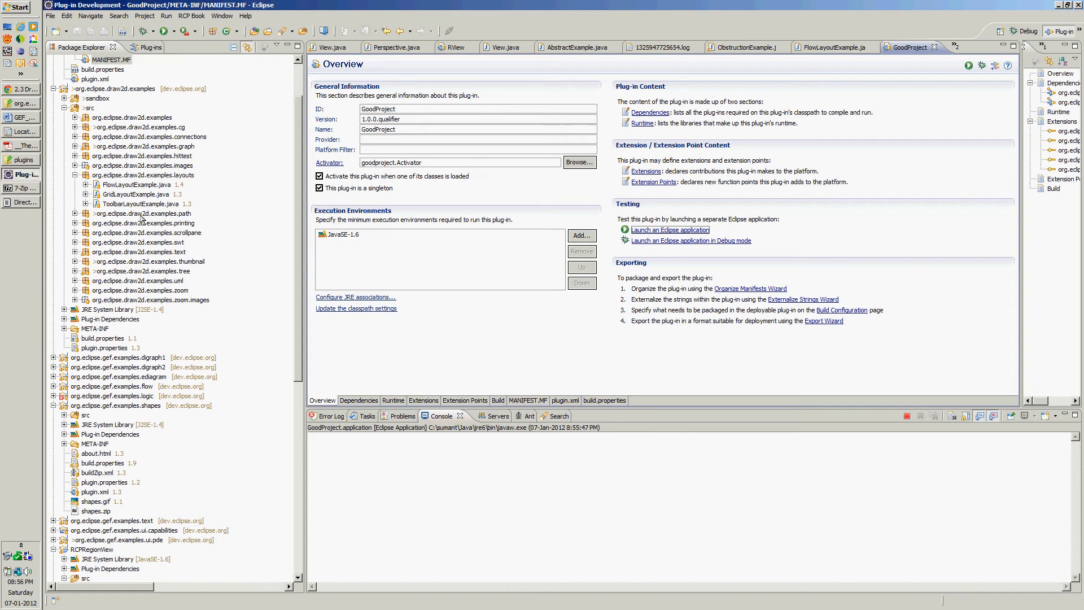
Pick an item in the RCP window's One/Two/Three list, then close the window.
click(670, 230)
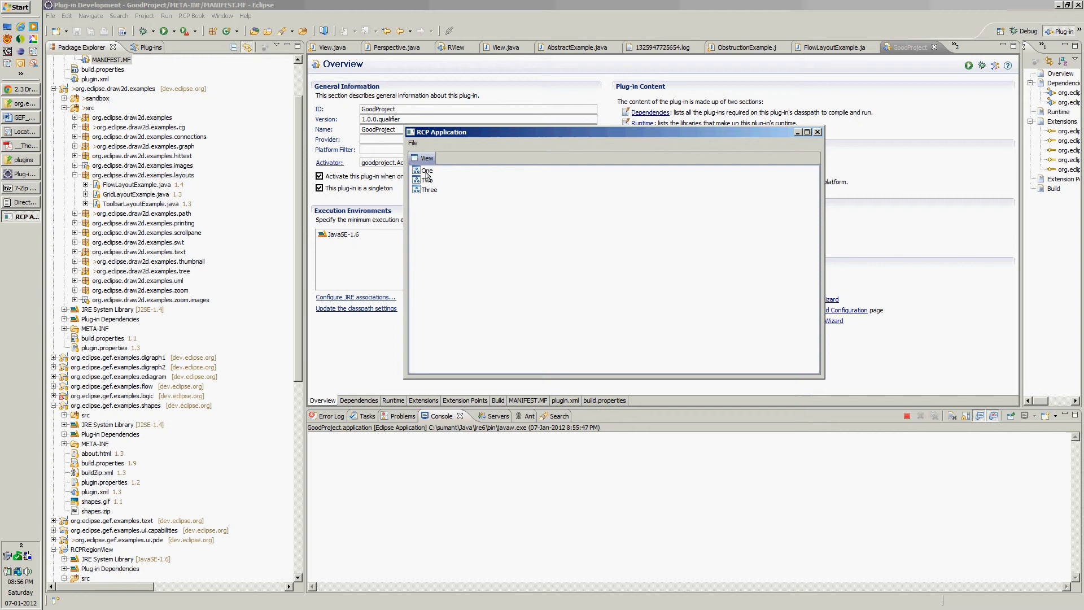
click(430, 190)
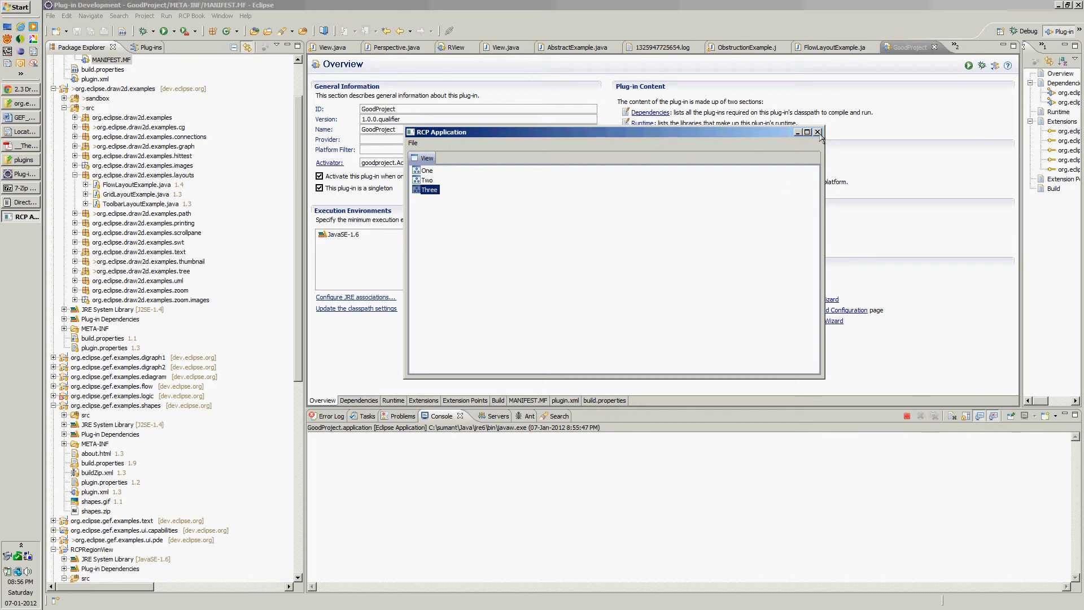
click(818, 131)
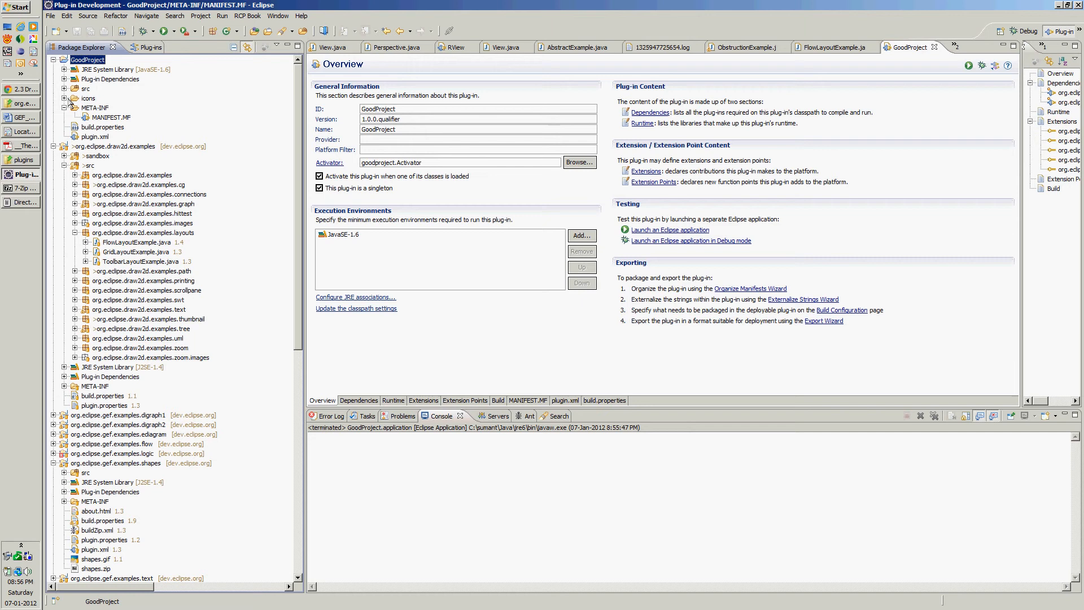
Open GoodProject's View.java from src/goodproject and delete the TableViewer field.
click(65, 89)
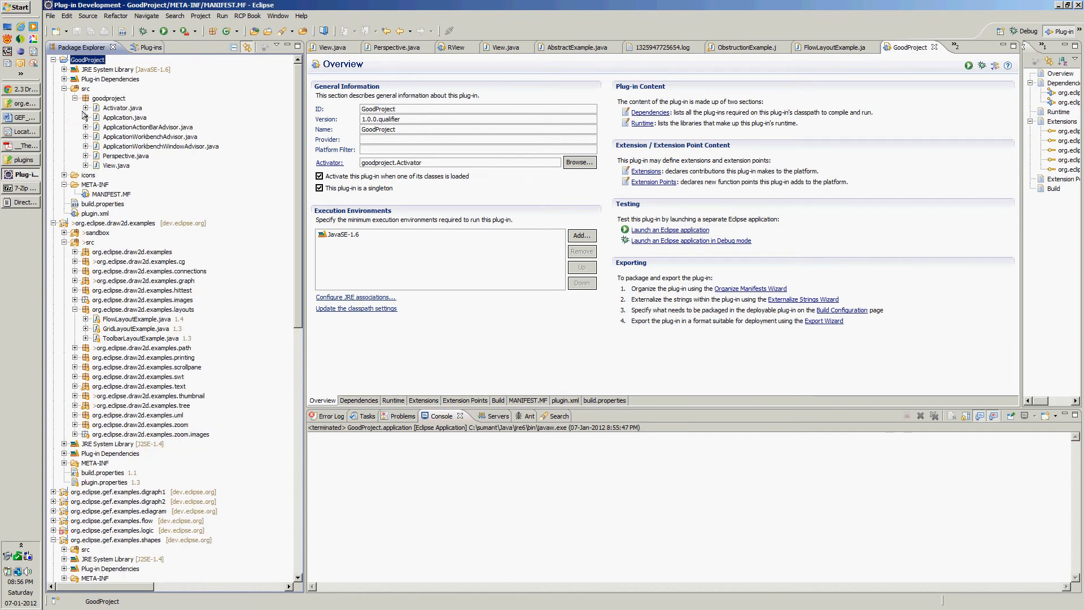
click(117, 165)
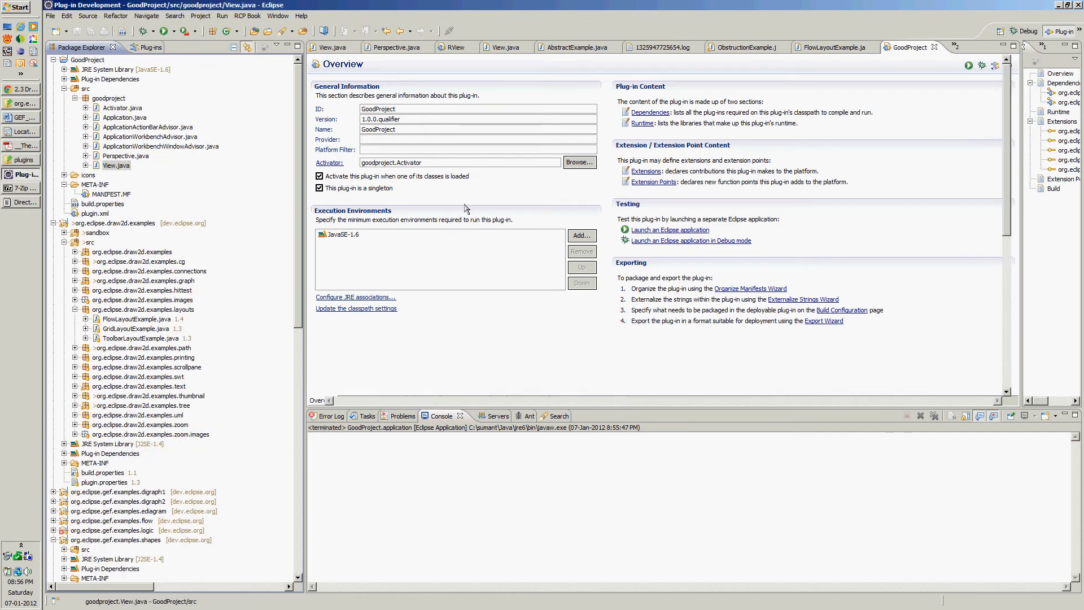
click(893, 47)
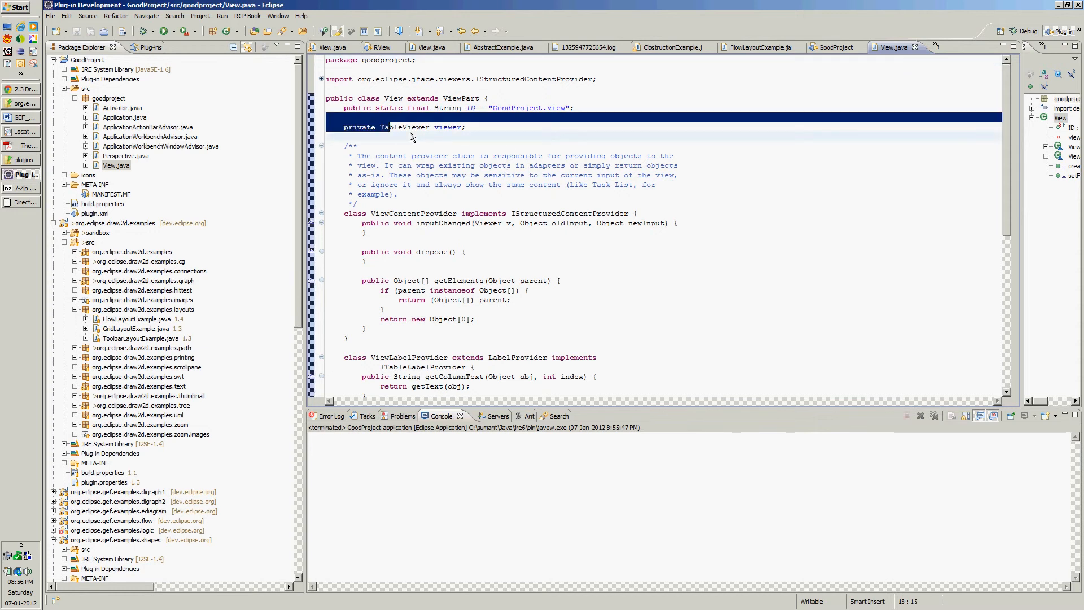
key(Delete)
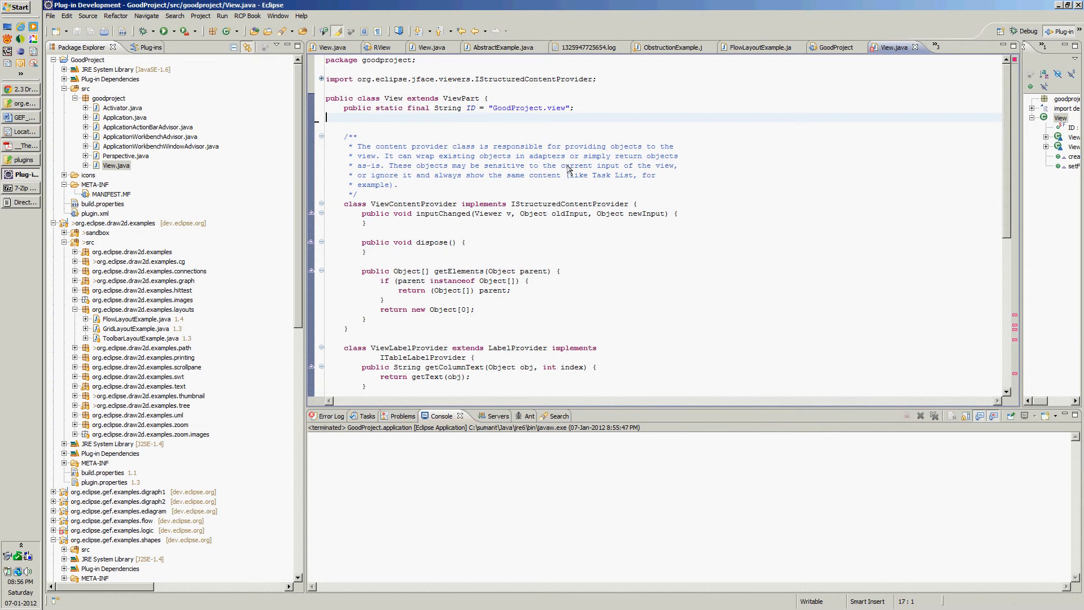
scroll(down, 3)
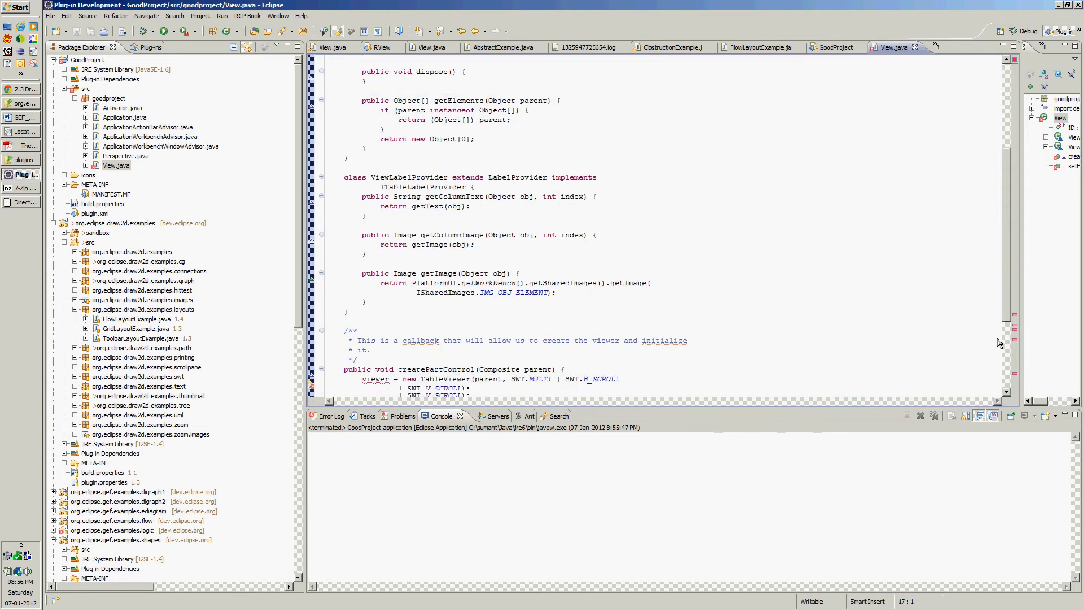
scroll(down, 3)
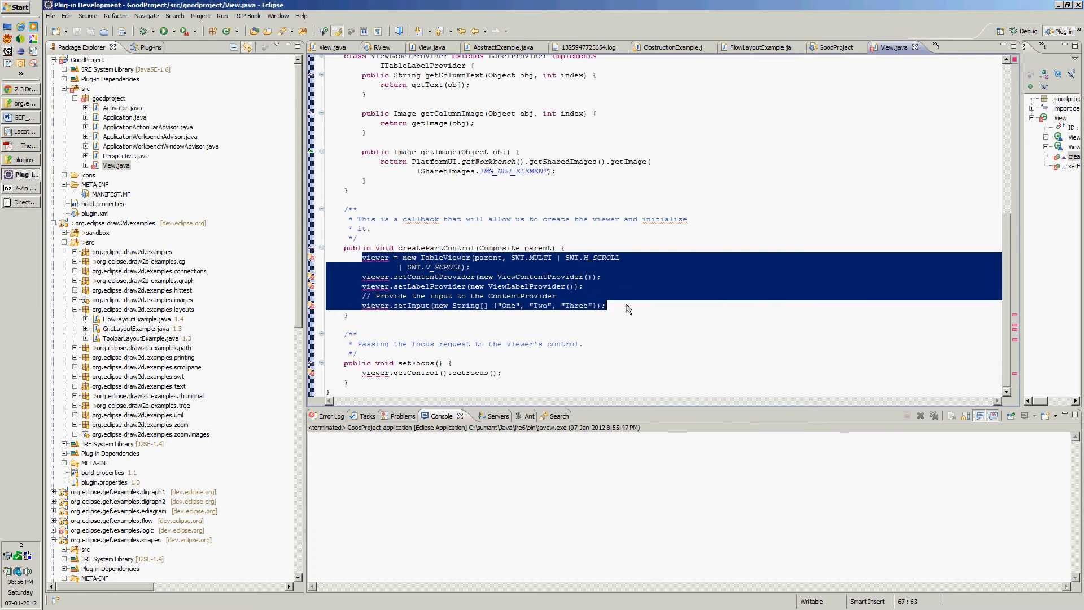
Delete the table viewer setup, clear setFocus and begin removing ViewLabelProvider.
key(Delete)
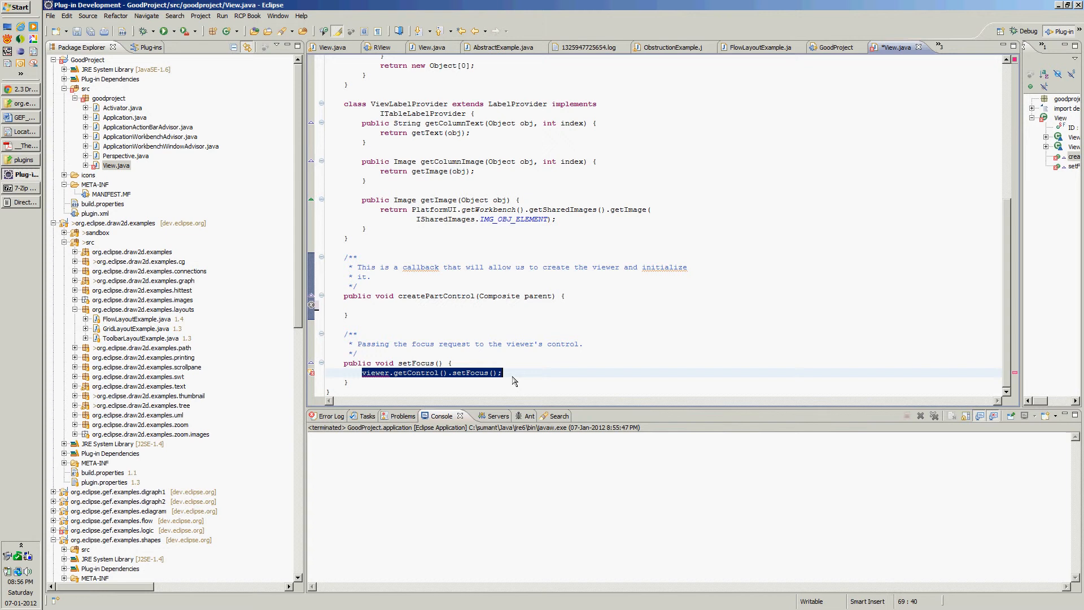
key(Delete)
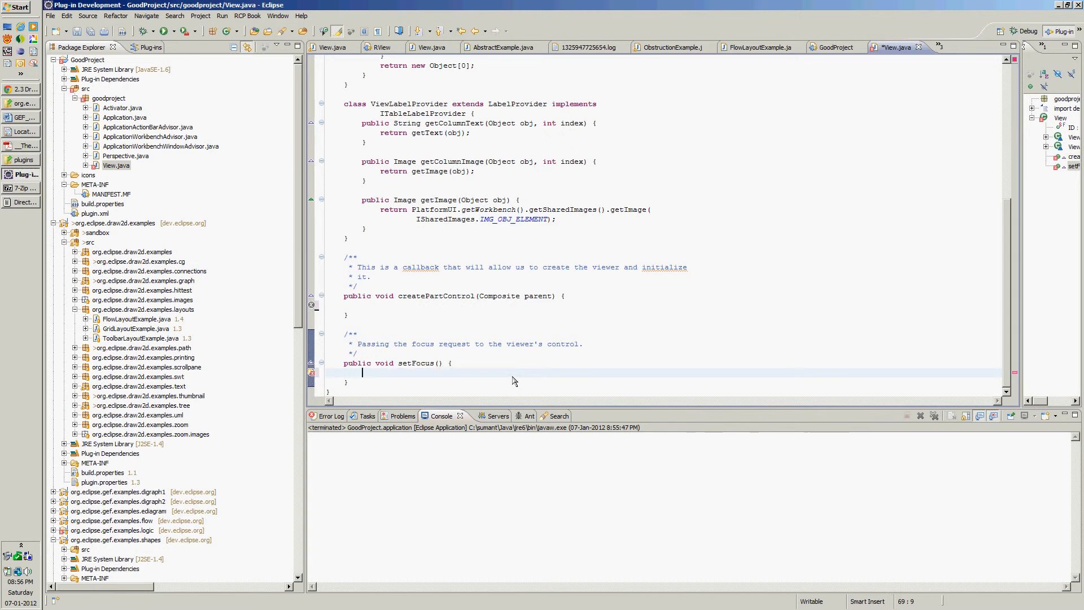
mouse_move(688, 254)
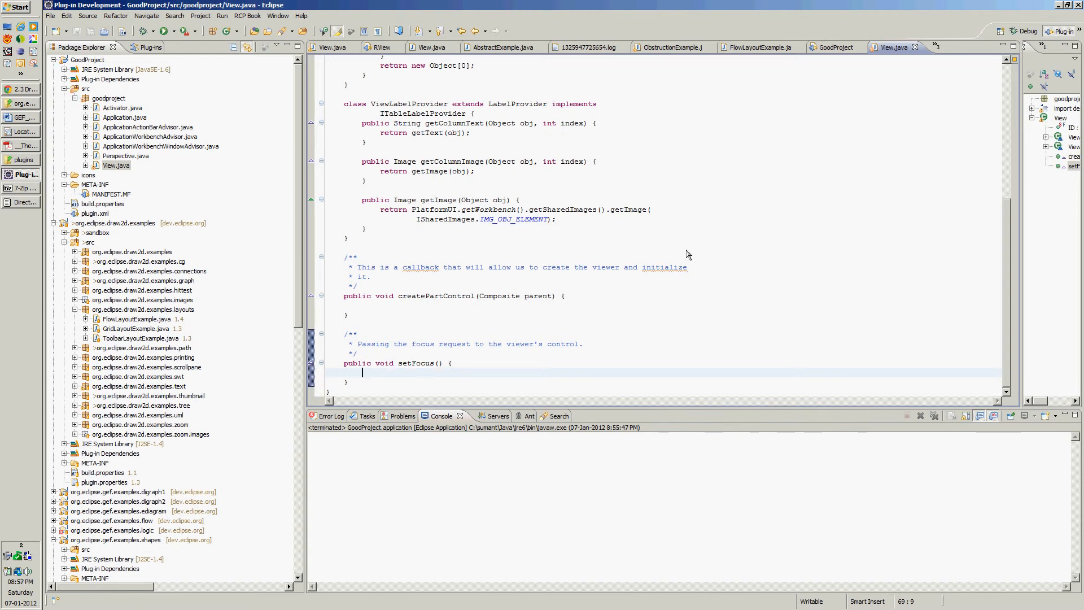
click(366, 228)
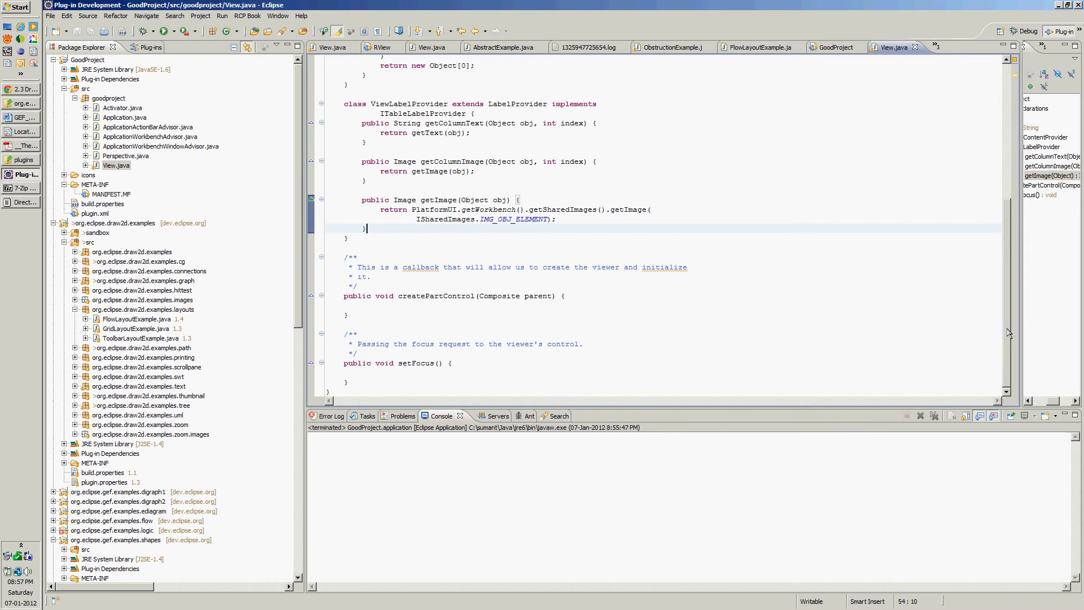
scroll(up, 3)
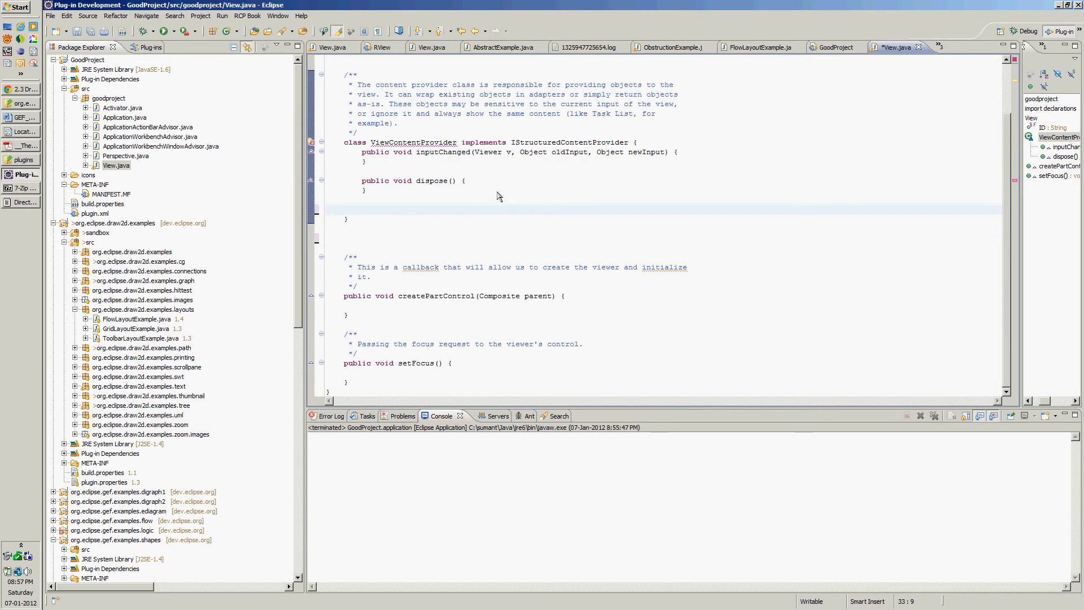
mouse_move(638, 172)
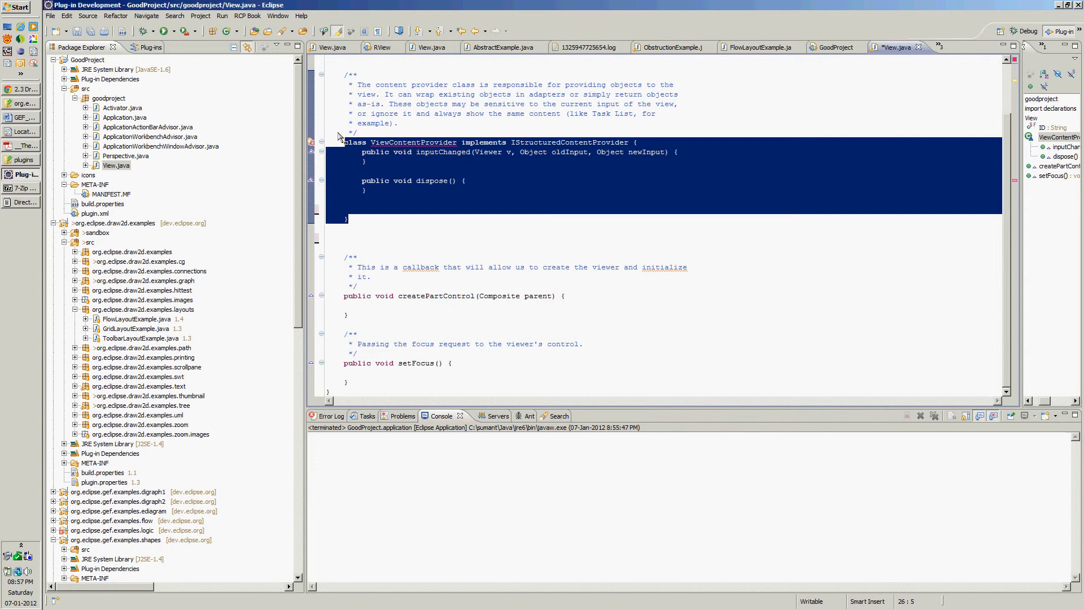
Delete the content provider class and relaunch GoodProject showing an empty View.
key(Delete)
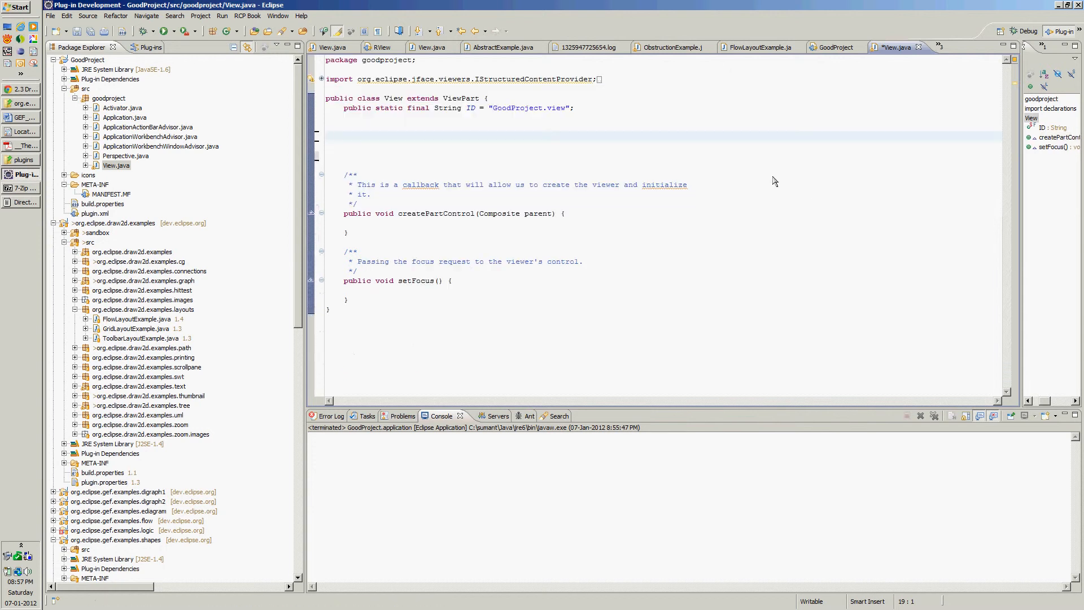
mouse_move(599, 220)
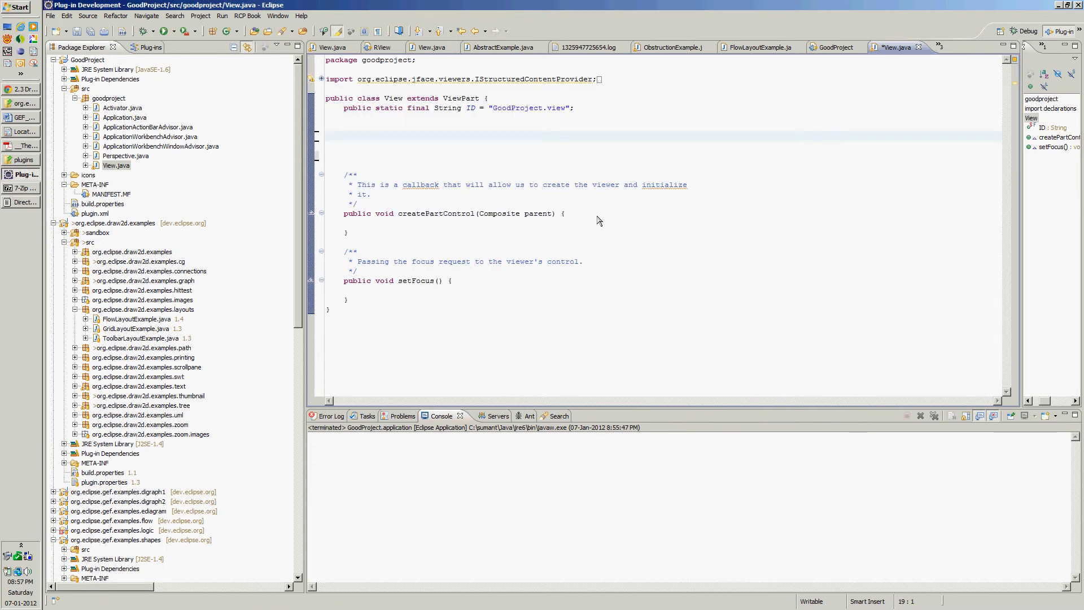
click(565, 214)
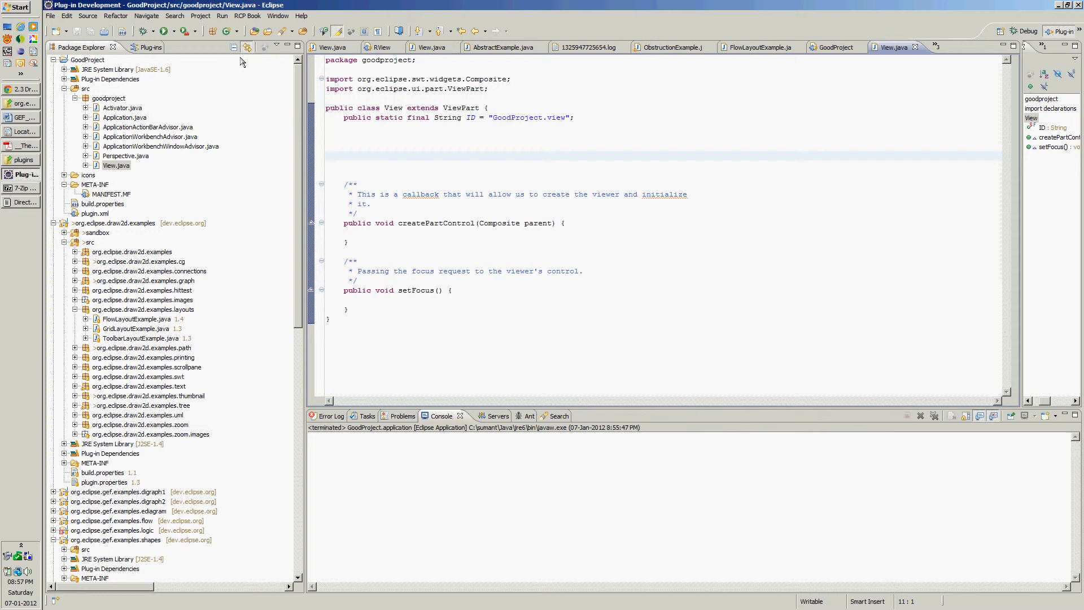
click(161, 31)
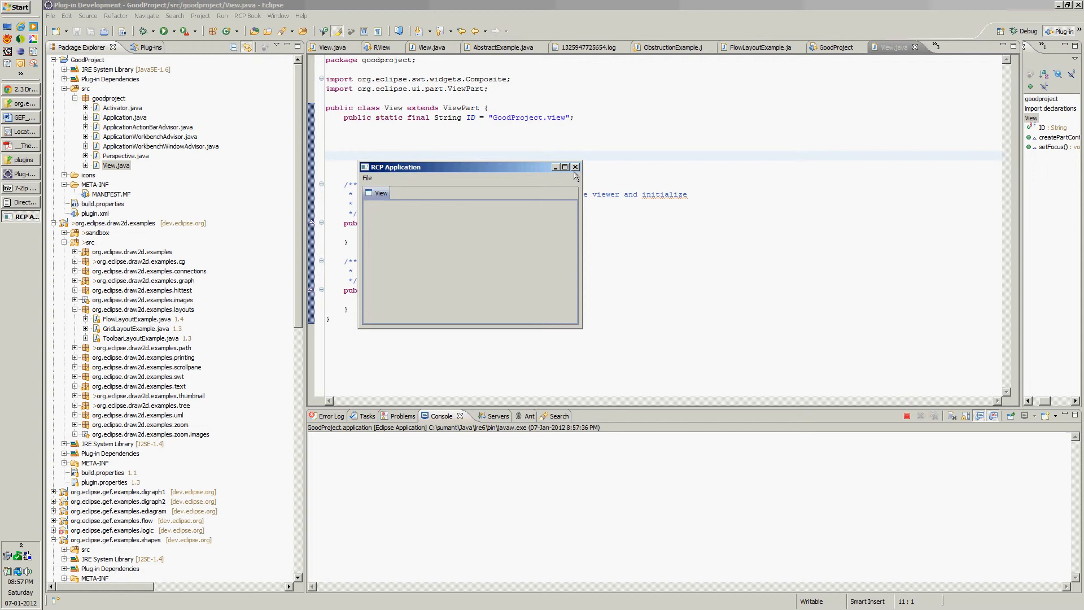
mouse_move(575, 171)
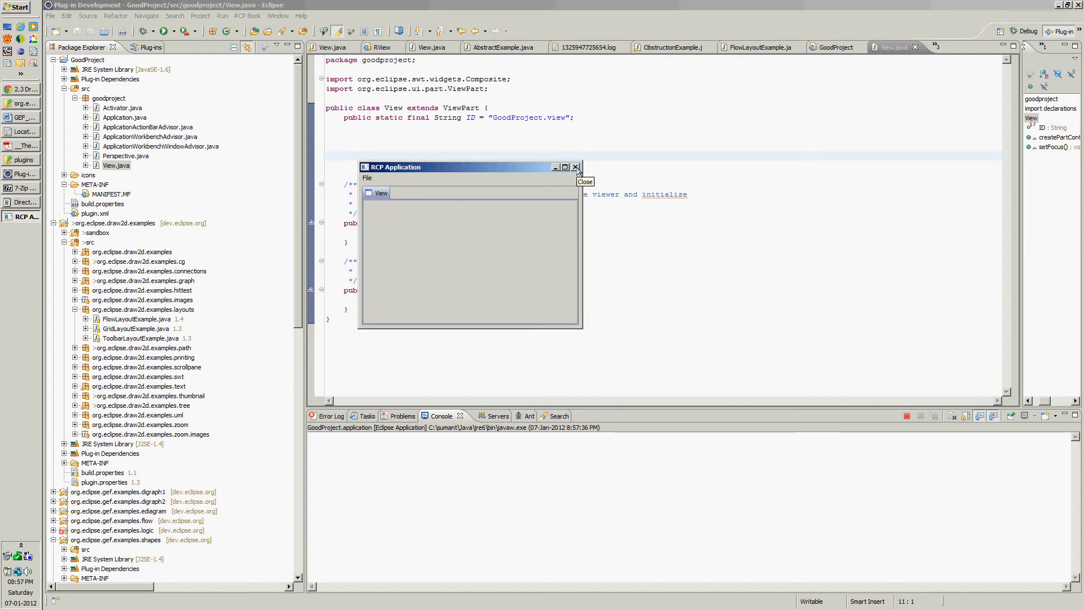
Close the RCP window and add a blank line inside View.java's createPartControl.
click(575, 168)
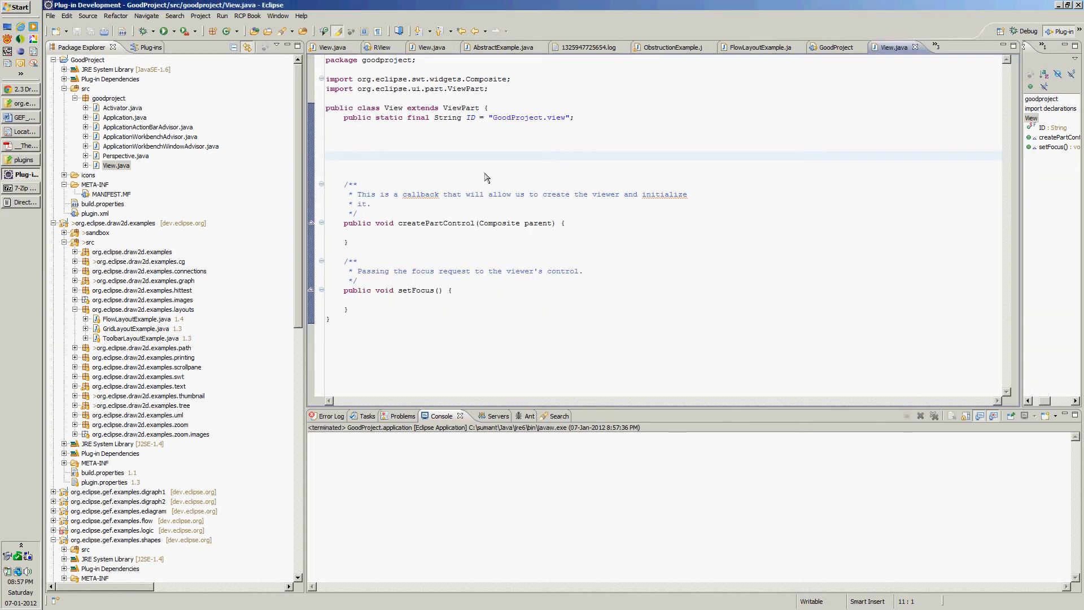
click(565, 222)
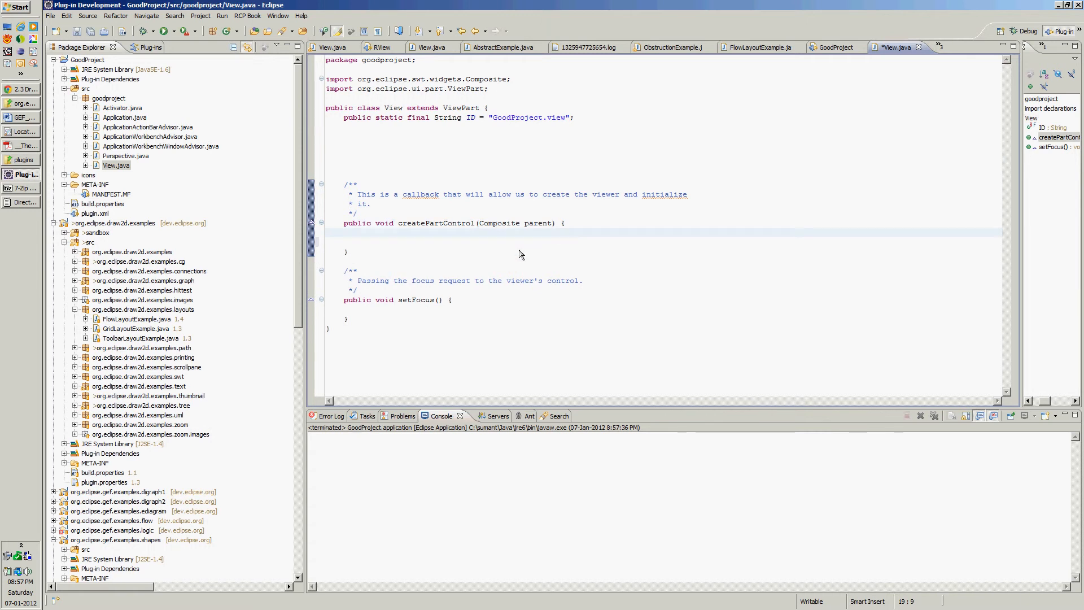
click(362, 233)
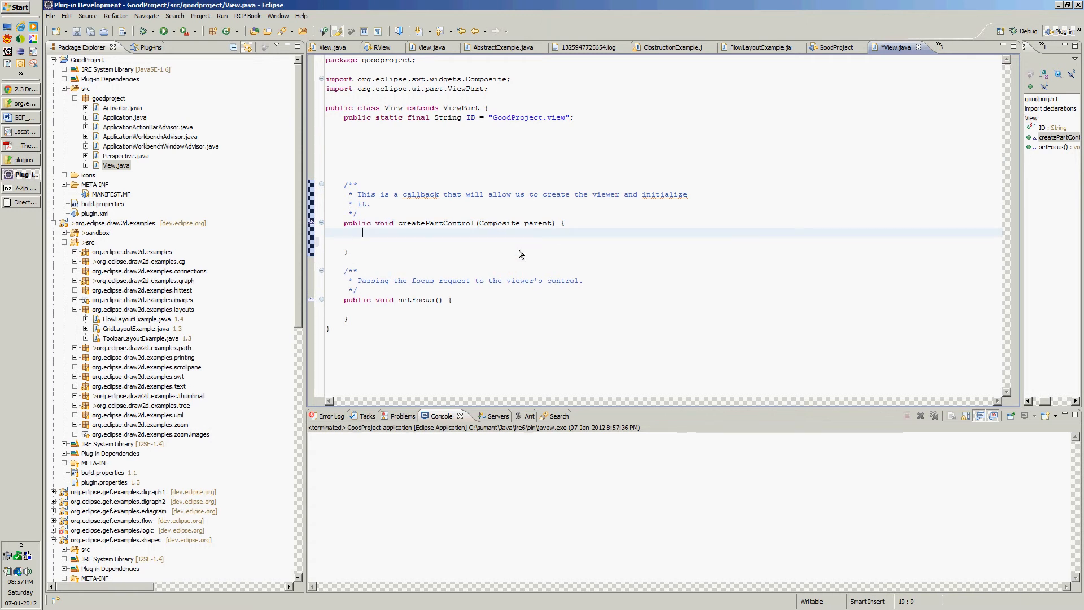
scroll(down, 3)
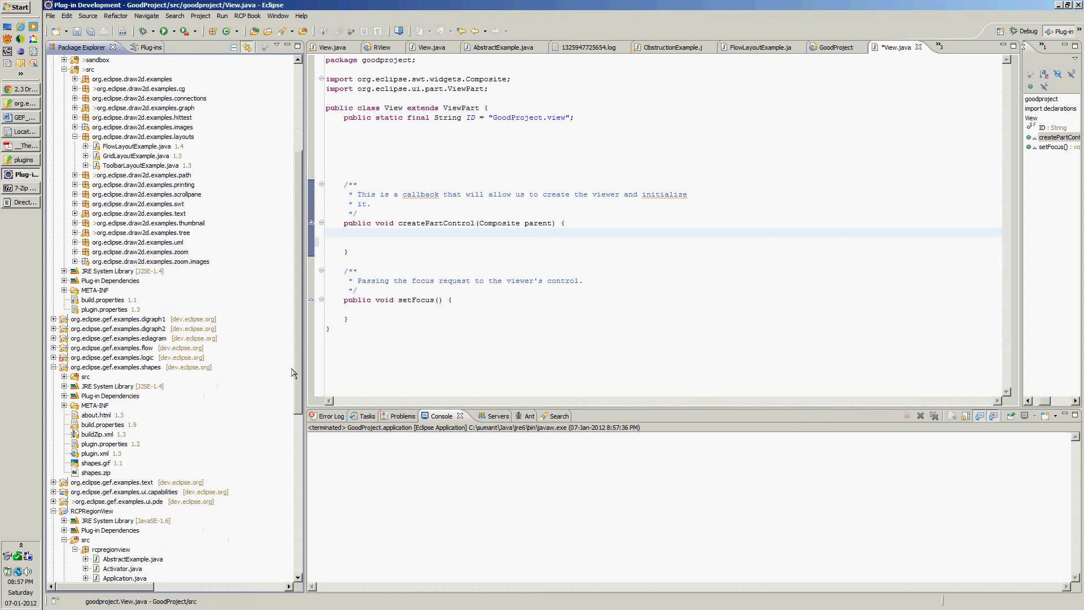
scroll(down, 3)
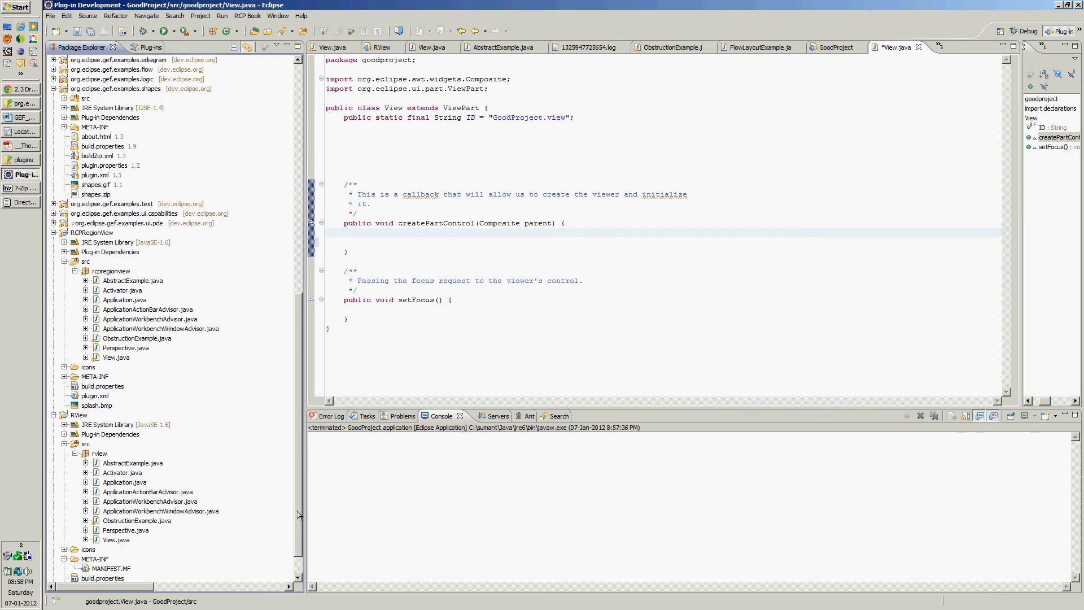
Copy RView View's Panel, FigureCanvas, mx/my fields and canvas setup into GoodProject's View.
click(116, 540)
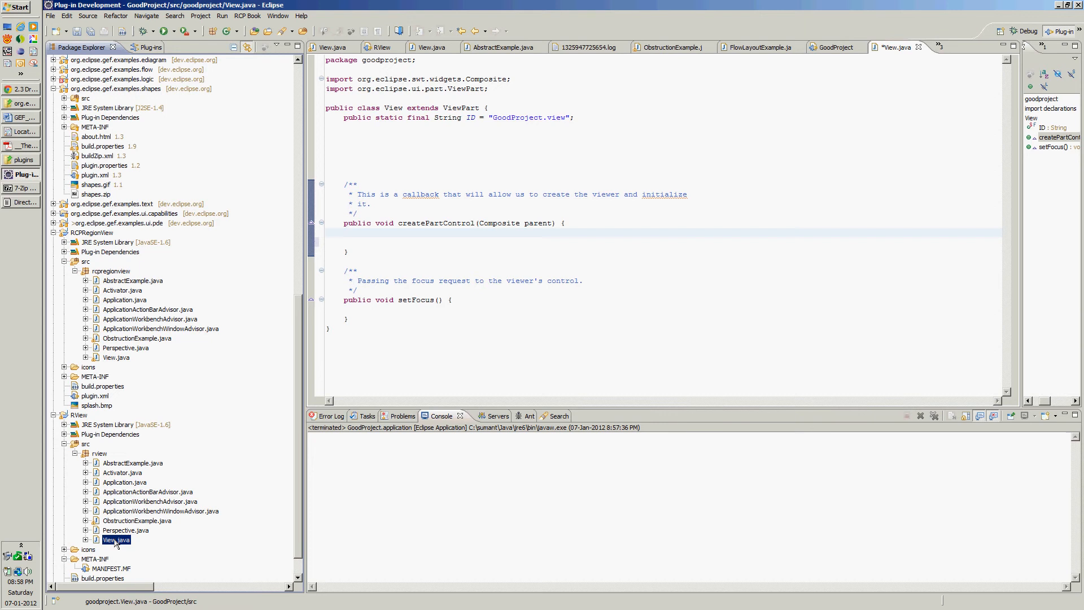
click(433, 47)
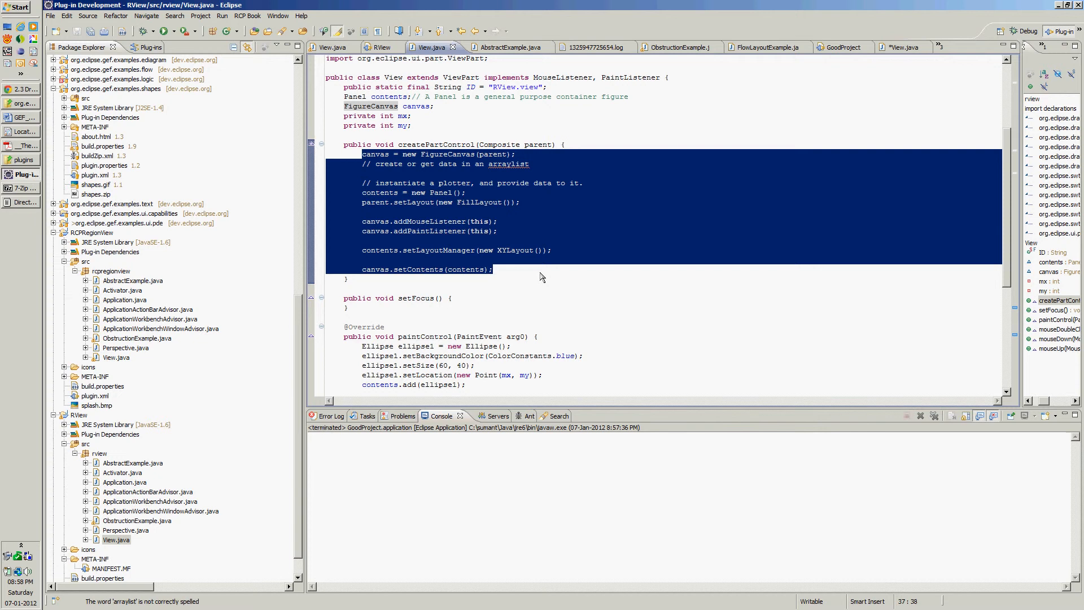
mouse_move(833, 71)
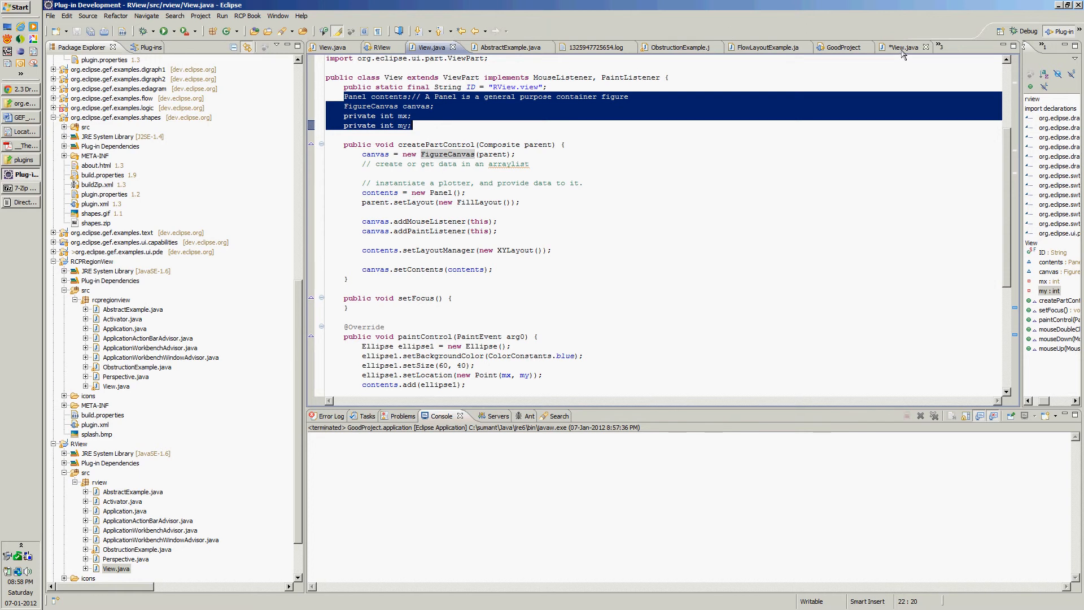
click(898, 46)
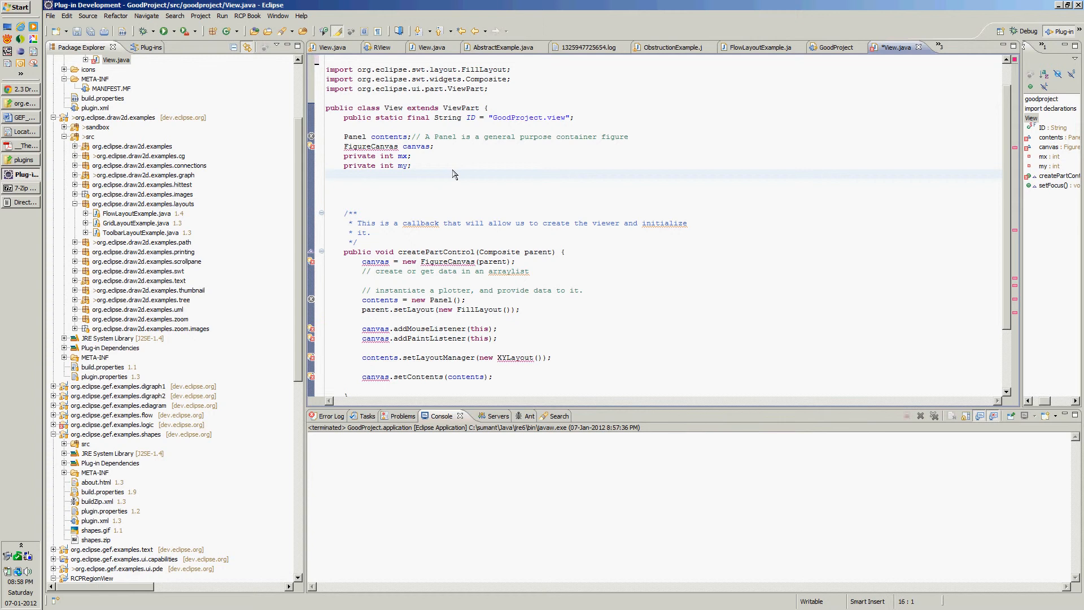
mouse_move(481, 182)
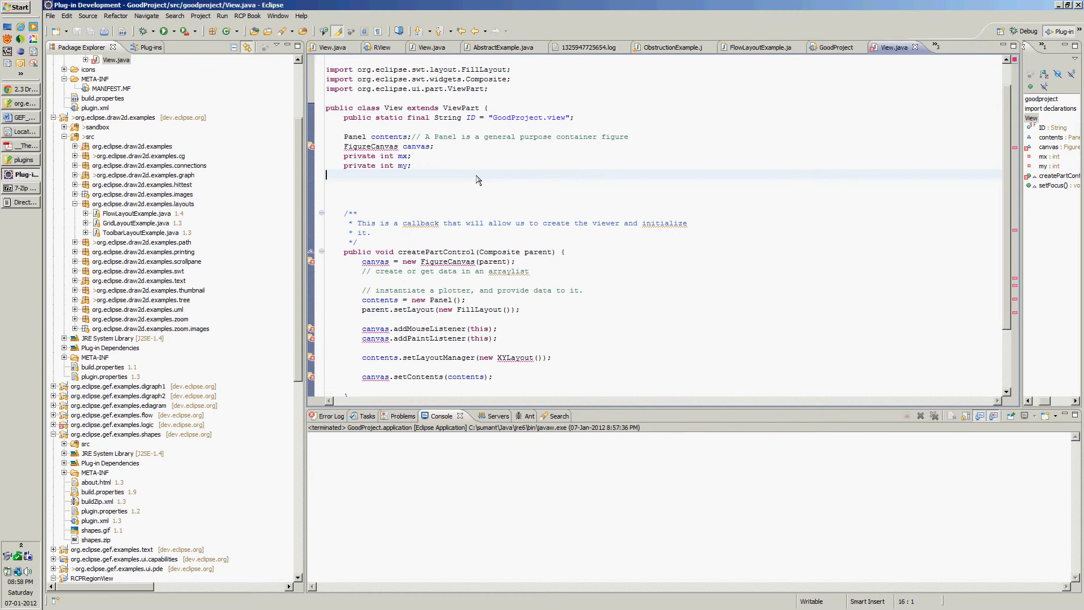
mouse_move(1007, 183)
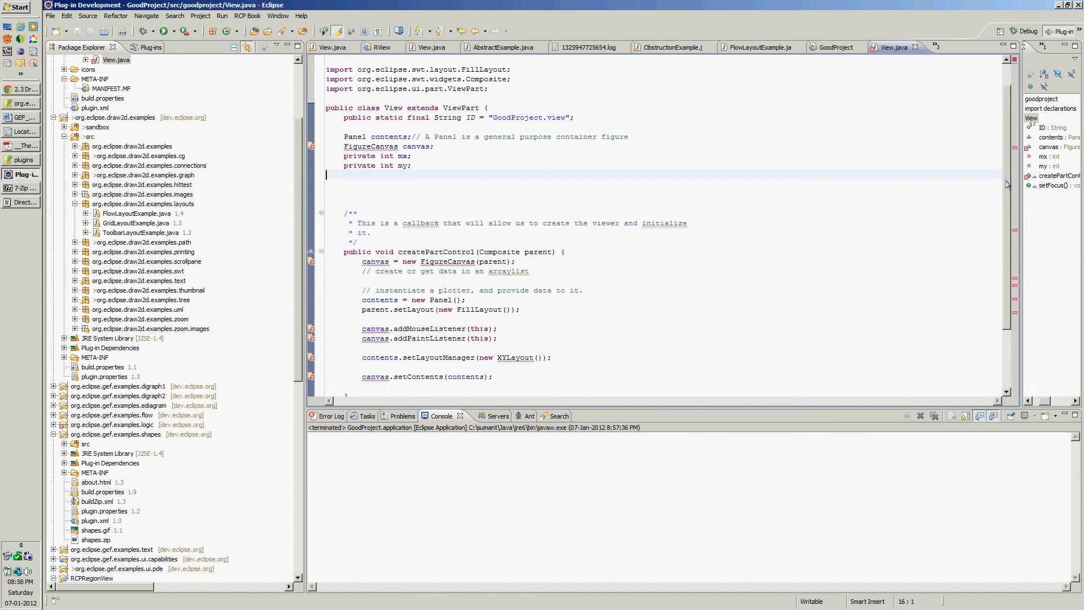
scroll(up, 3)
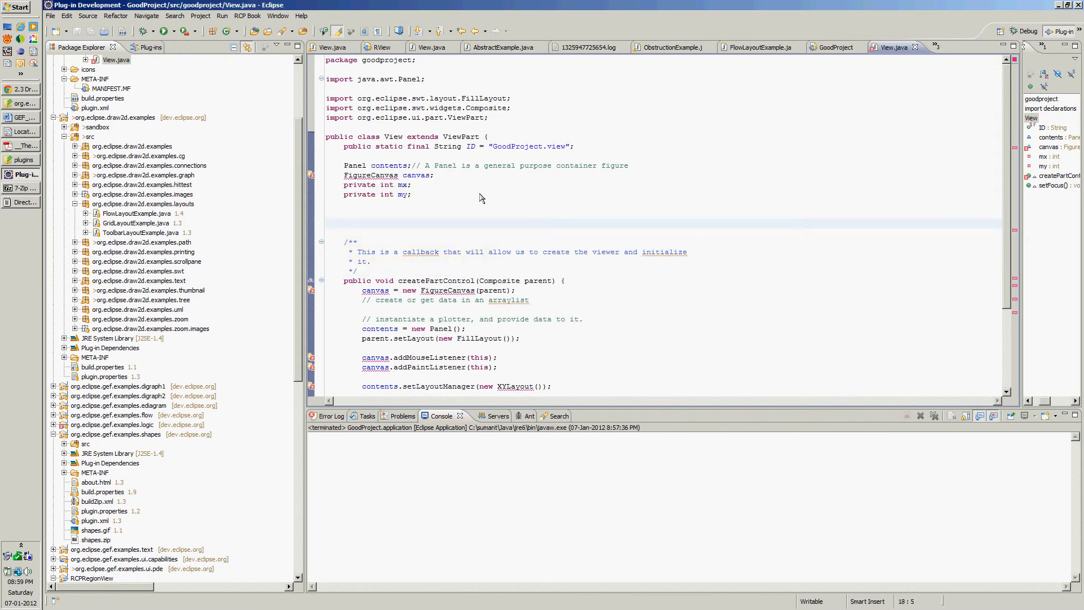
mouse_move(583, 103)
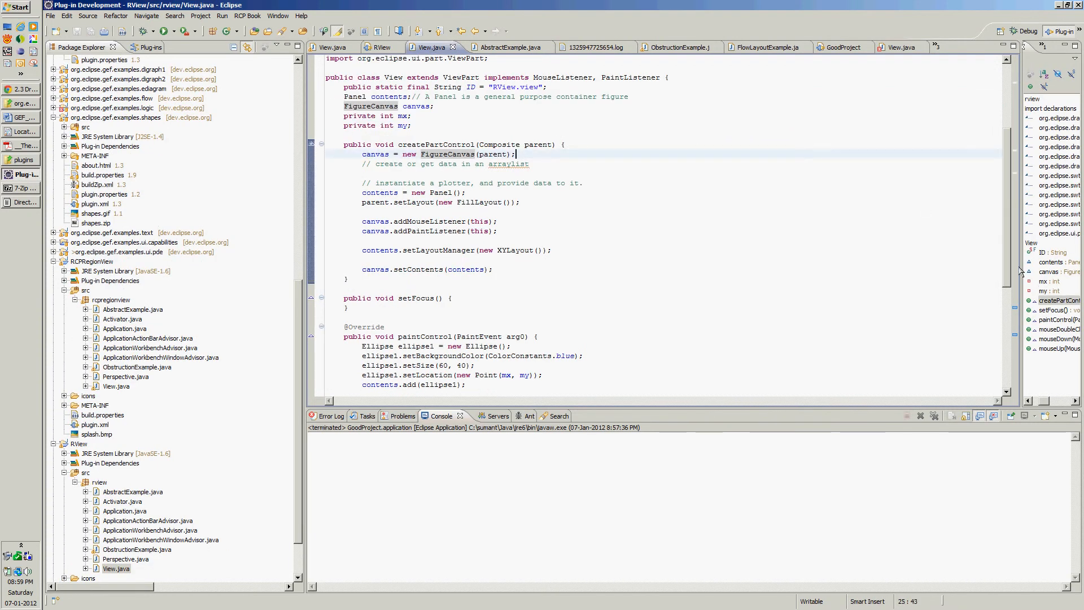
Select the org.eclipse.draw2d.FigureCanvas import line in RView's View.java for copying.
scroll(up, 3)
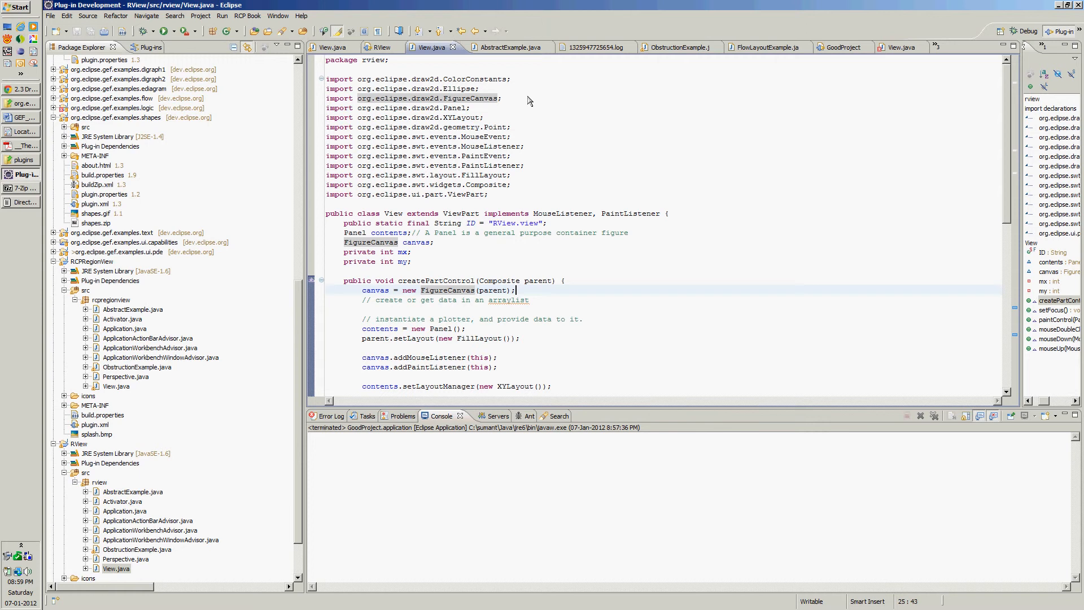
click(408, 99)
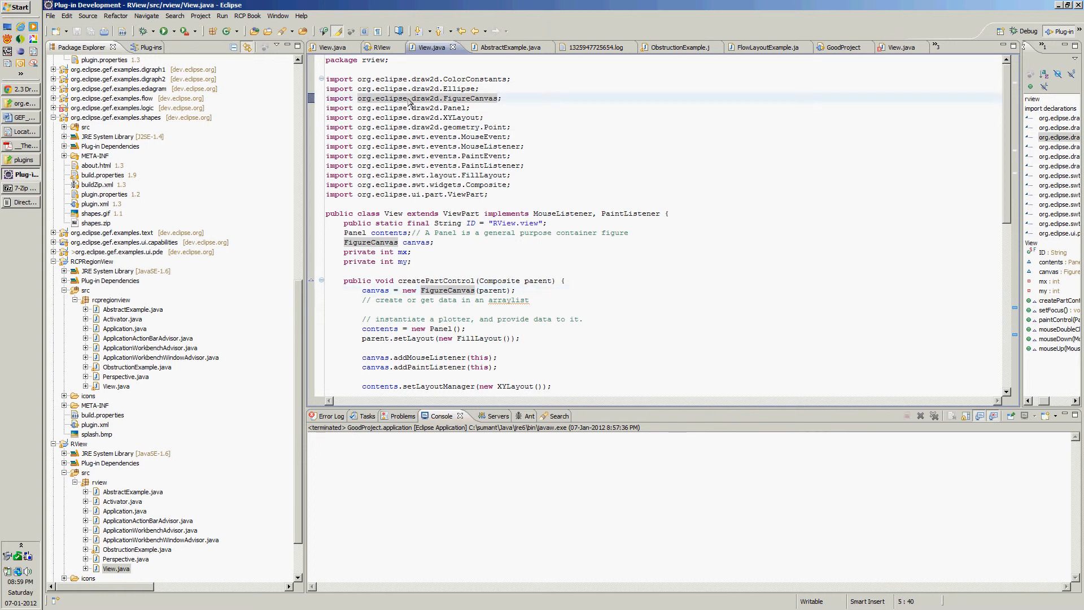
mouse_move(414, 98)
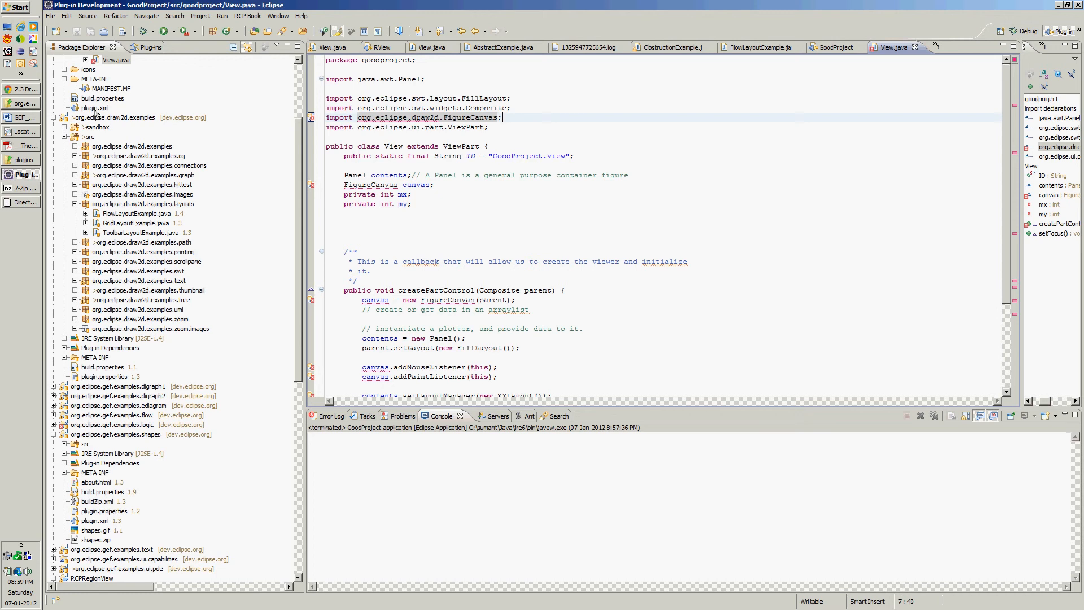
Add org.eclipse.draw2d as a required plug-in in GoodProject's MANIFEST.MF Dependencies, then view plugin.xml.
double_click(111, 88)
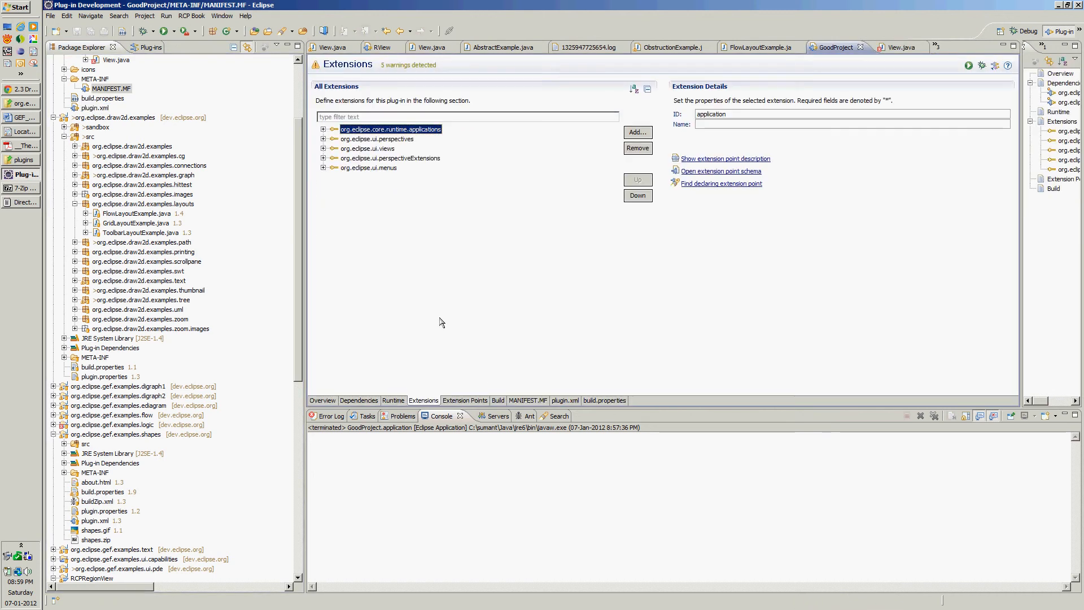
click(359, 400)
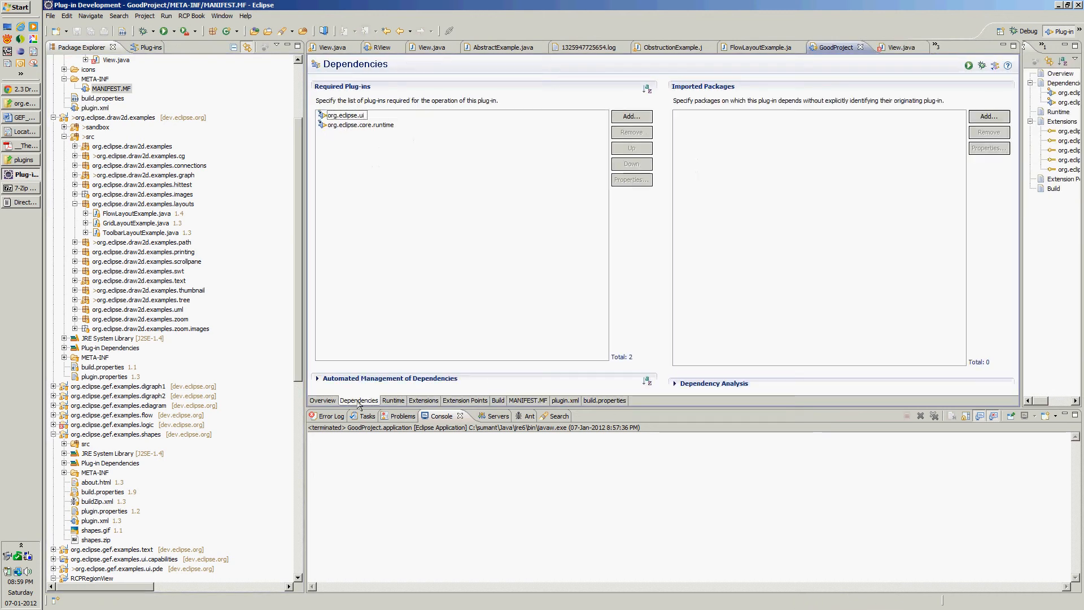
click(630, 115)
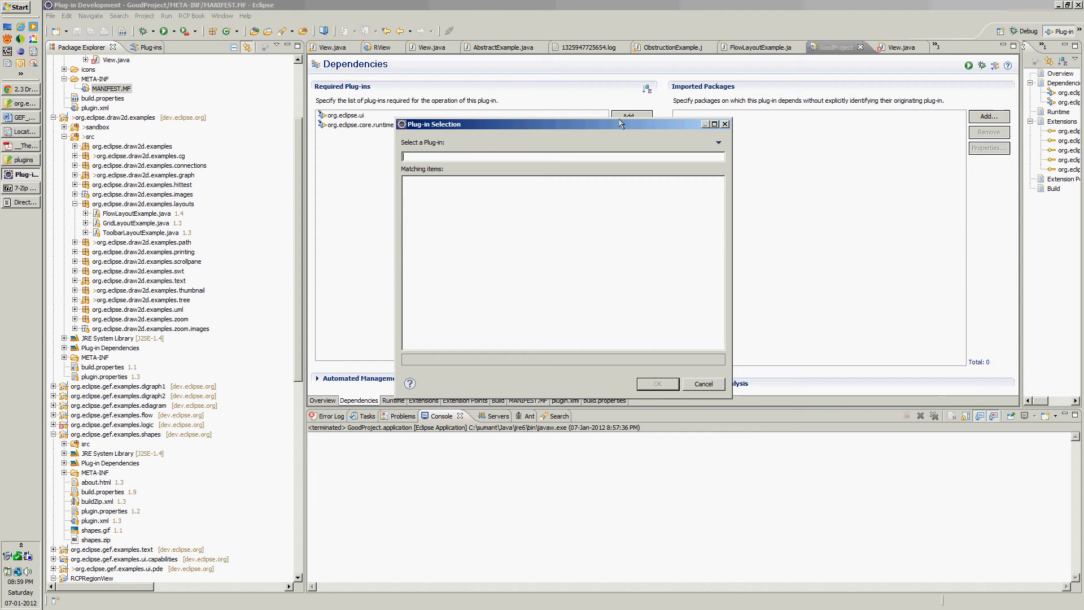
text(dra)
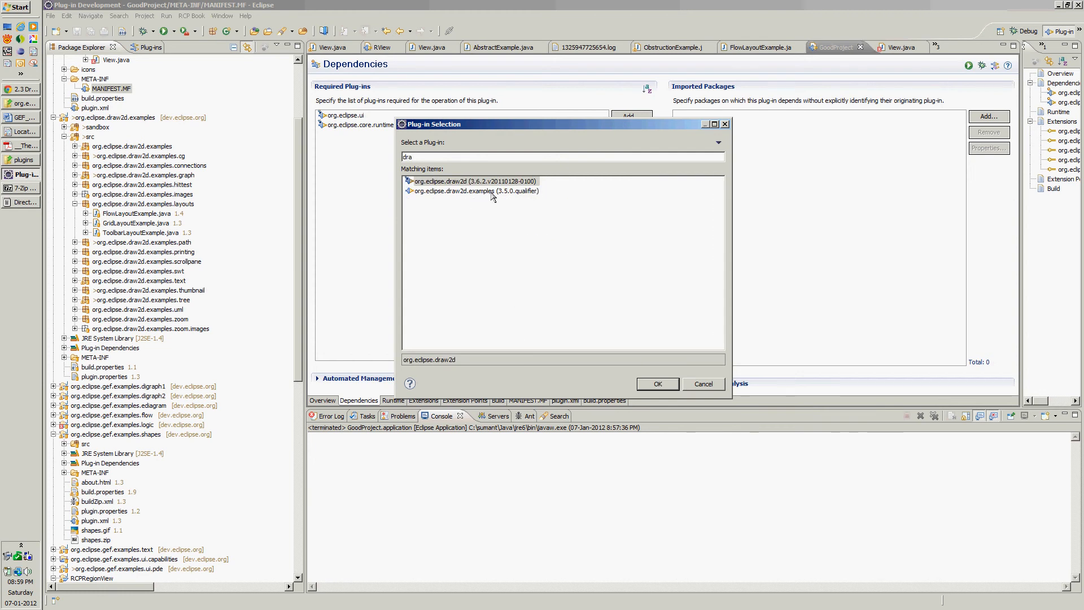
click(656, 384)
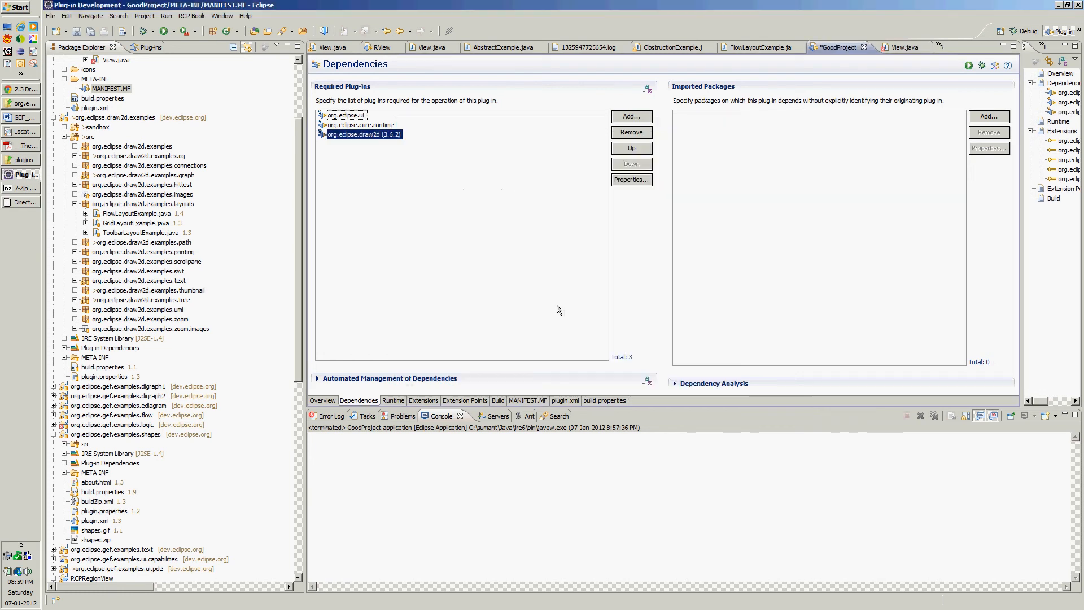
mouse_move(464, 230)
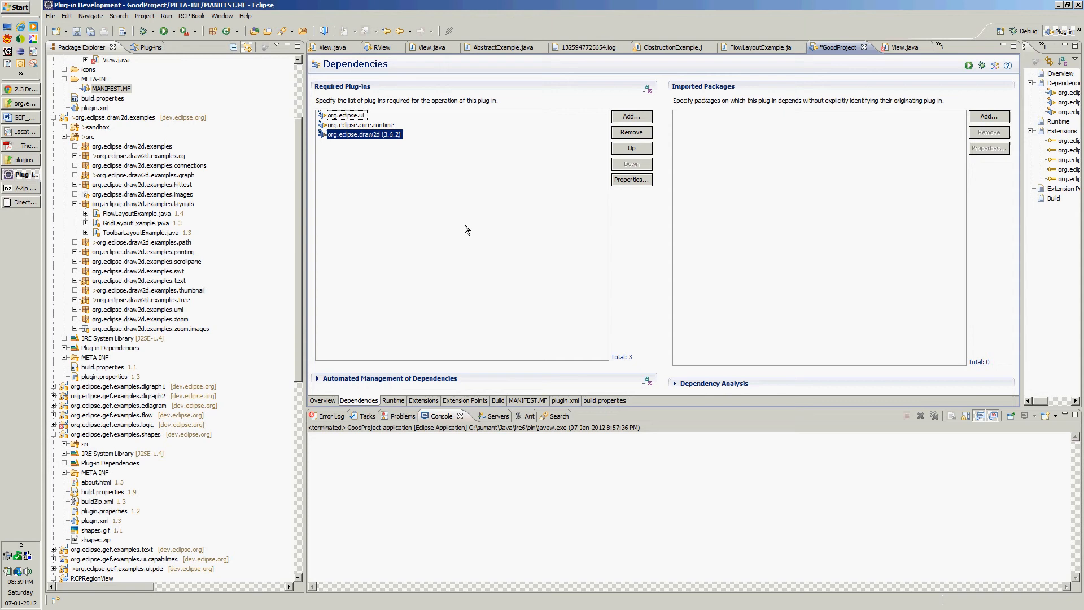
mouse_move(378, 373)
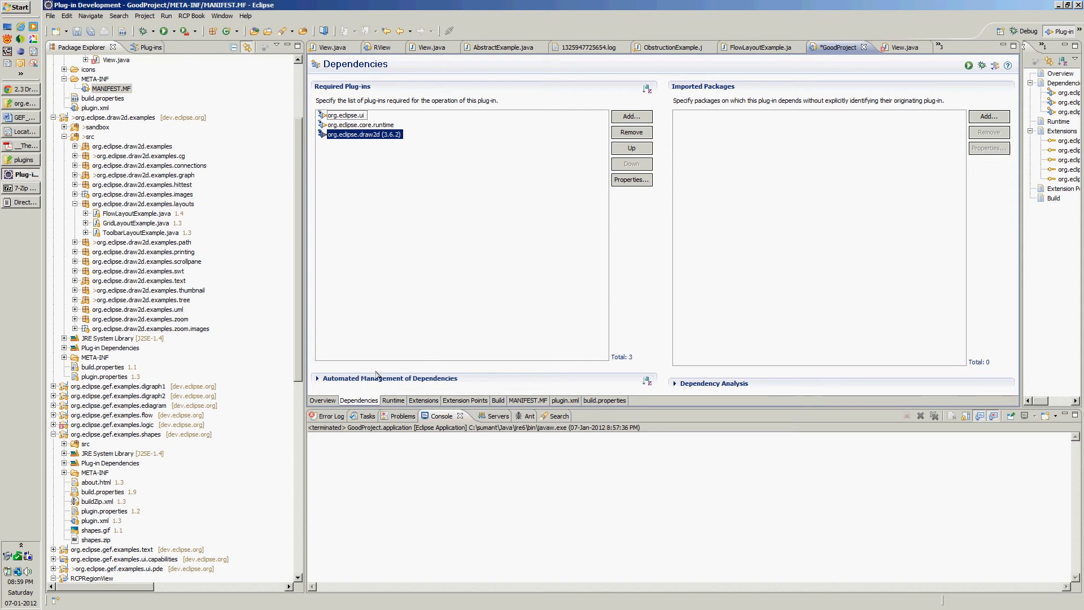
mouse_move(281, 397)
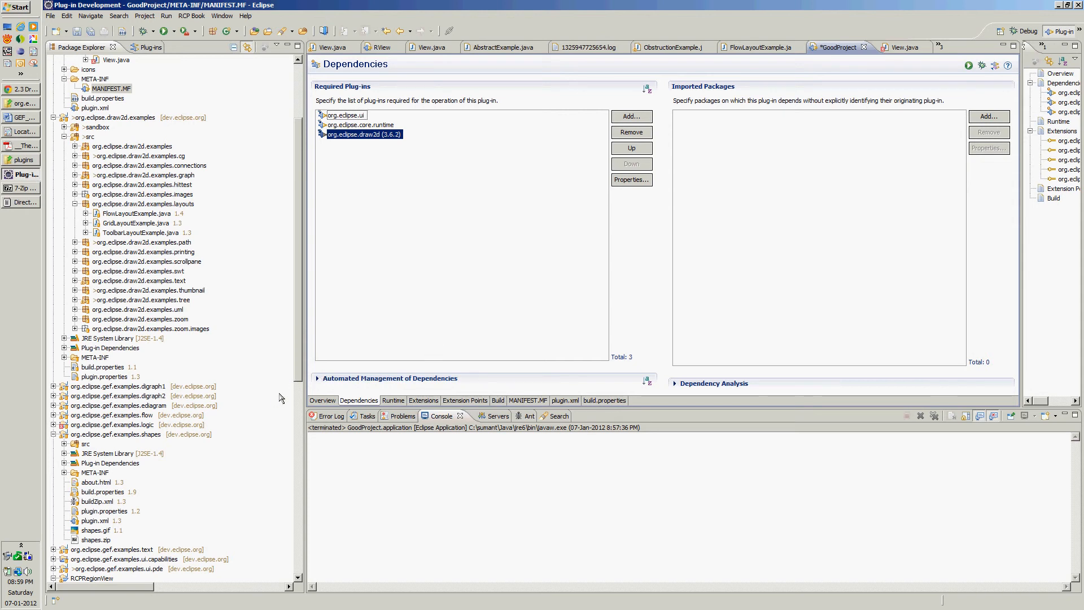
click(564, 400)
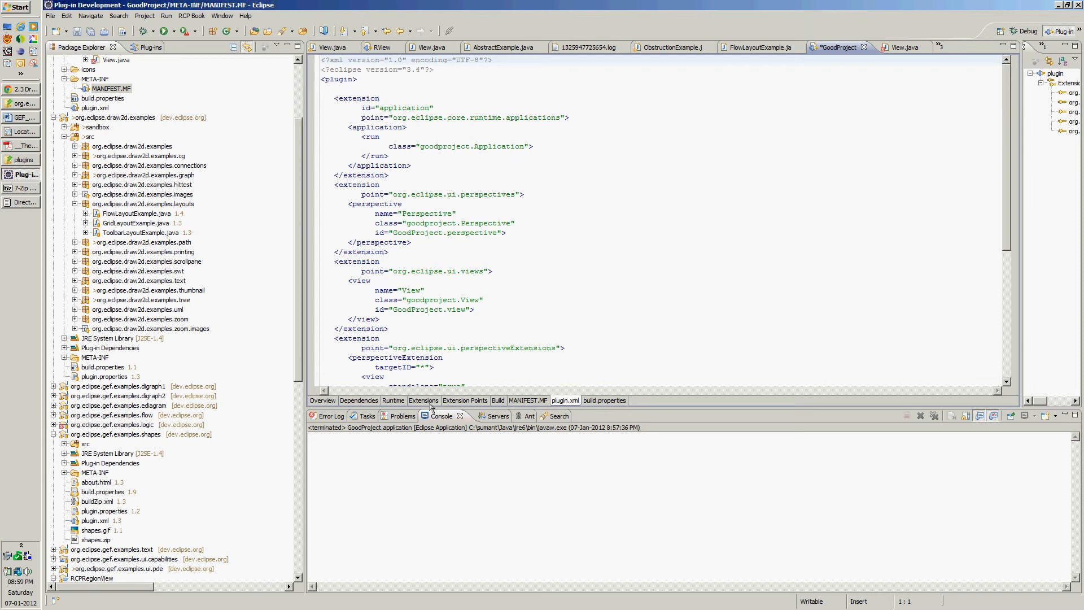
mouse_move(102, 44)
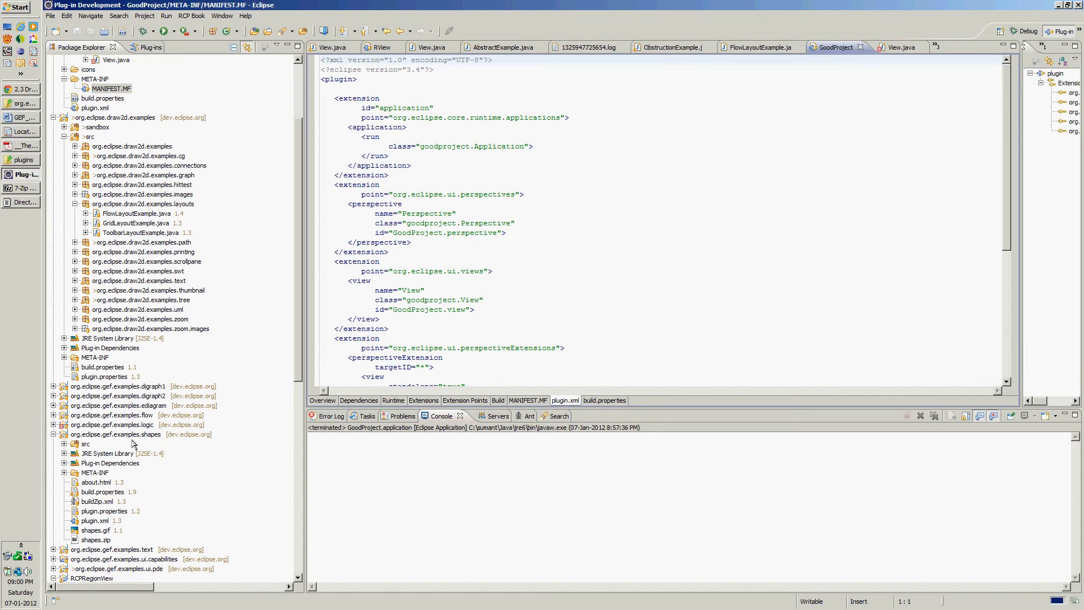
mouse_move(237, 243)
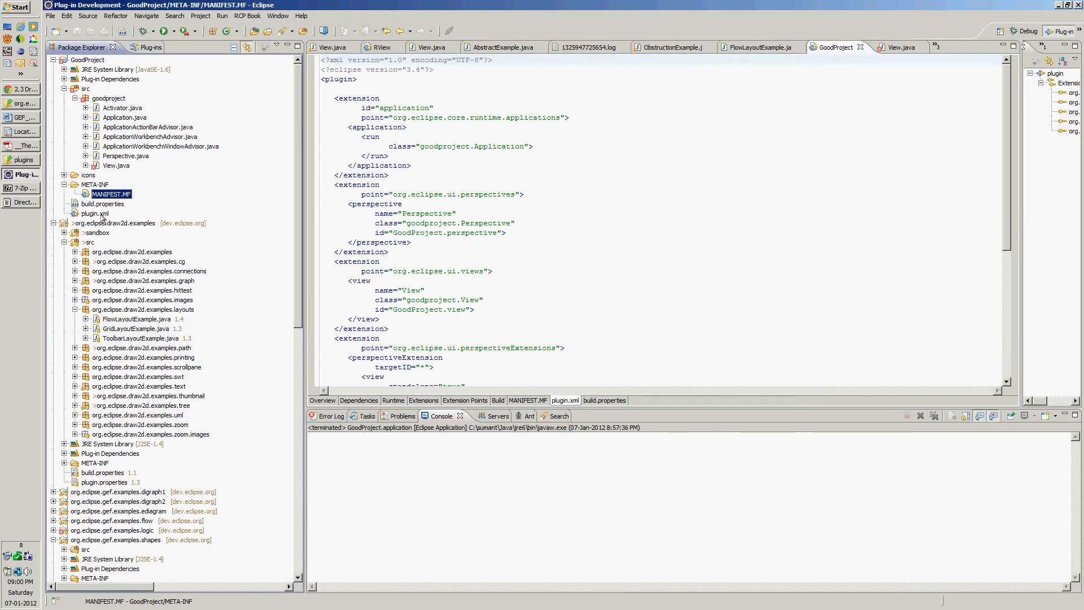
Bring up GoodProject's context menu to reach Run As > Run Configurations.
right_click(87, 60)
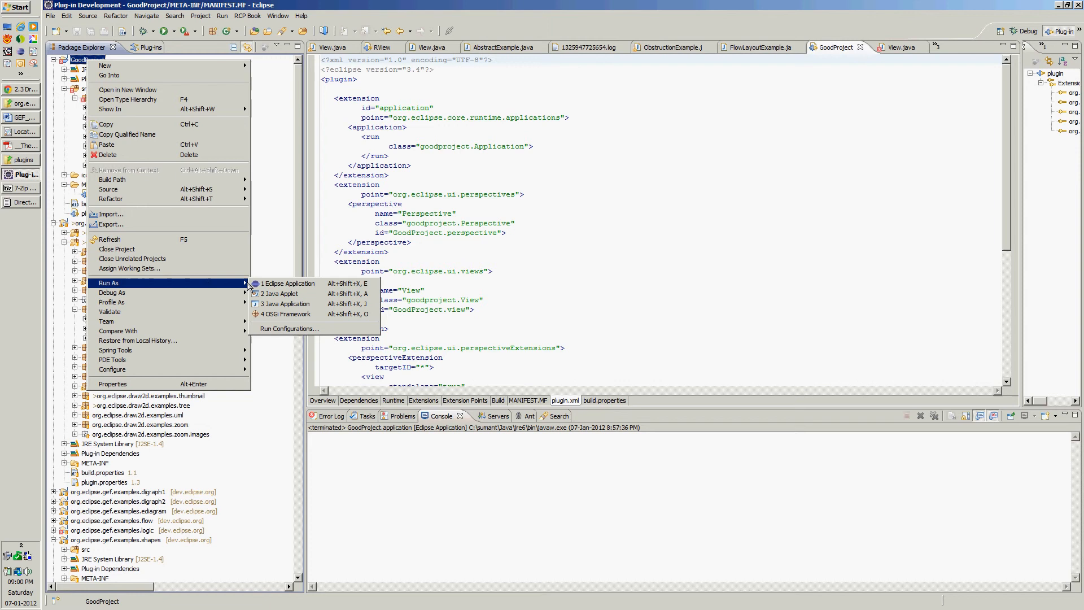
mouse_move(284, 303)
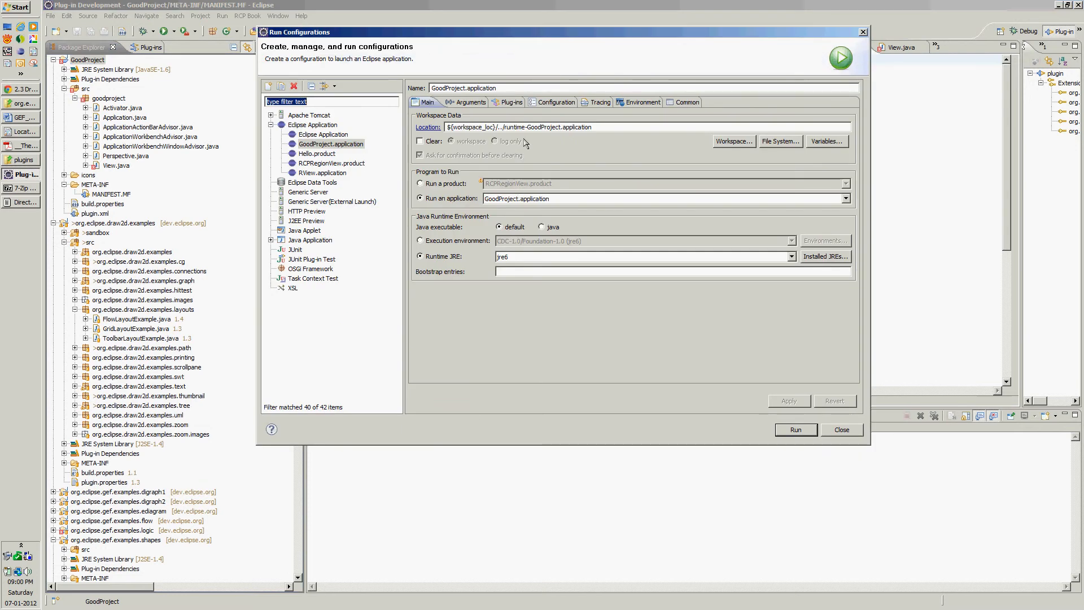
Enable 'Add new workspace plug-ins' and 'Validate plug-ins automatically' in GoodProject's launch Plug-ins settings.
click(511, 102)
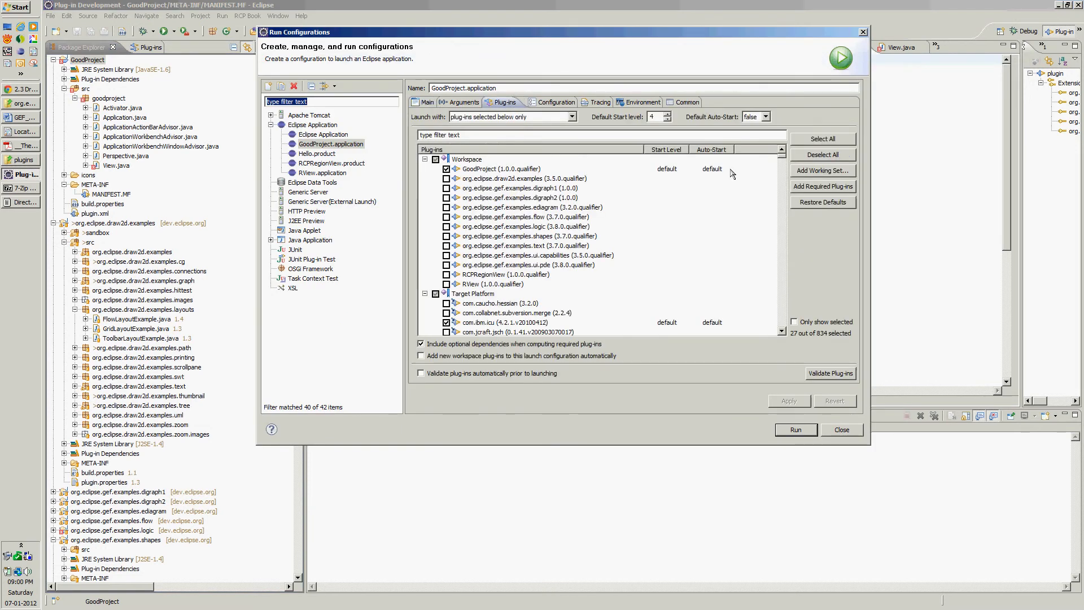
mouse_move(559, 144)
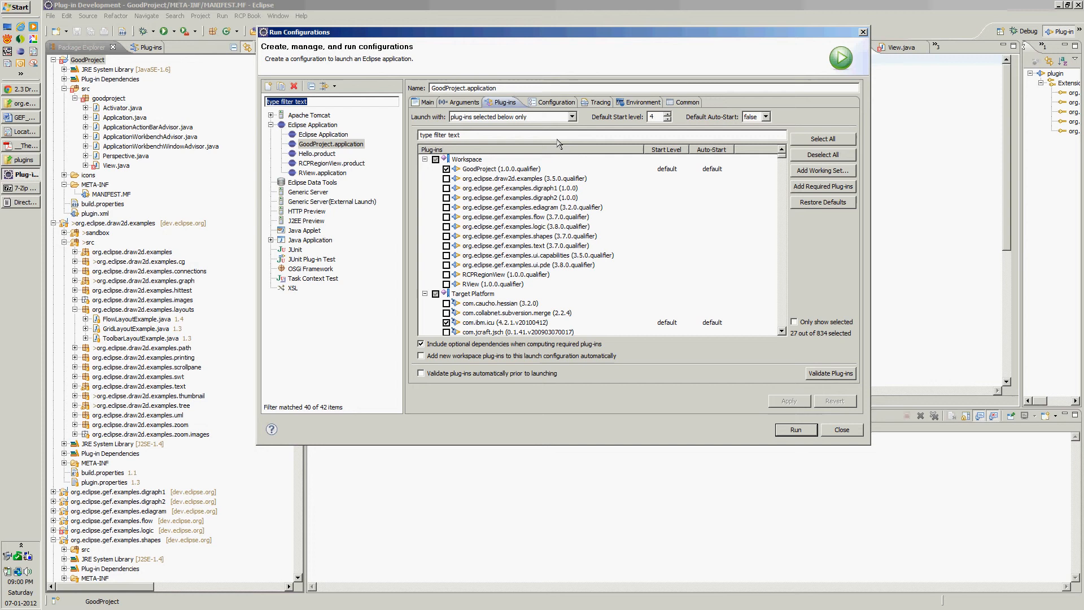
mouse_move(441, 106)
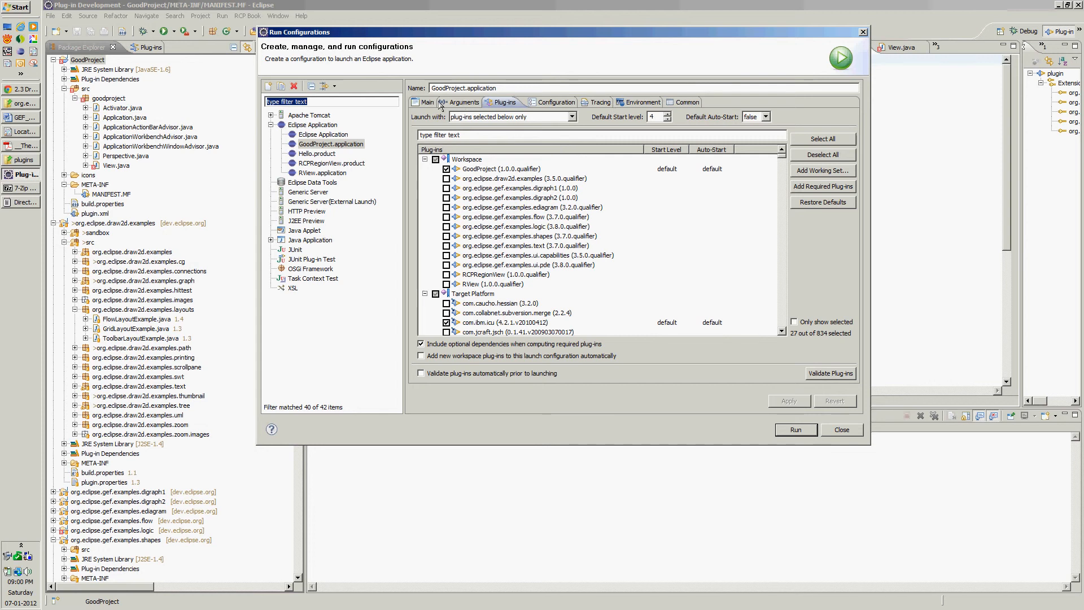
click(427, 102)
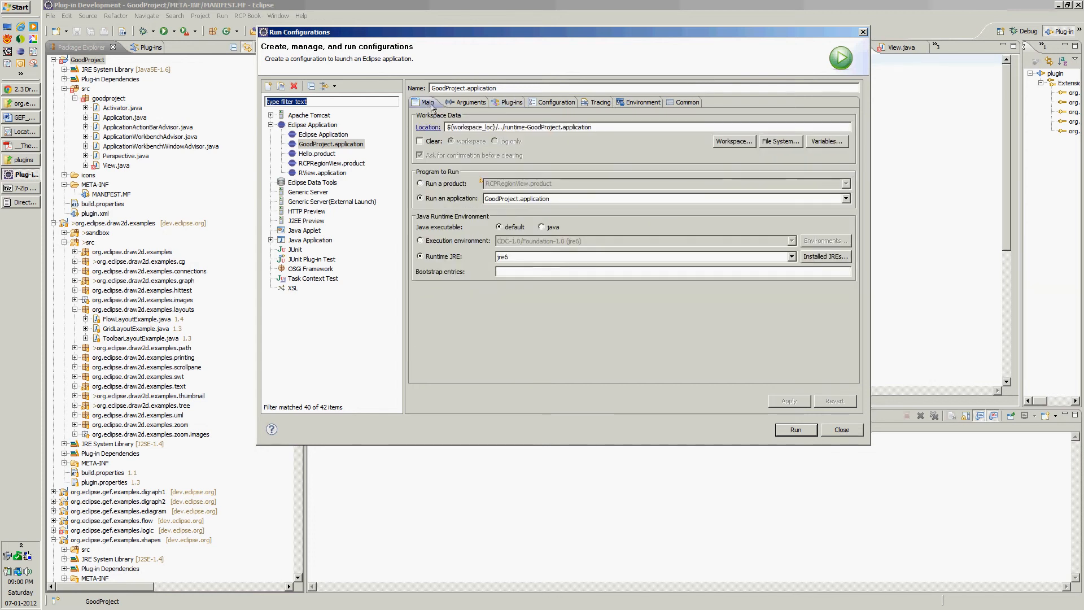
click(510, 102)
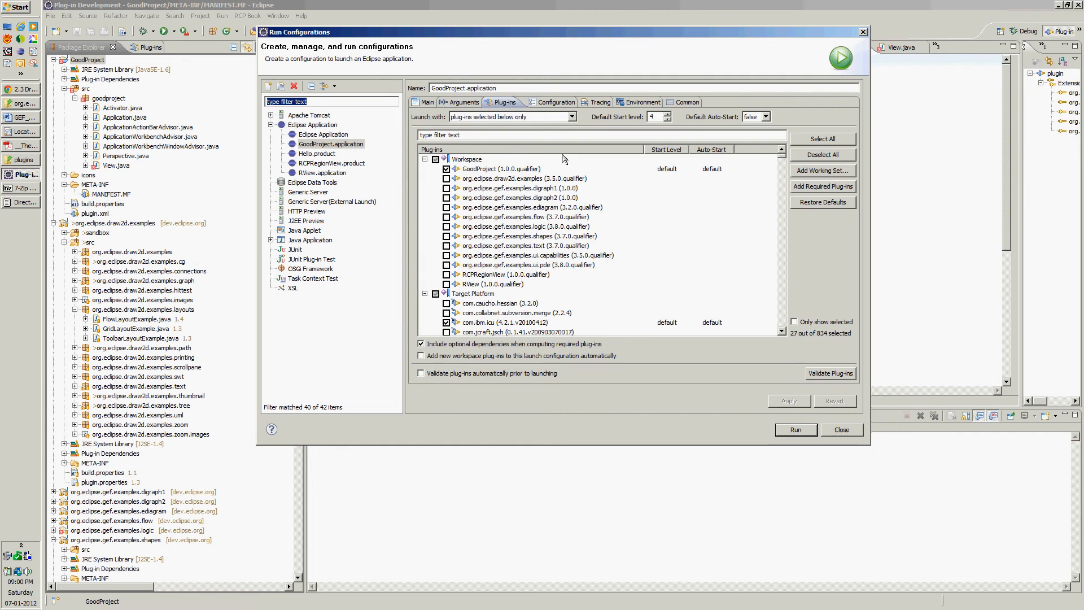
click(822, 187)
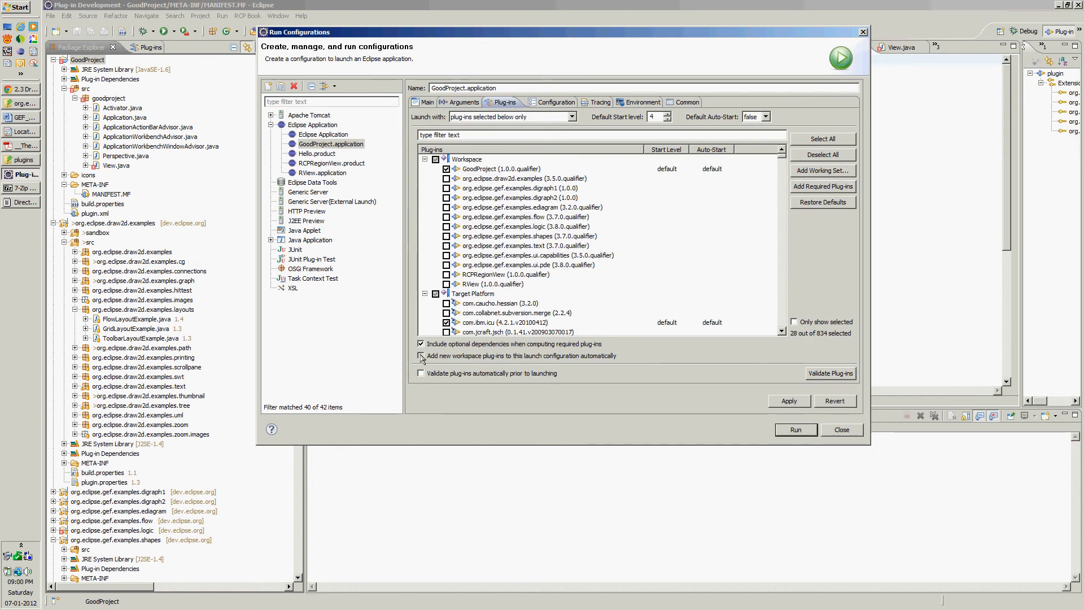
click(421, 372)
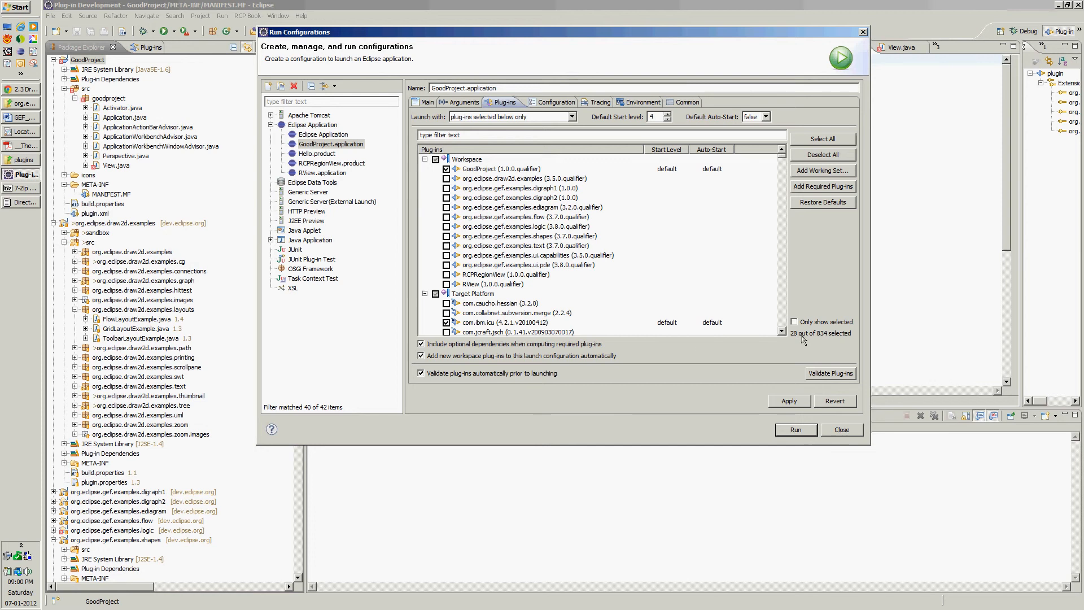
Validate plug-ins with no problems found, apply the configuration and run GoodProject.
click(830, 373)
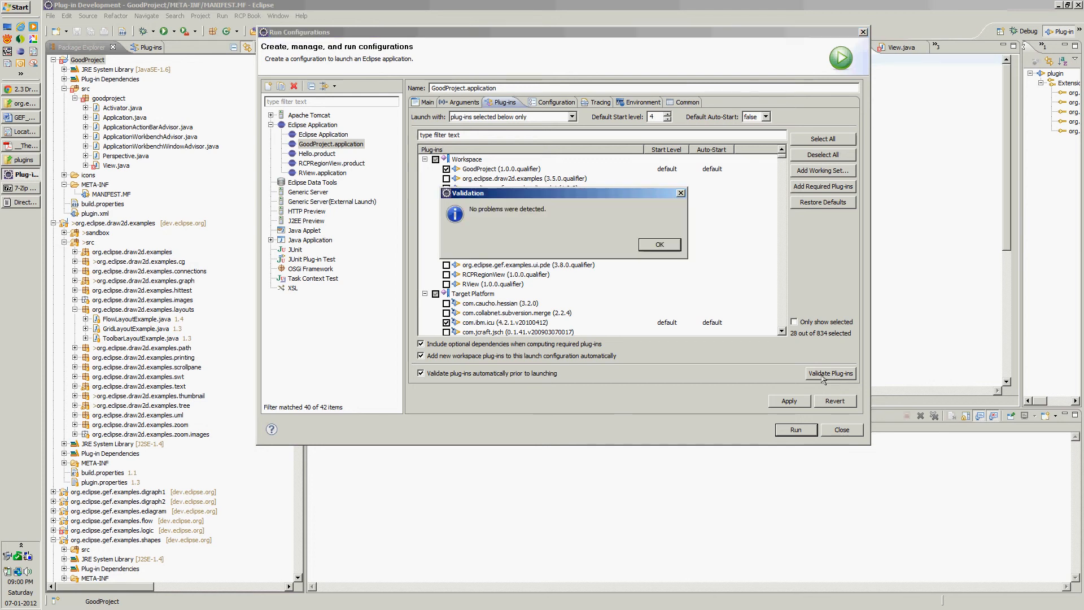
click(657, 244)
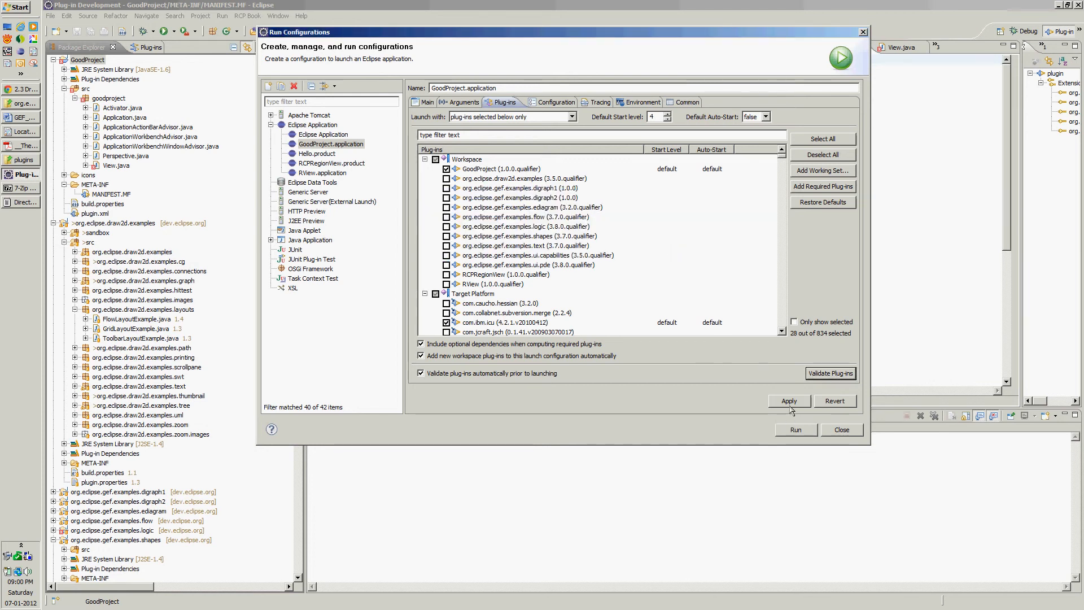
click(790, 401)
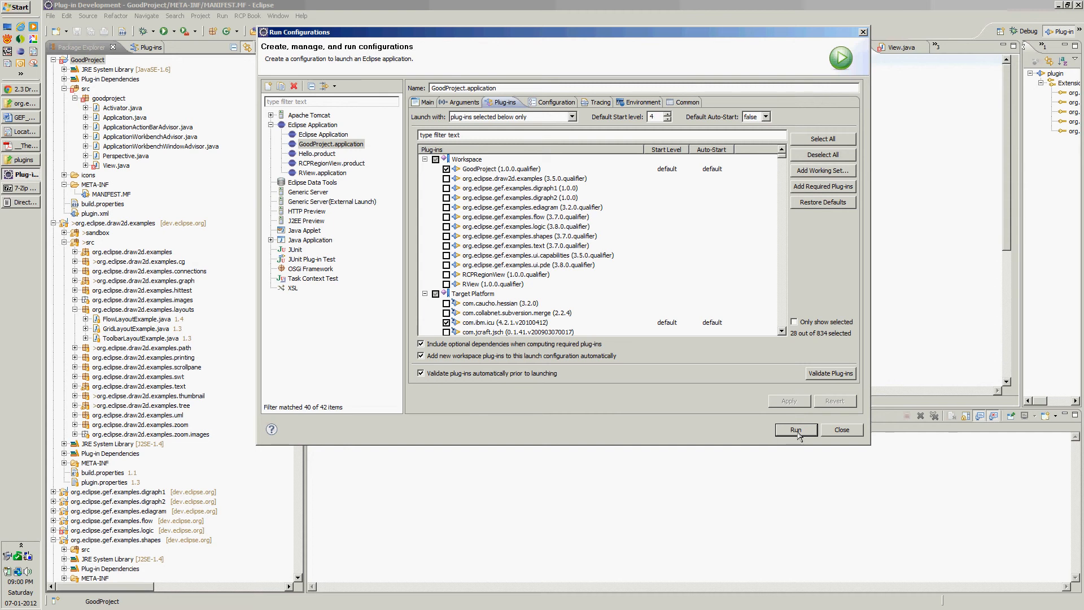
click(795, 429)
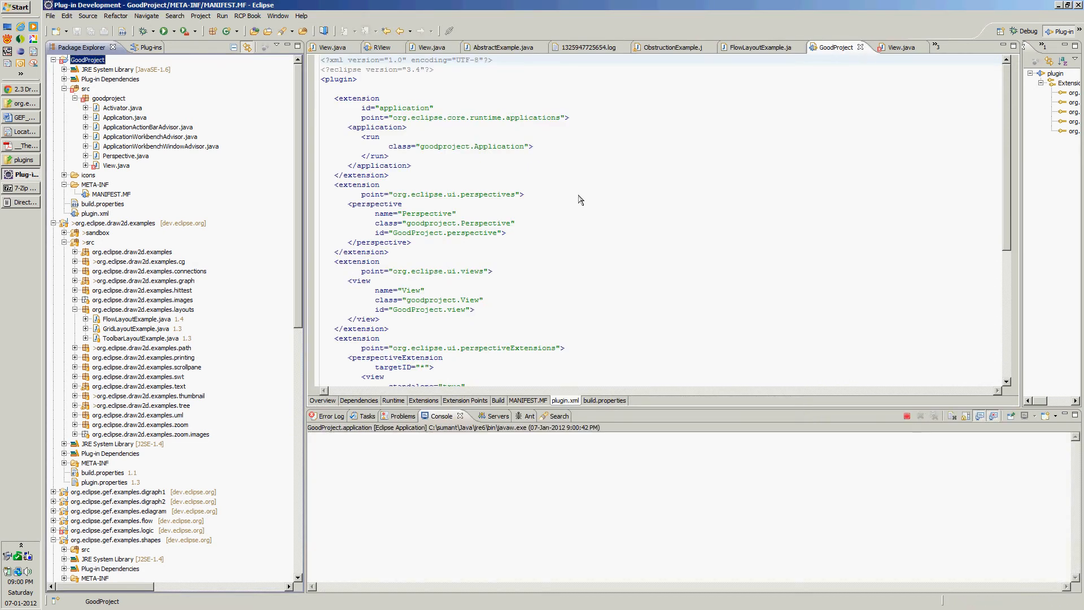
mouse_move(520, 151)
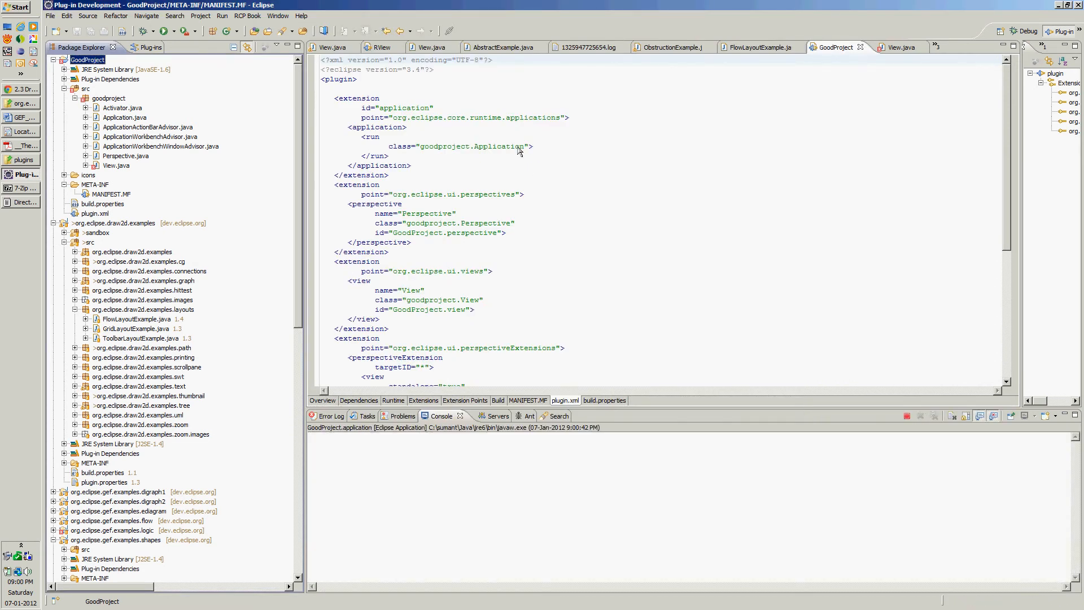
mouse_move(462, 143)
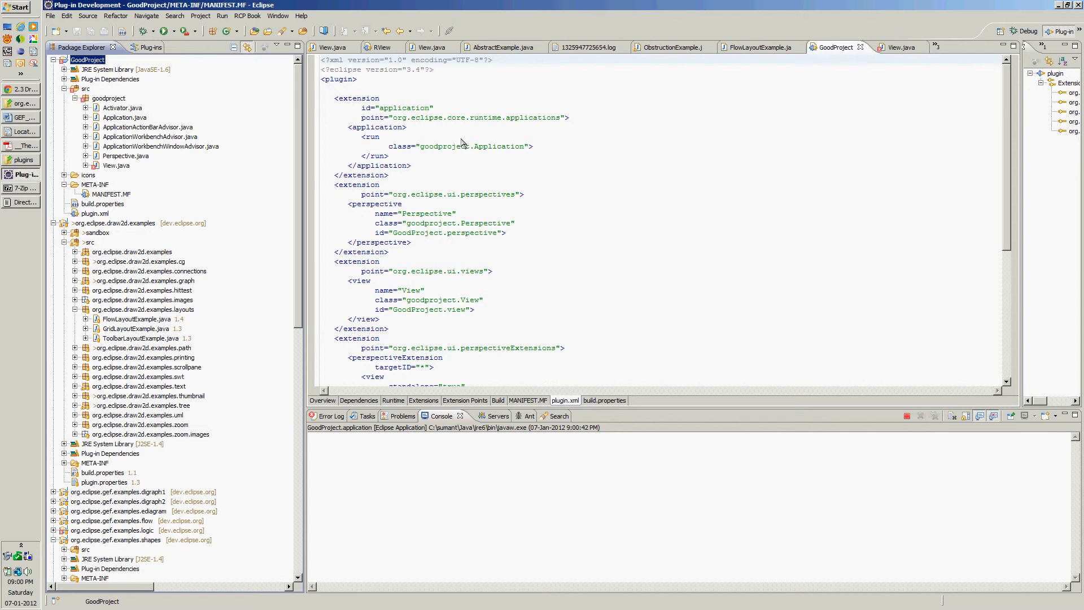
mouse_move(473, 142)
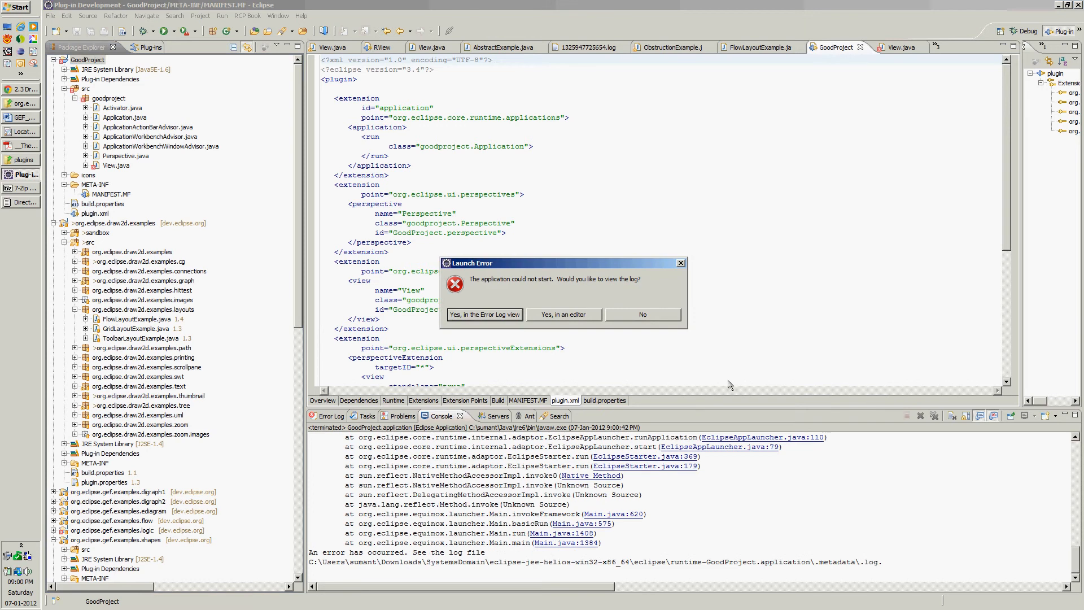
Dismiss the Launch Error dialog and switch to View.java to fix its compilation errors.
click(641, 314)
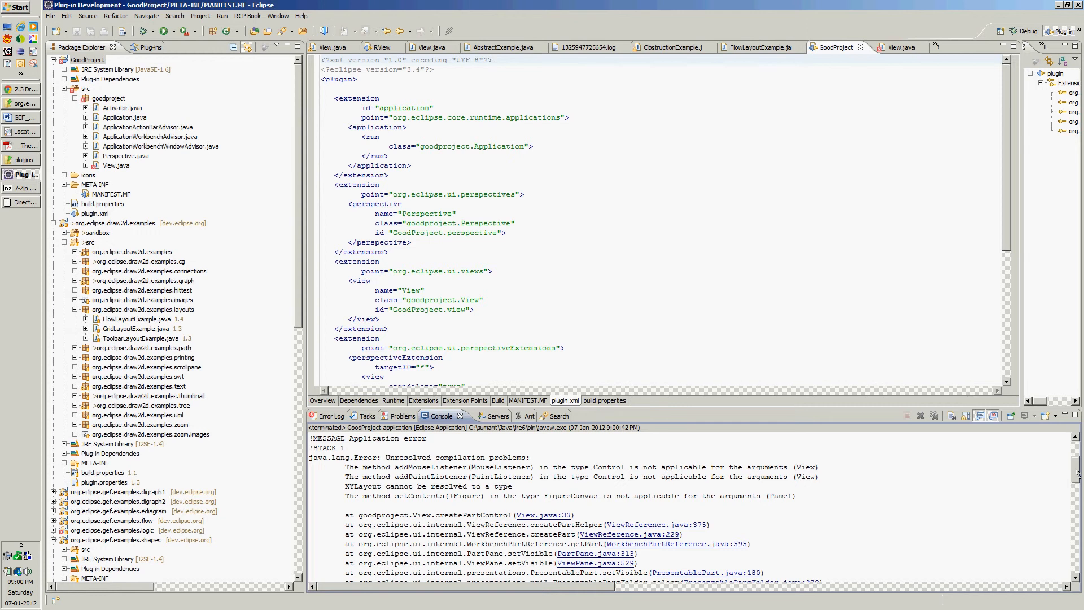
click(902, 48)
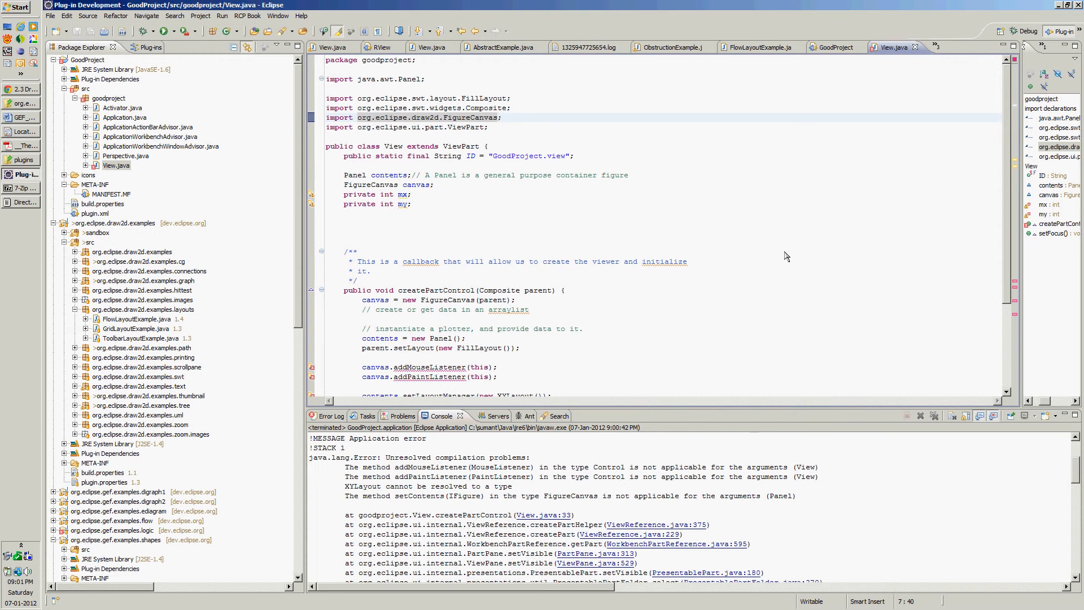
Make View implement MouseListener and PaintListener and generate their unimplemented methods.
click(344, 232)
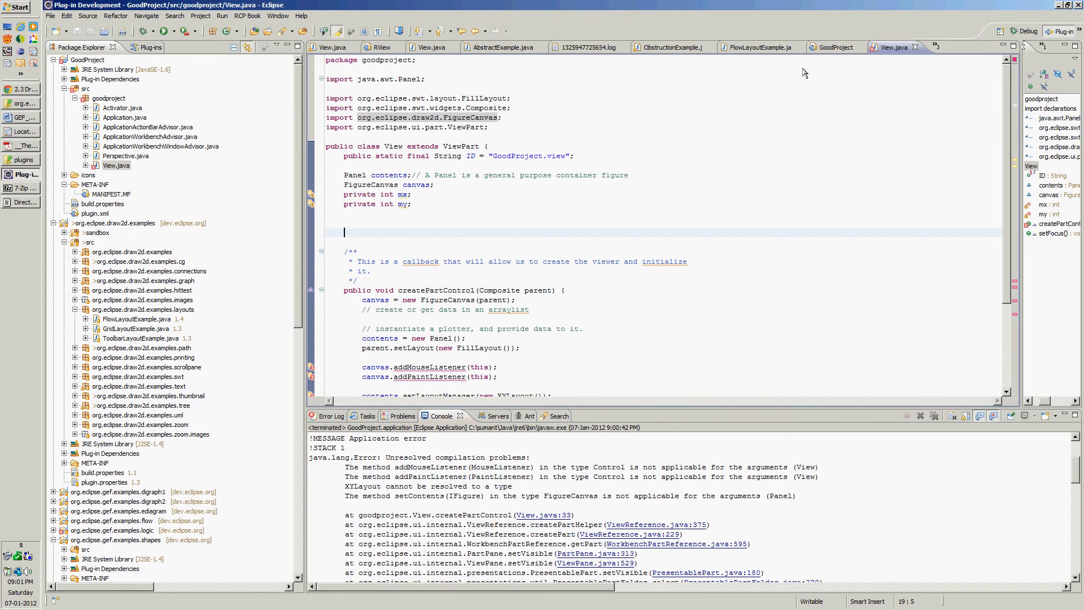
mouse_move(716, 141)
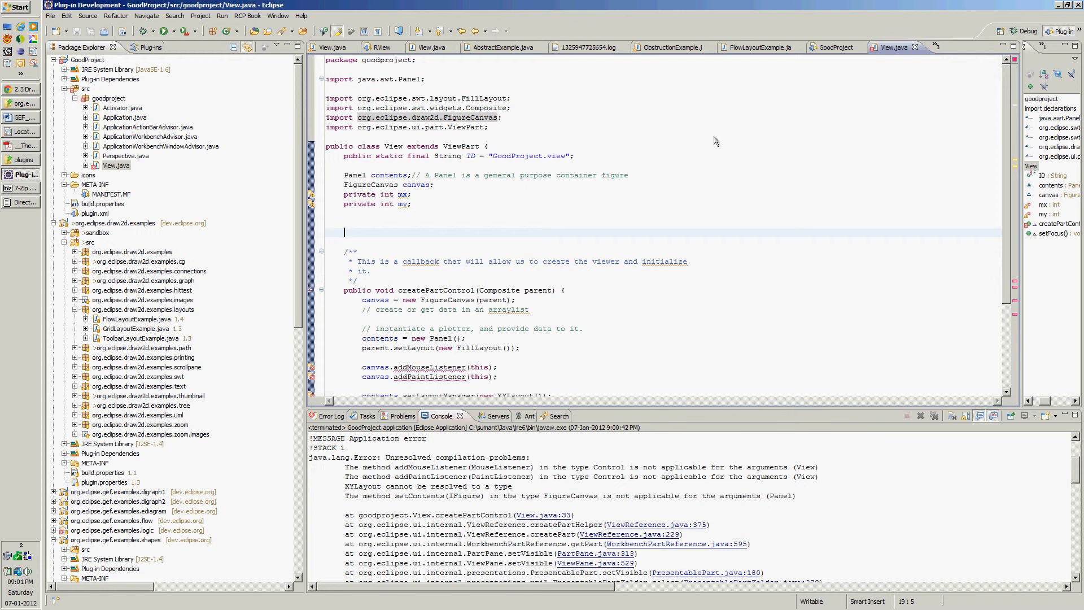
mouse_move(713, 148)
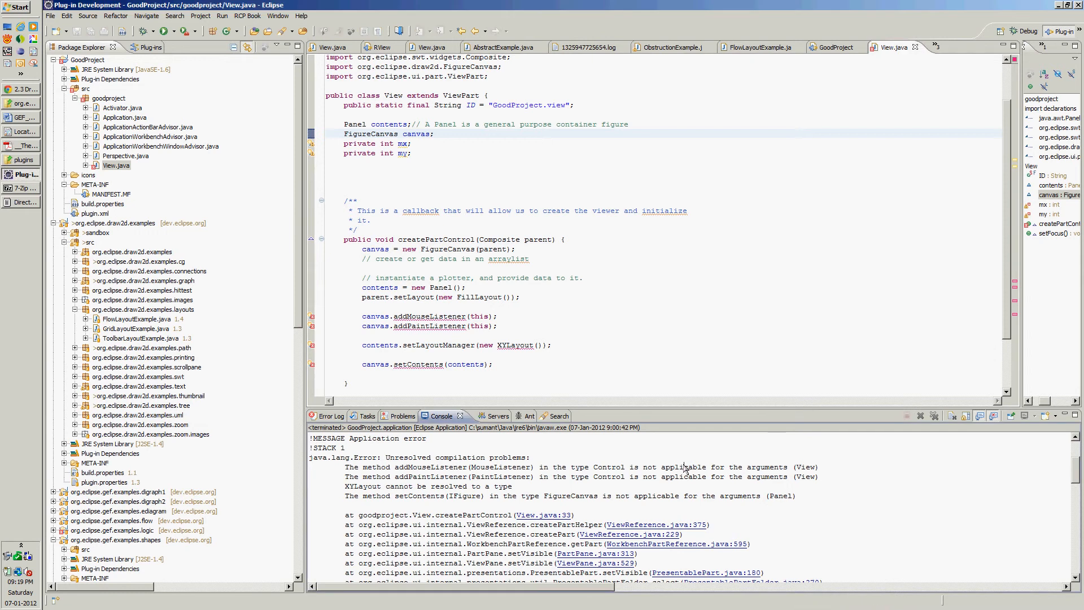
mouse_move(429, 323)
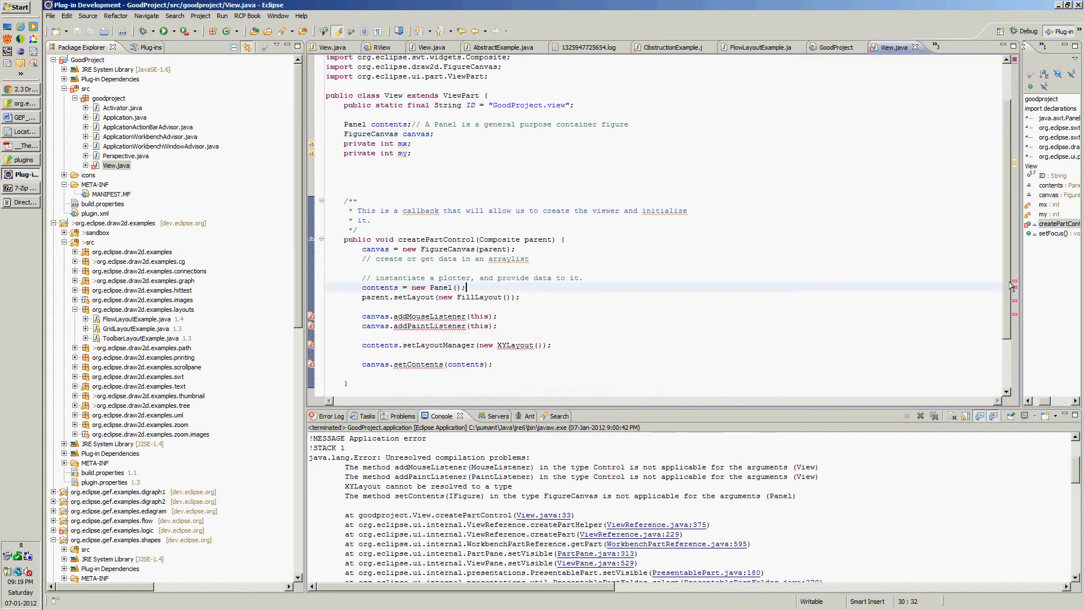
scroll(down, 3)
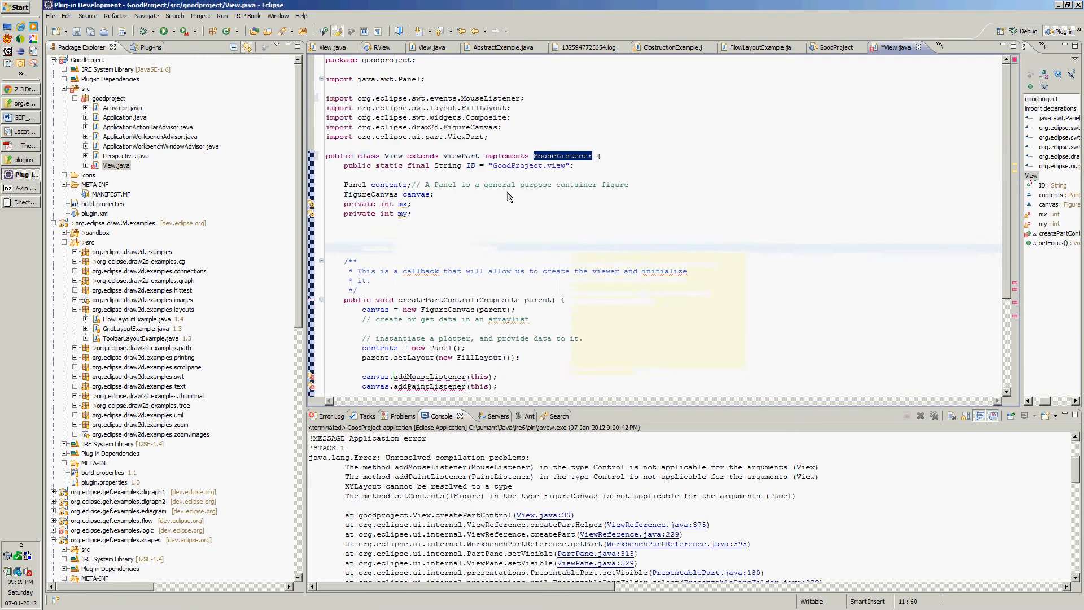
click(417, 194)
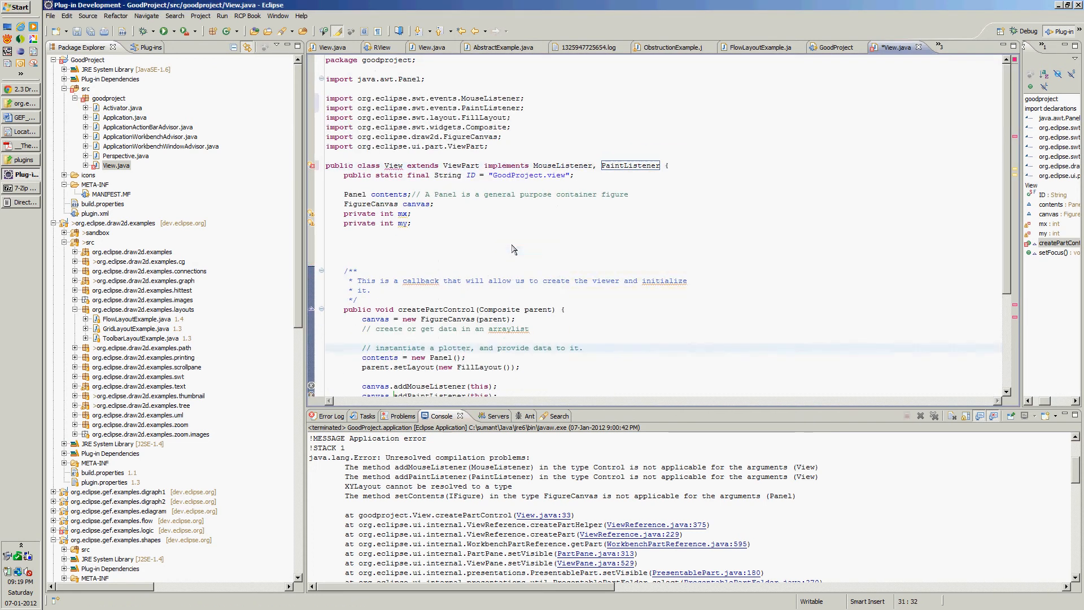
click(511, 241)
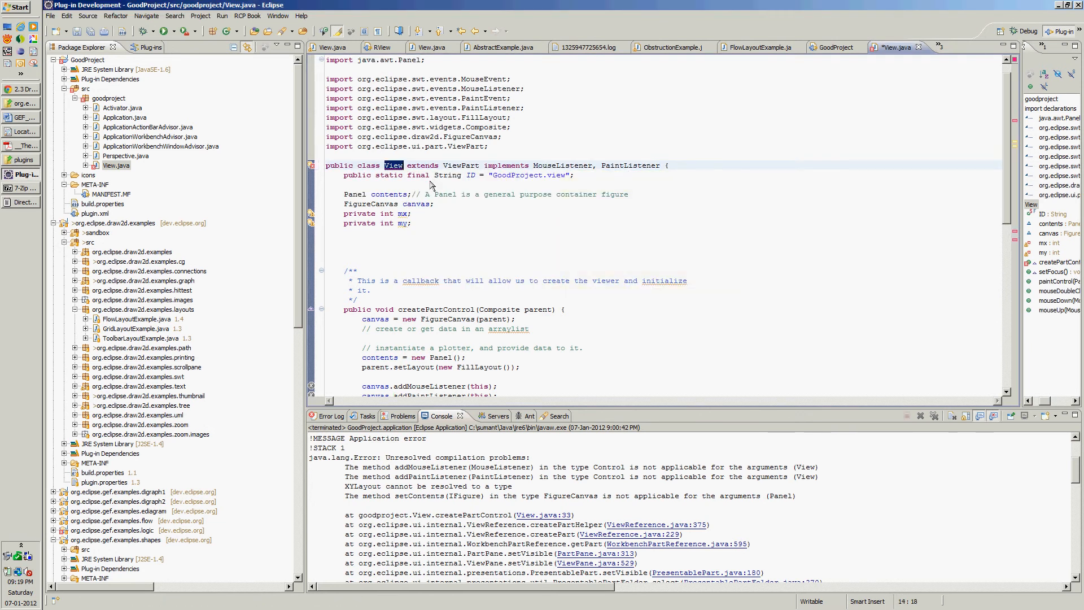
click(477, 223)
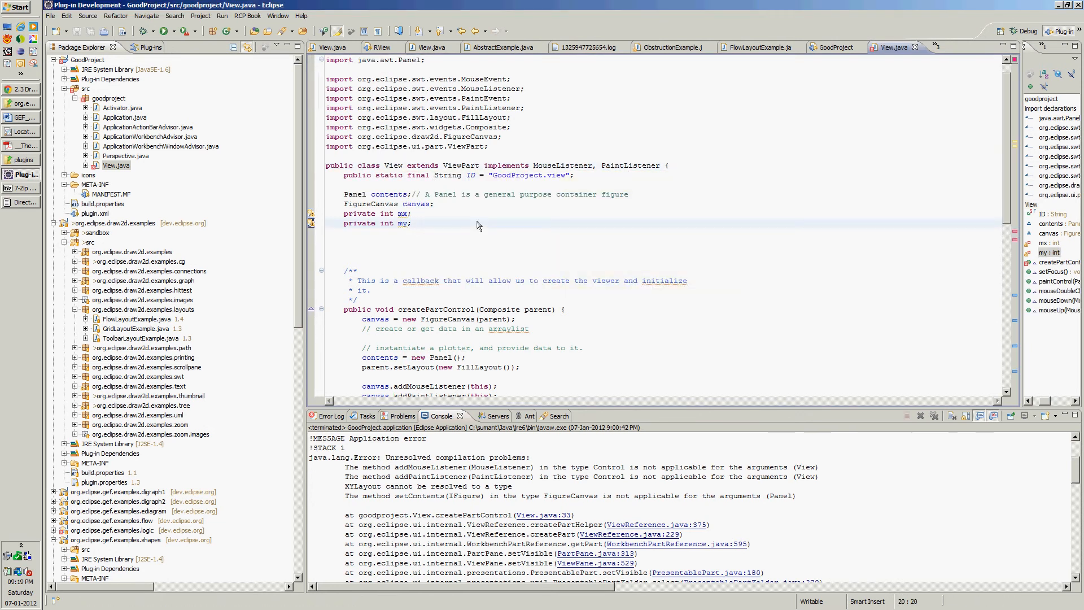
mouse_move(892, 263)
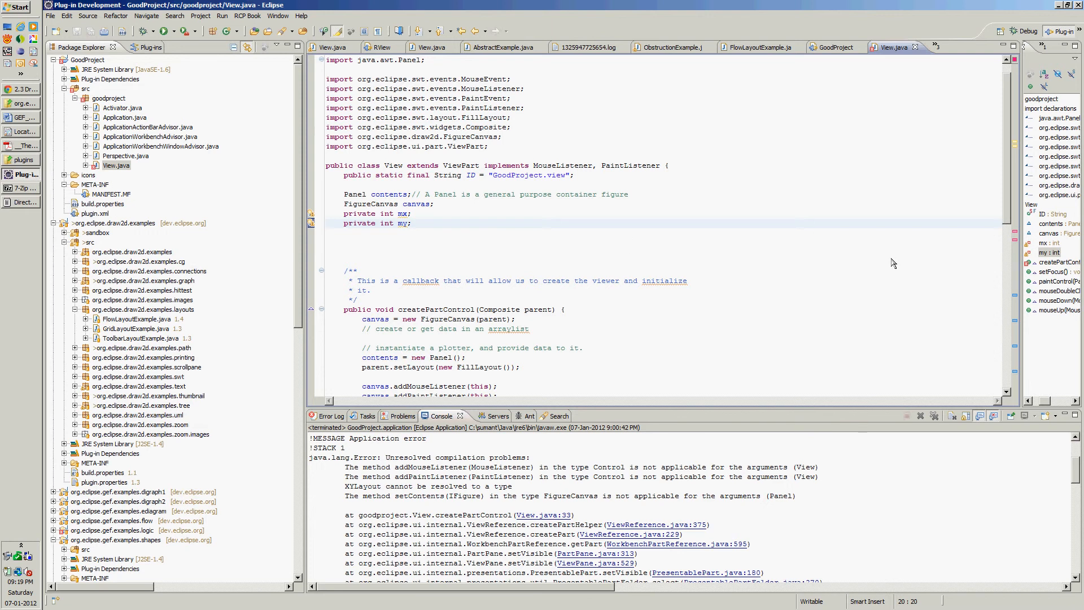
scroll(up, 3)
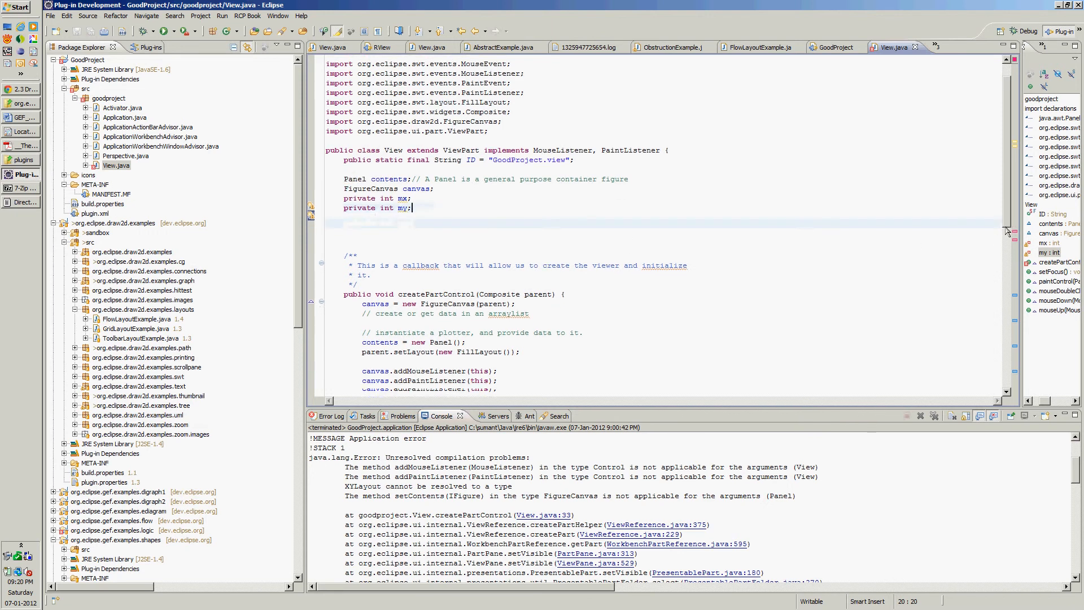
Scroll to createPartControl and resolve XYLayout by importing org.eclipse.draw2d.XYLayout.
scroll(down, 3)
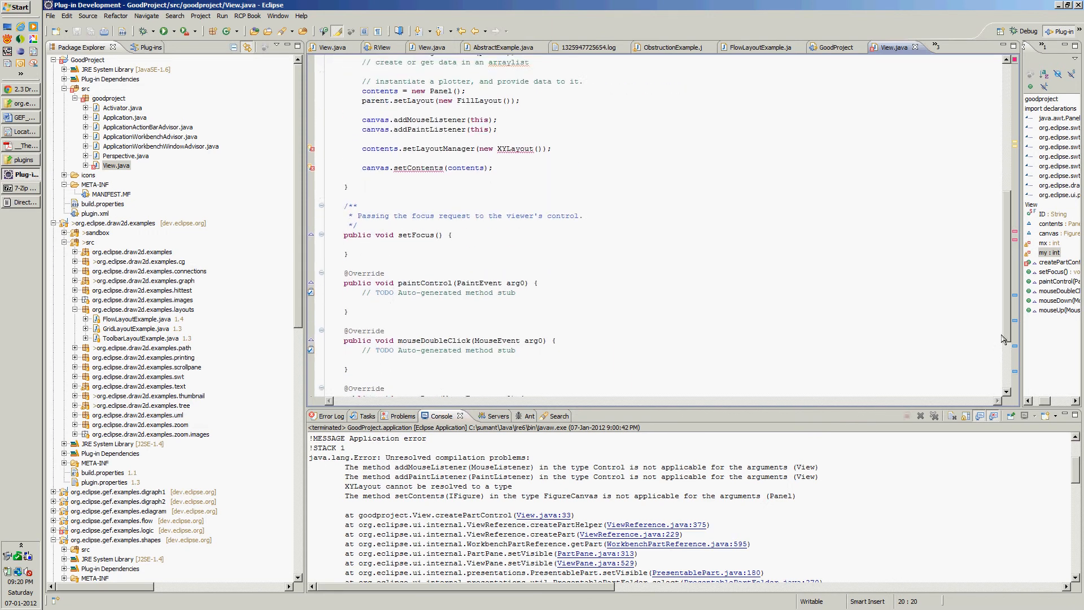
scroll(up, 3)
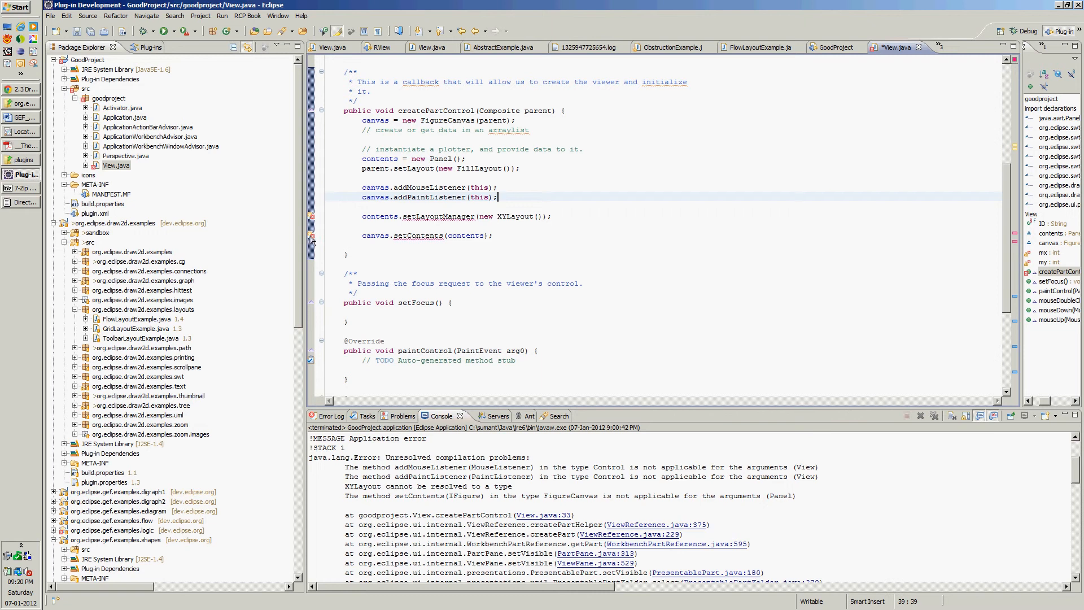
mouse_move(420, 216)
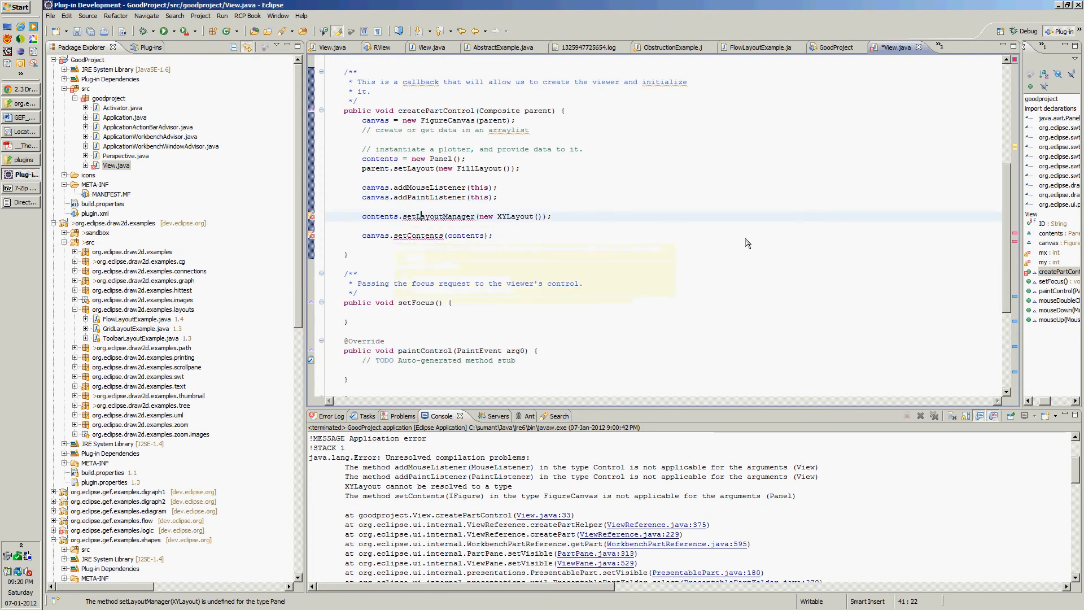
scroll(up, 3)
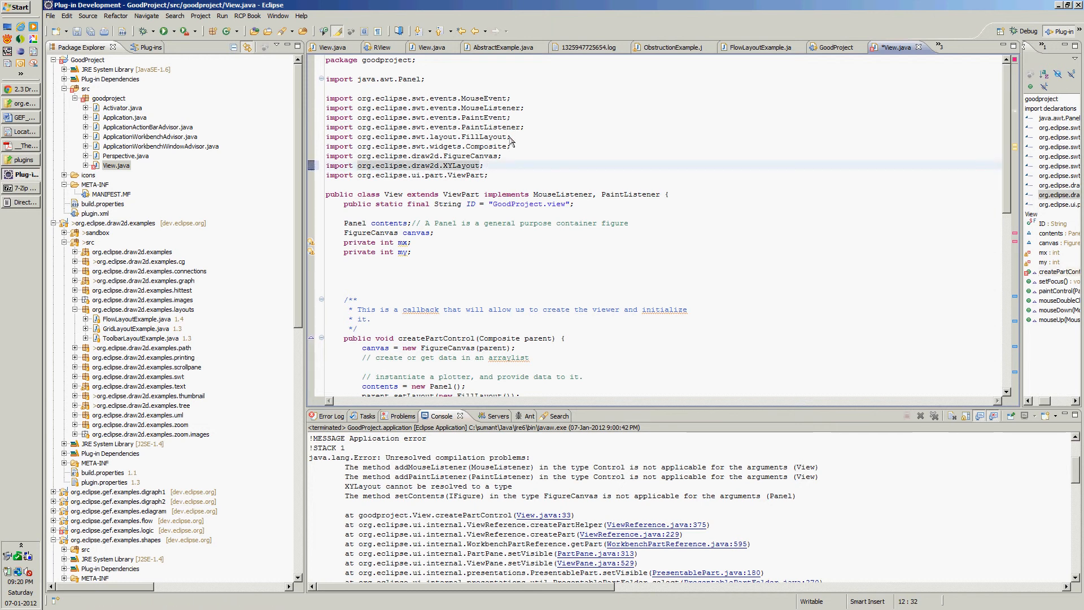
Quick-fix the contents field's Panel type to import org.eclipse.draw2d.Panel.
click(489, 175)
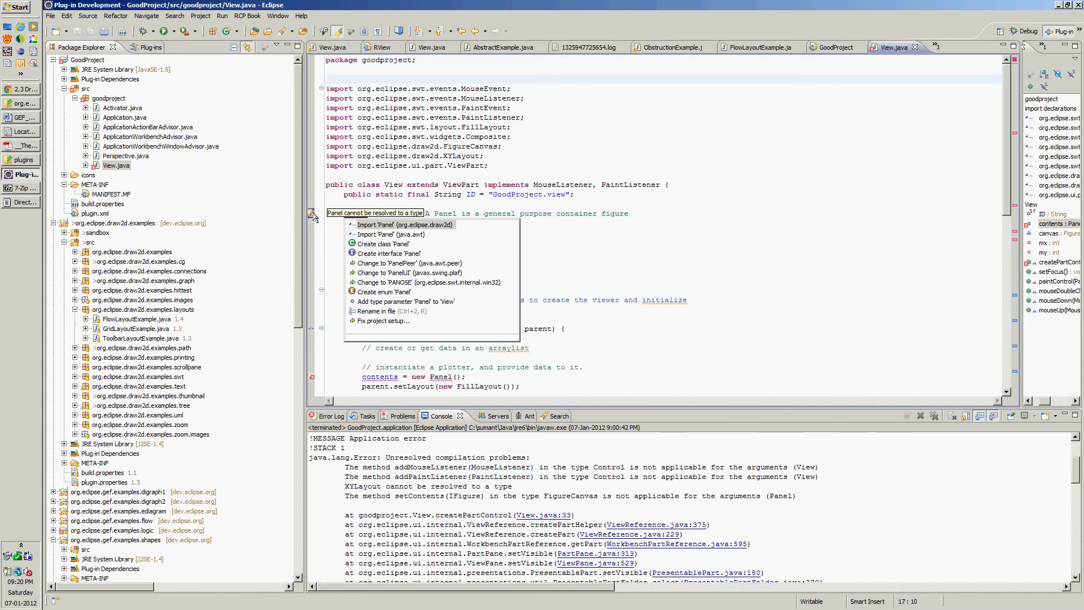
click(403, 225)
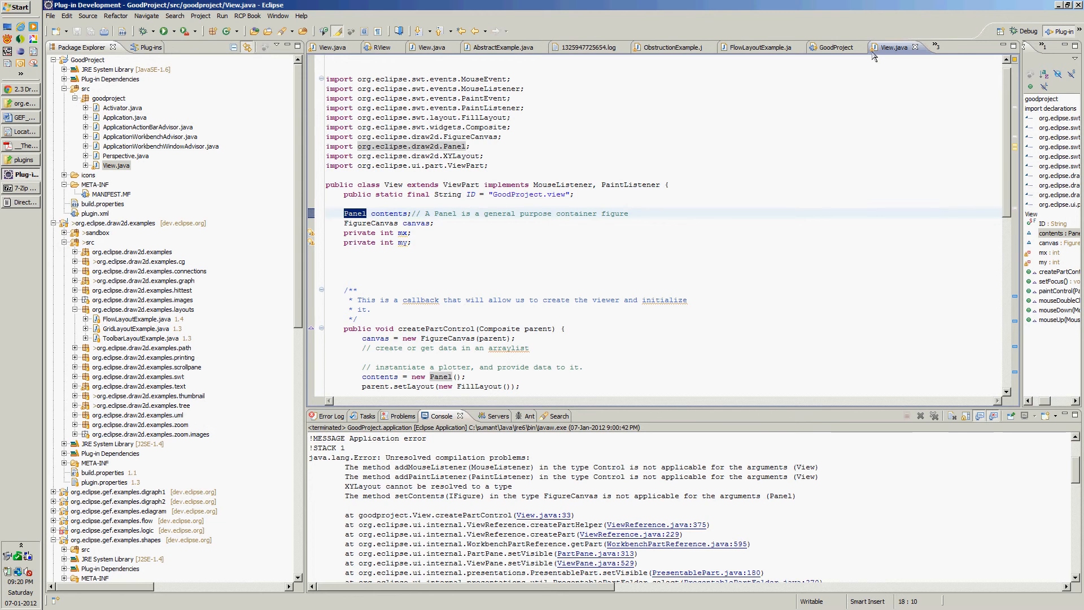
mouse_move(168, 41)
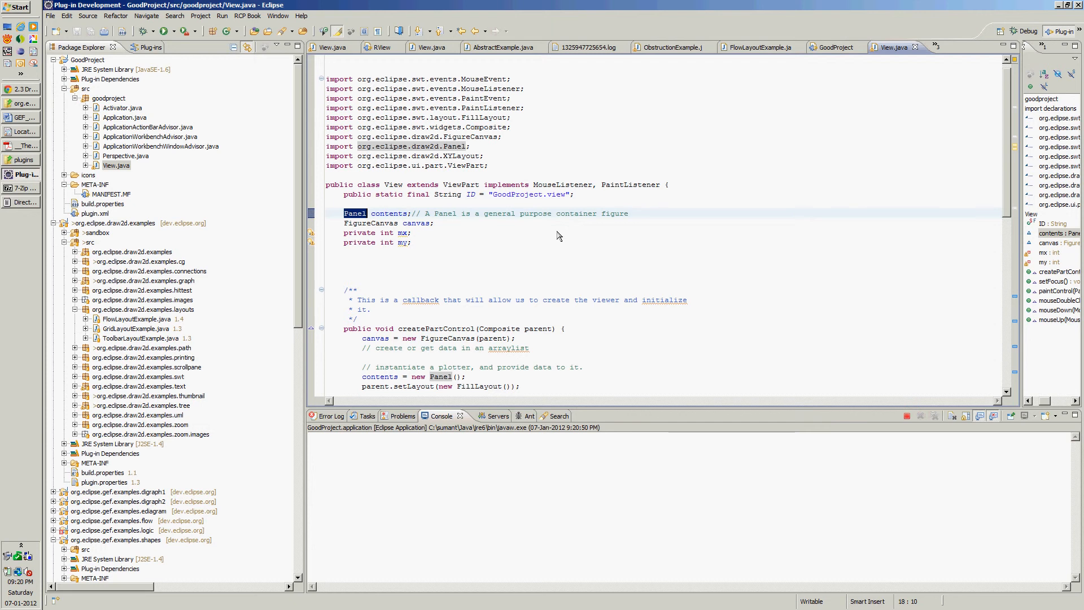
mouse_move(502, 229)
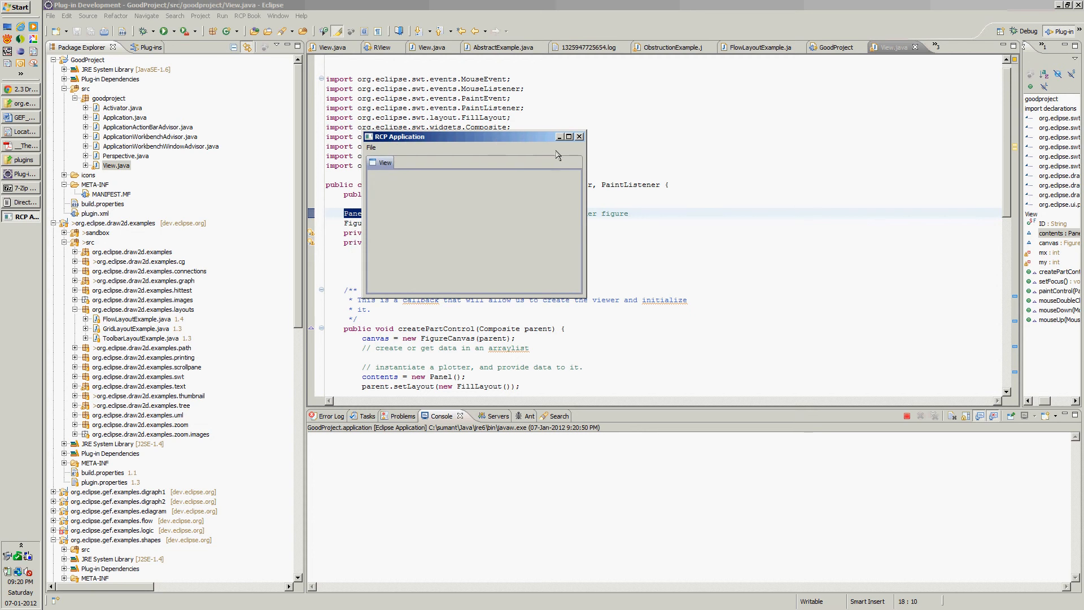
mouse_move(569, 174)
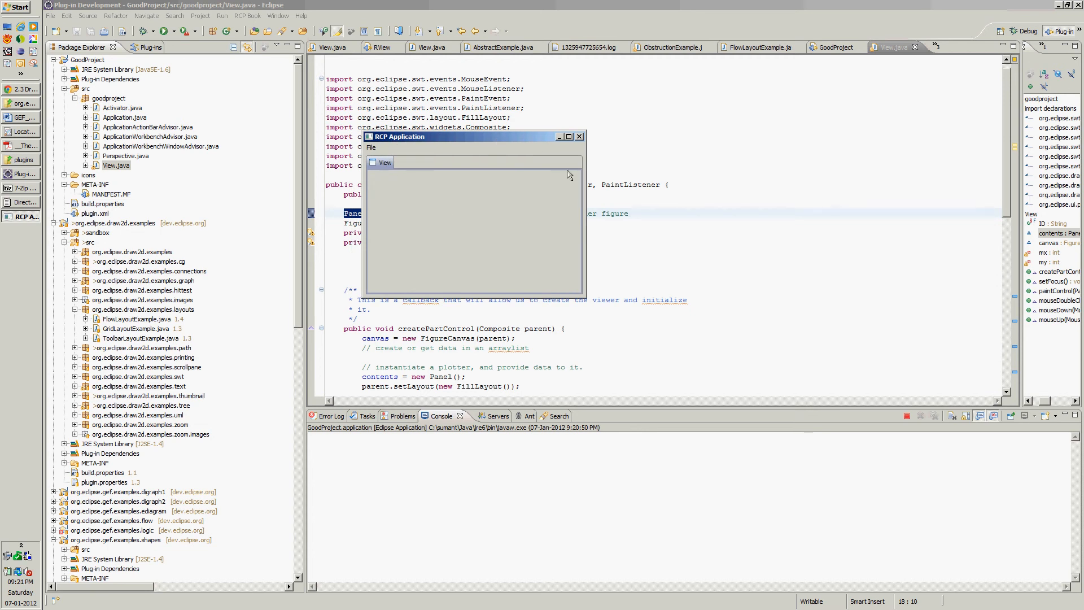
Close the launched RCP Application's empty View window and move to the bottom of View.java.
click(579, 137)
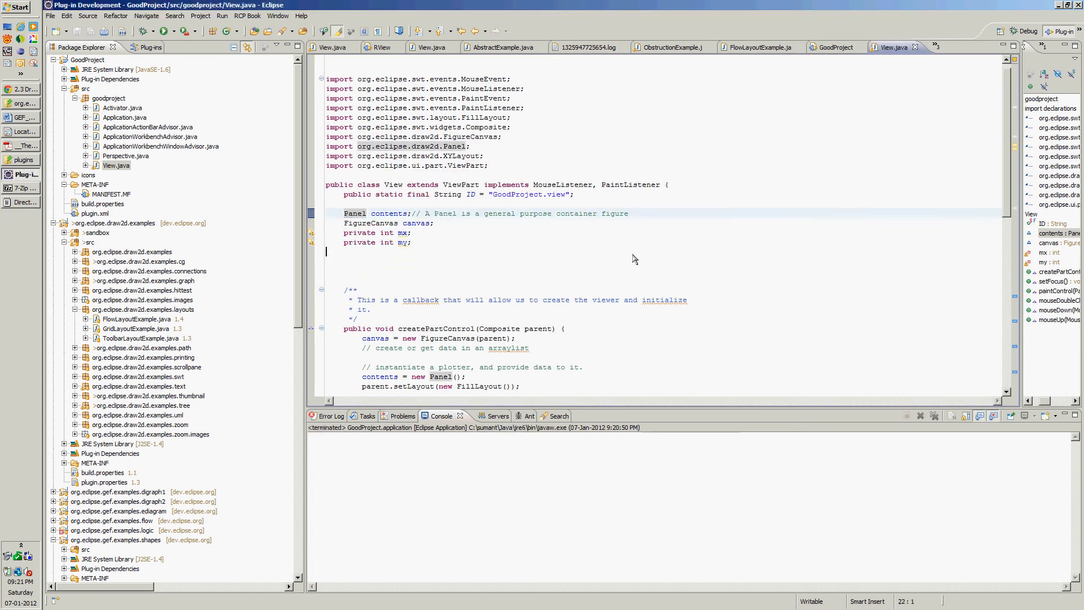
scroll(down, 3)
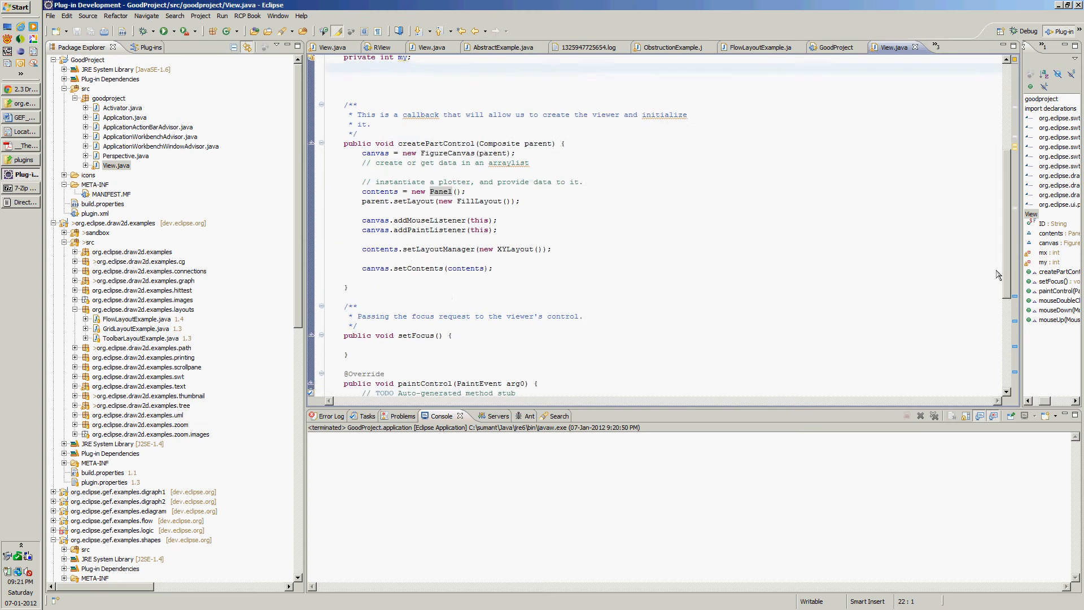
scroll(down, 3)
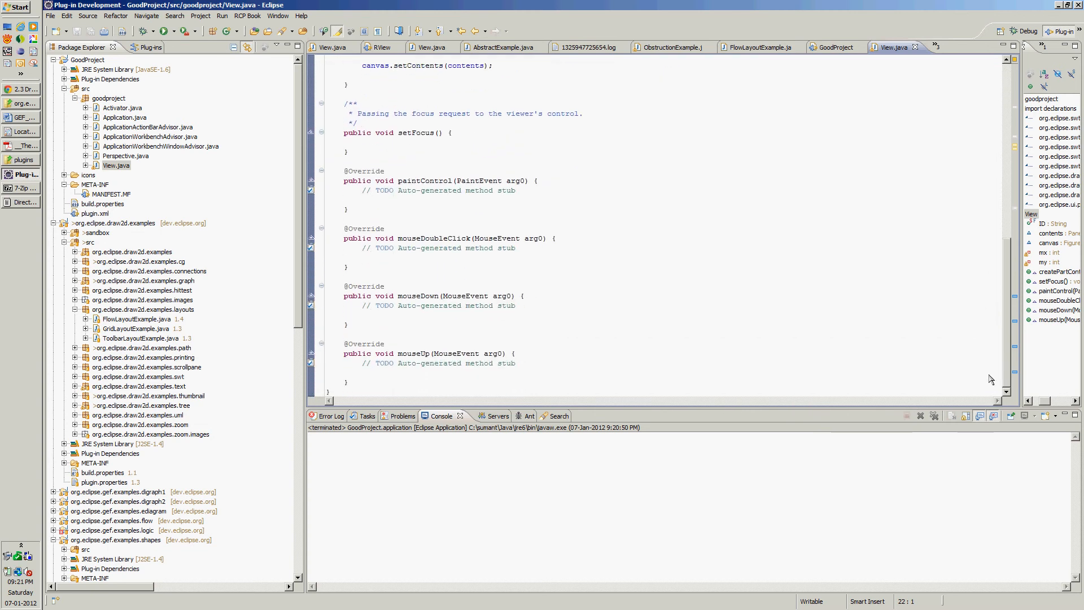
mouse_move(519, 366)
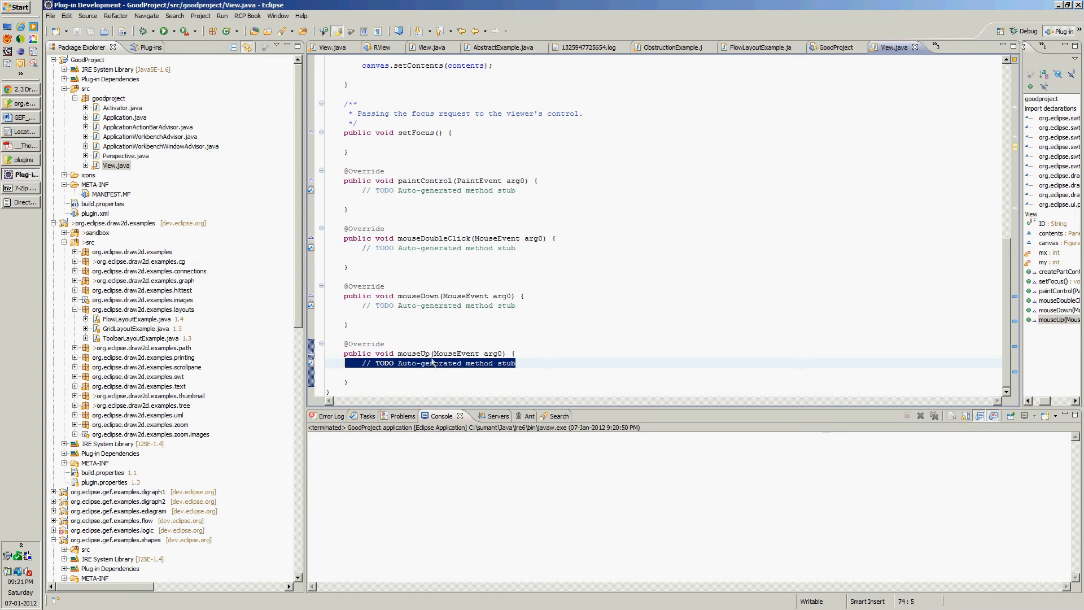
mouse_move(503, 378)
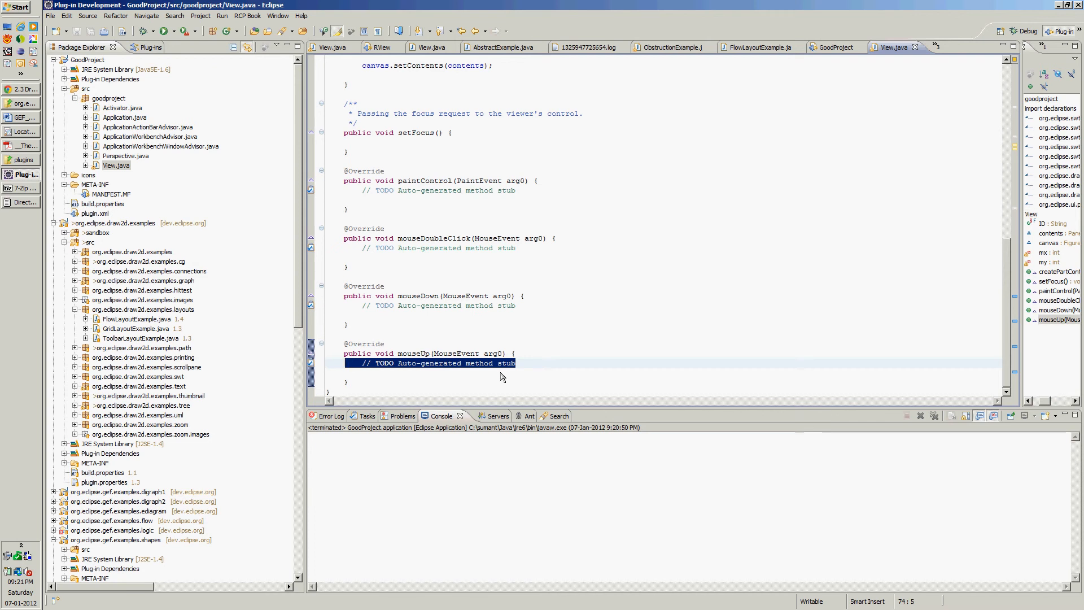
Write canvas.redraw() in mouseUp and select paintControl's TODO comment for deletion.
text(can)
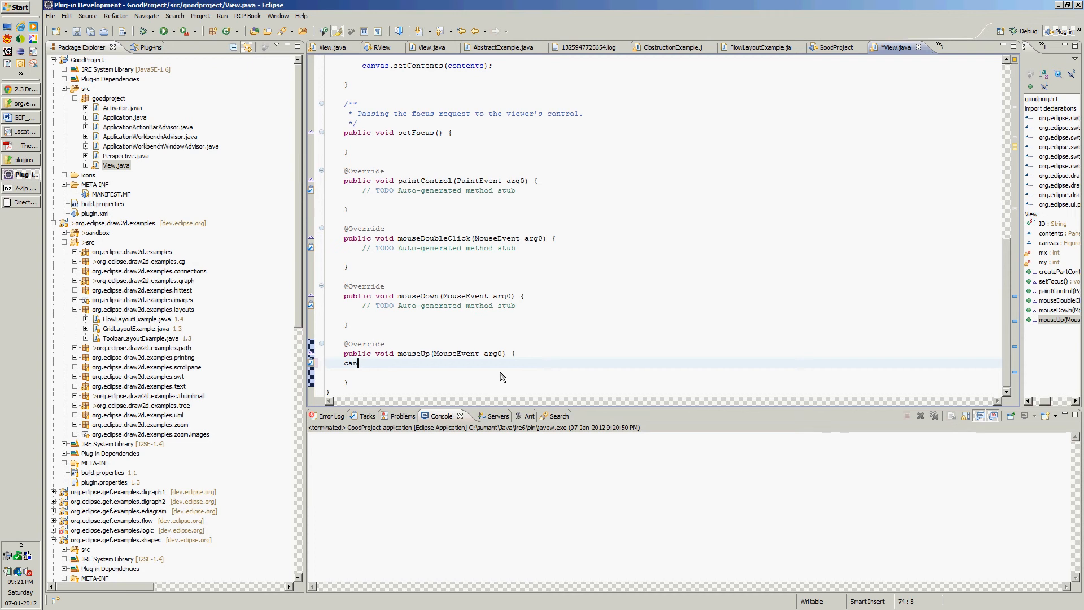
text(va)
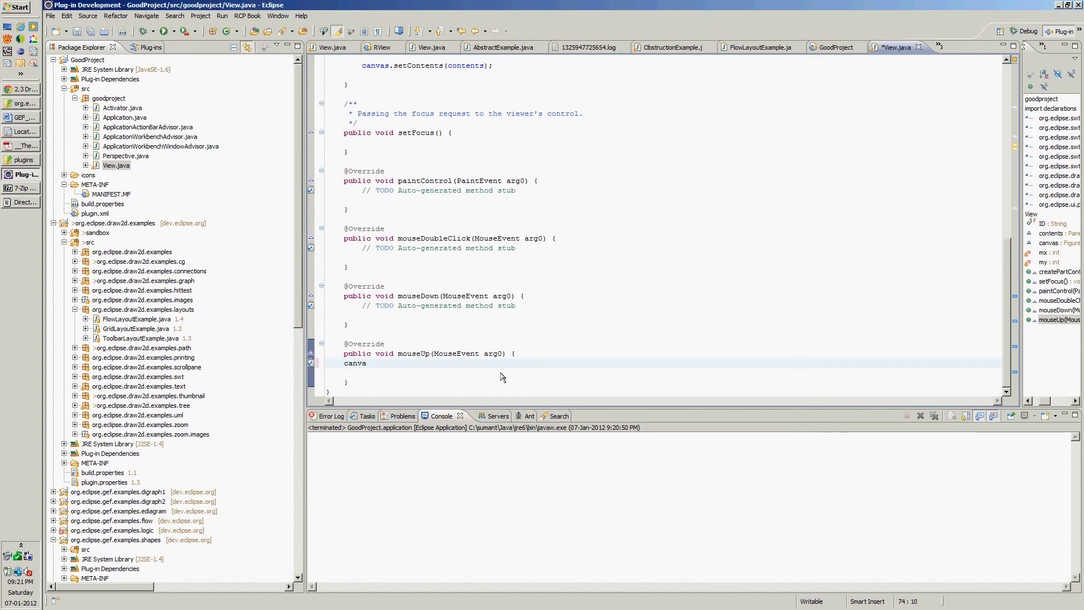
text(.redraw();)
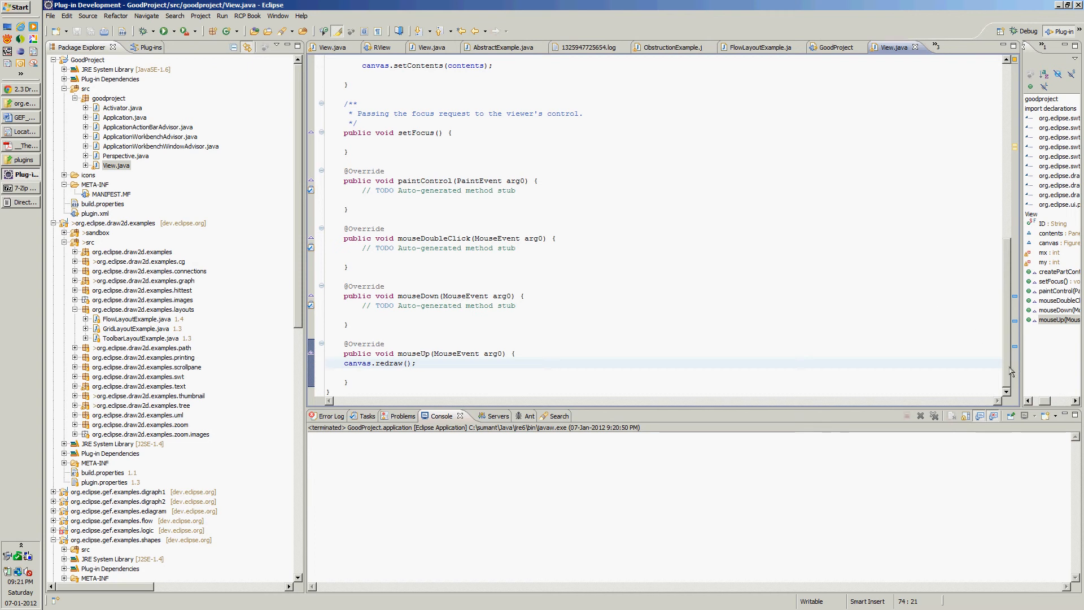
scroll(up, 3)
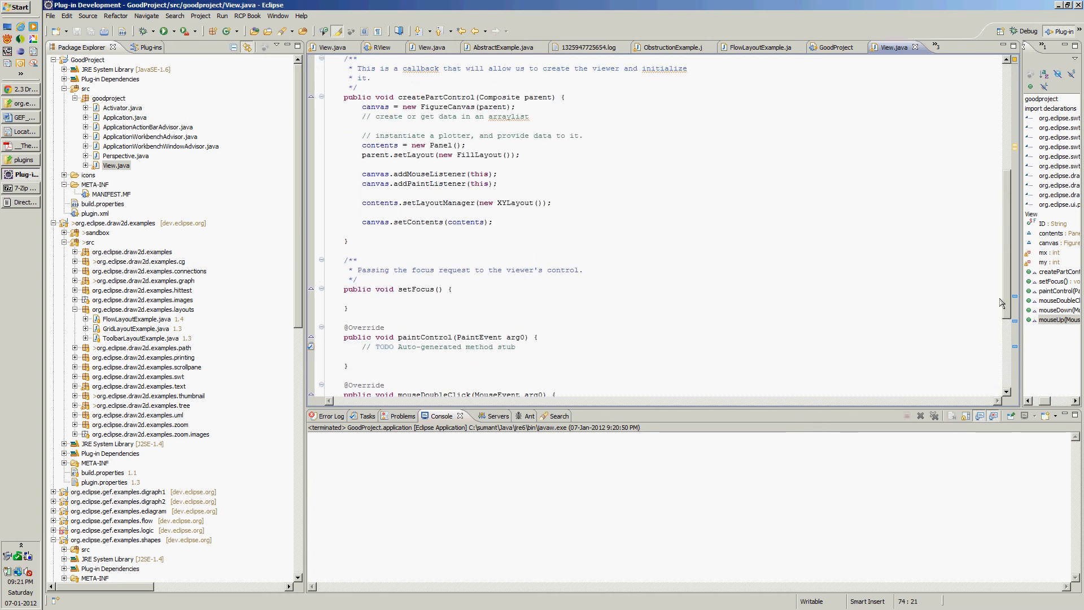
scroll(down, 3)
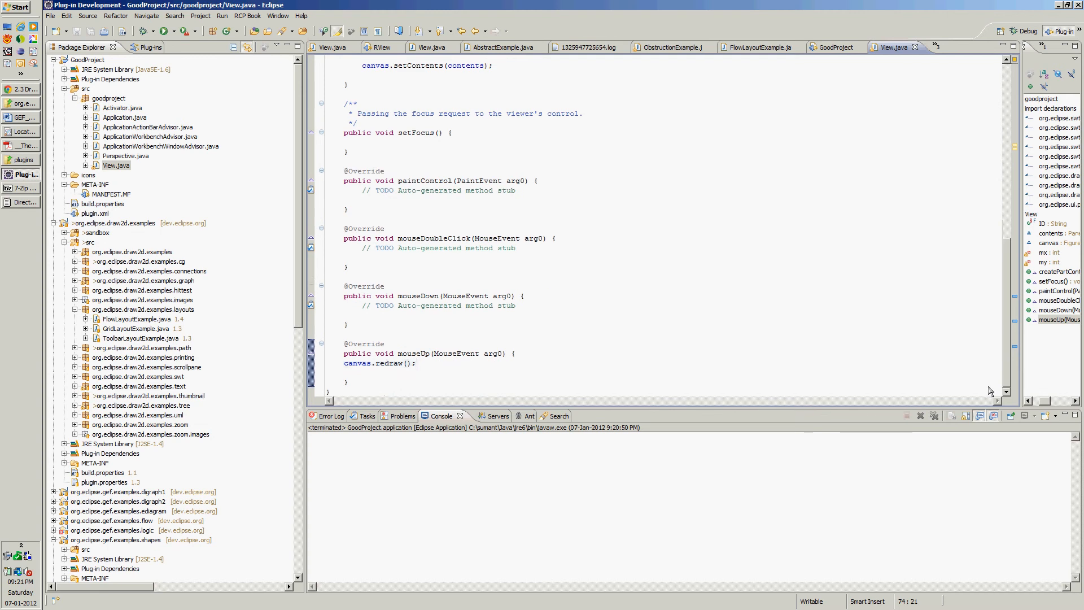
click(517, 191)
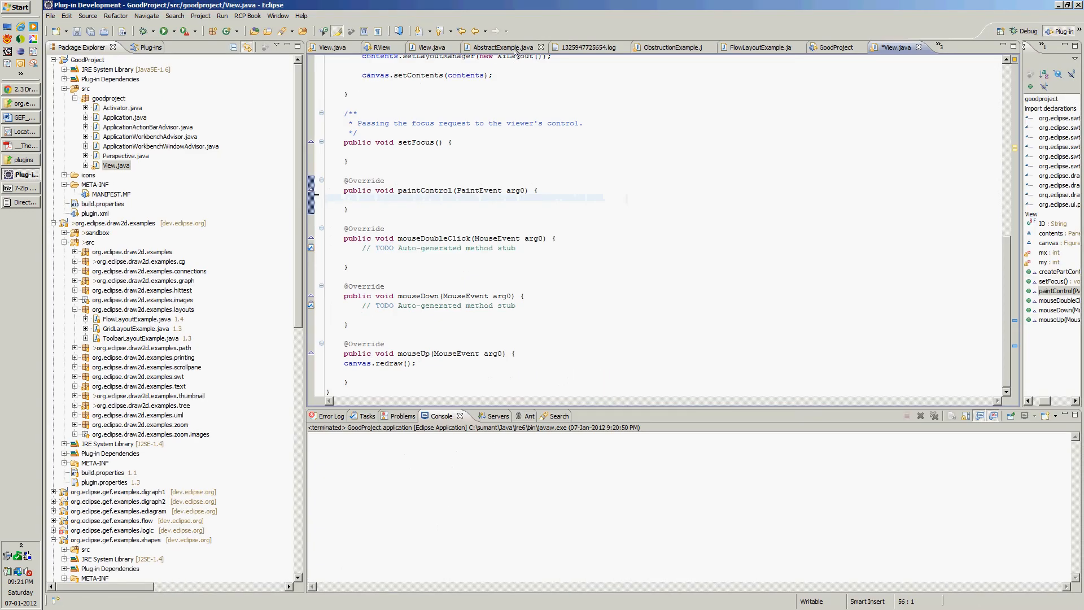
Review RView's View.java mx/my handling, then switch to GoodProject's View.java editor.
click(431, 46)
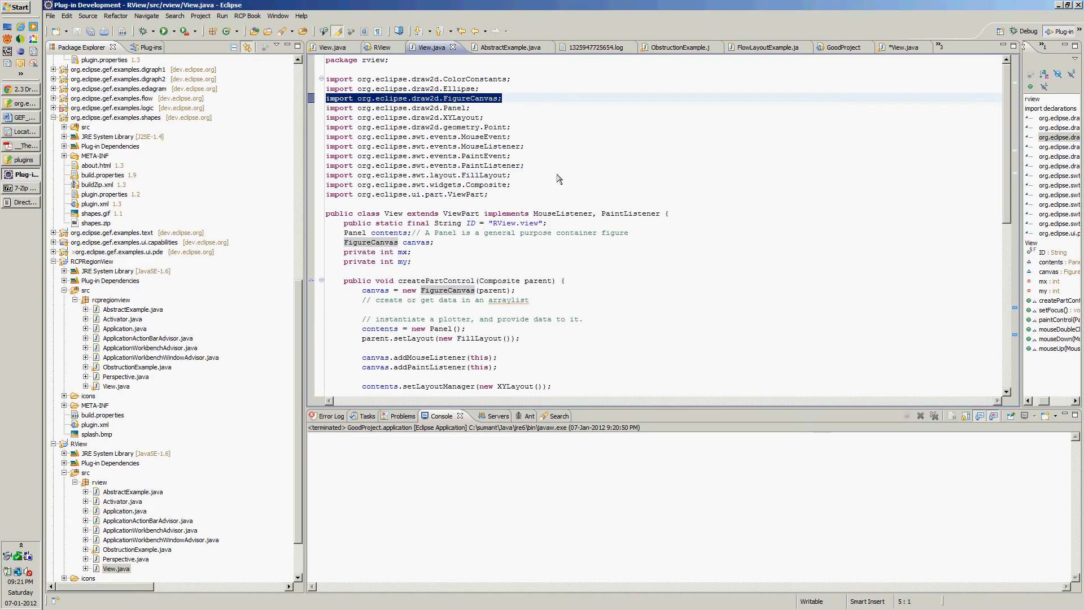
scroll(down, 3)
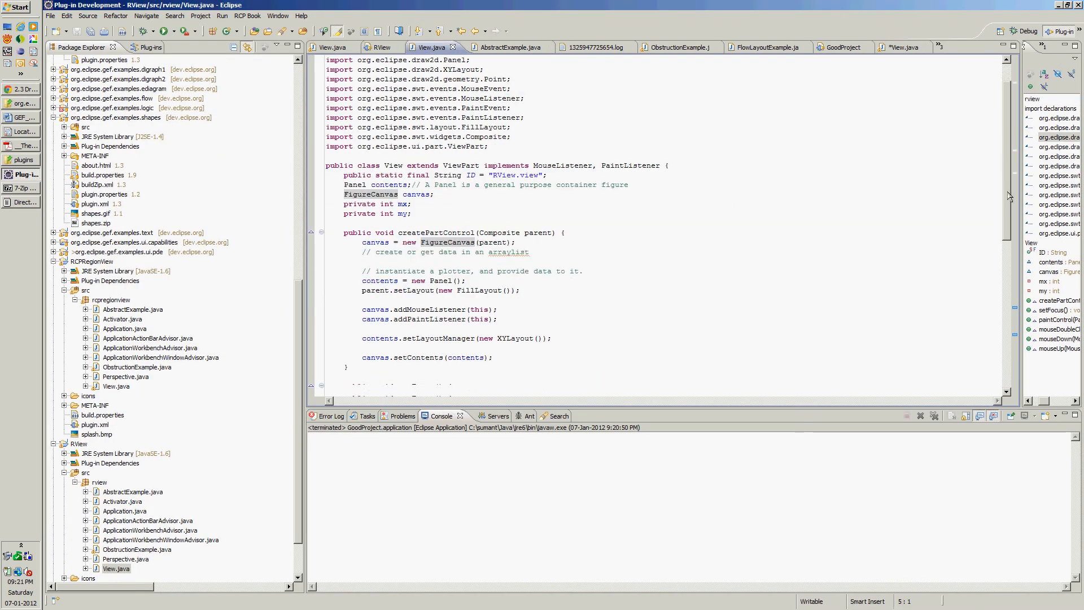
scroll(down, 3)
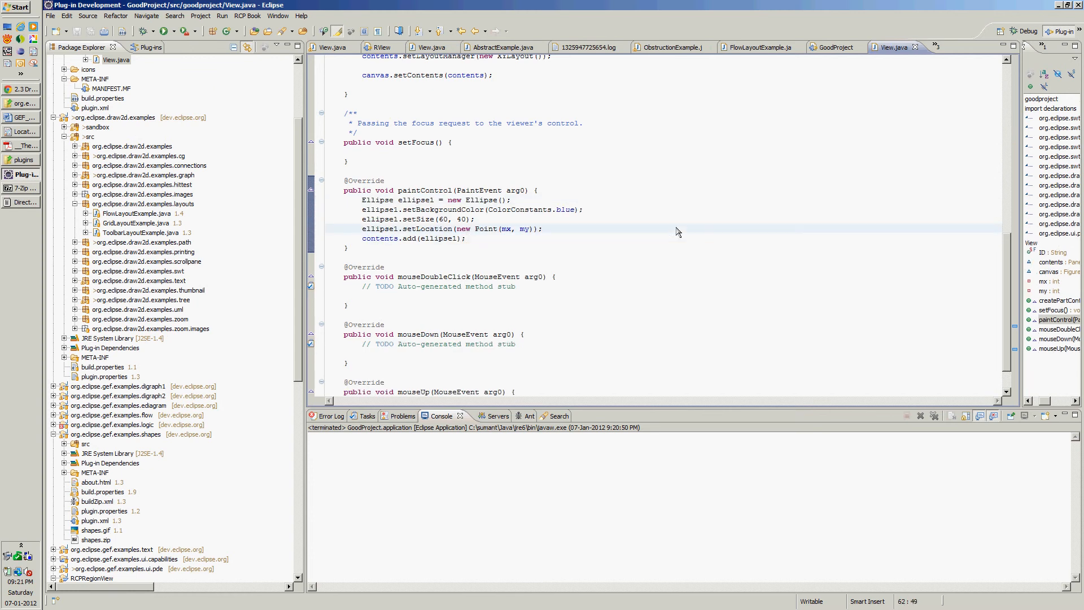
mouse_move(1015, 348)
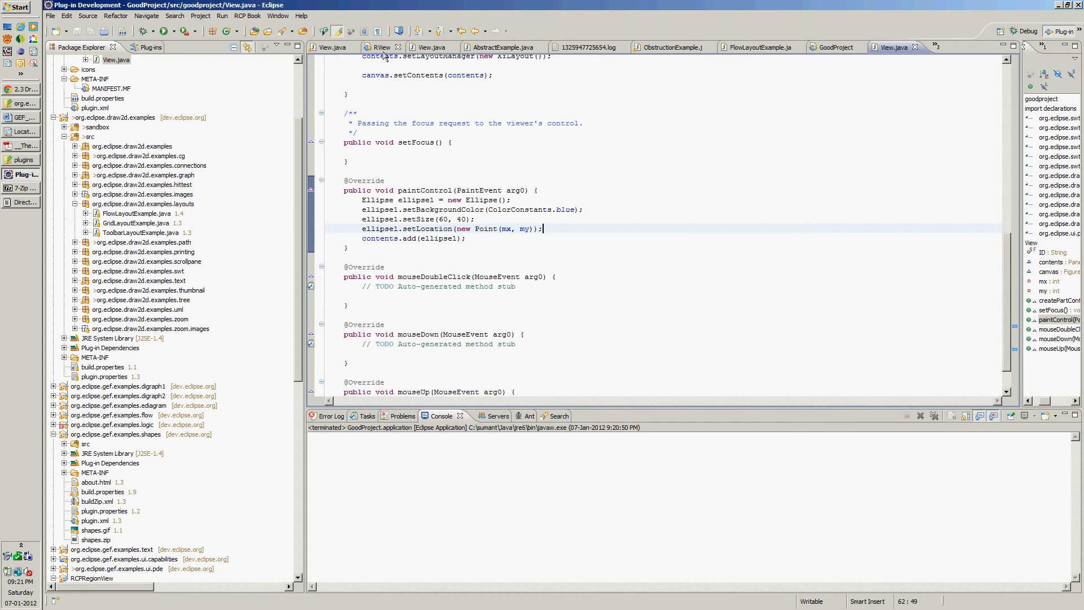
click(382, 47)
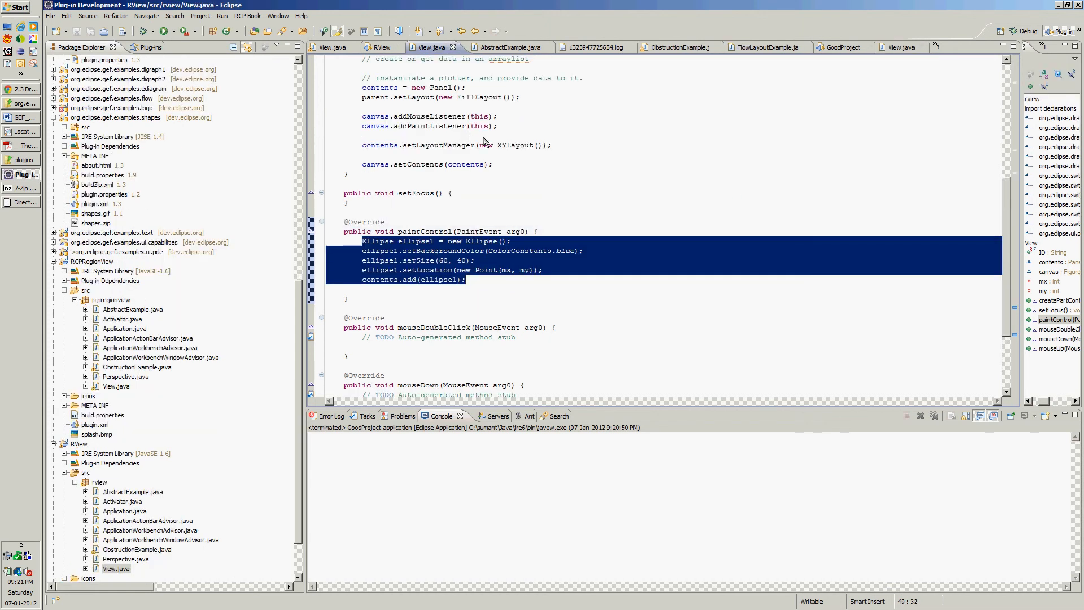
scroll(down, 3)
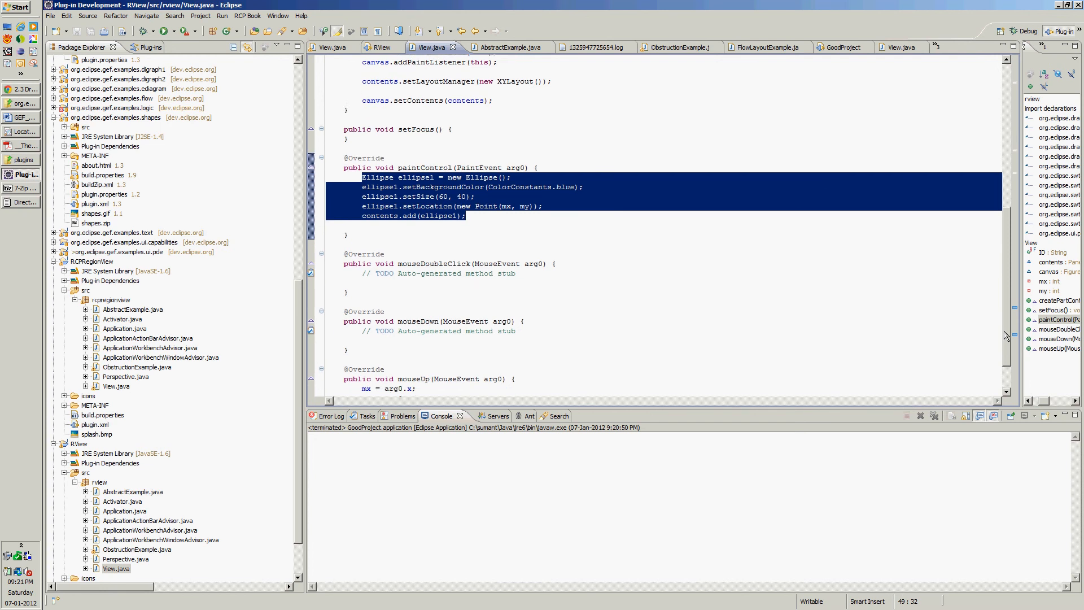
scroll(down, 3)
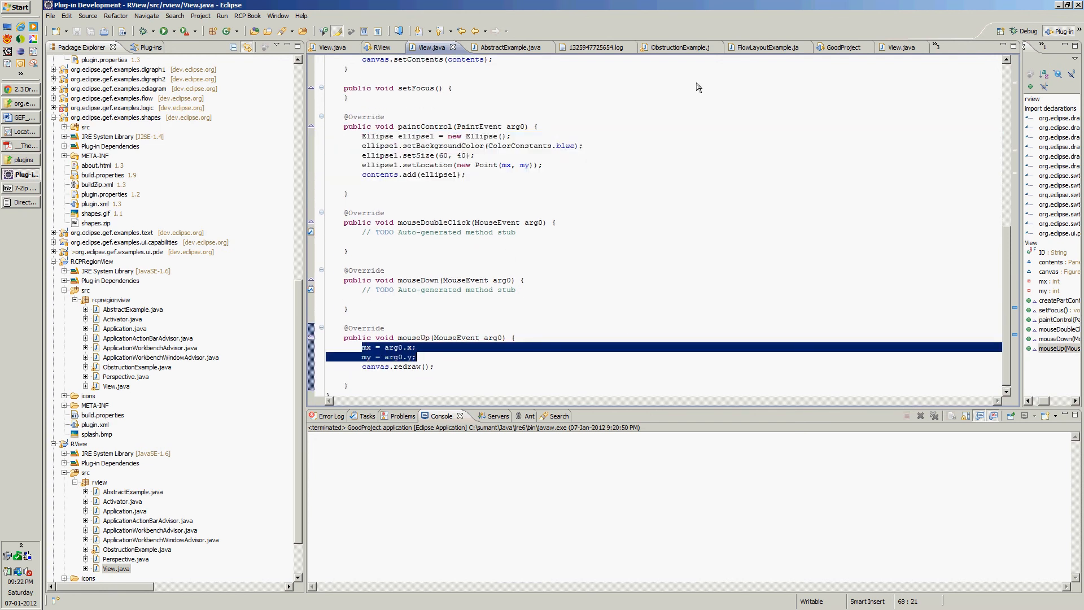
click(892, 47)
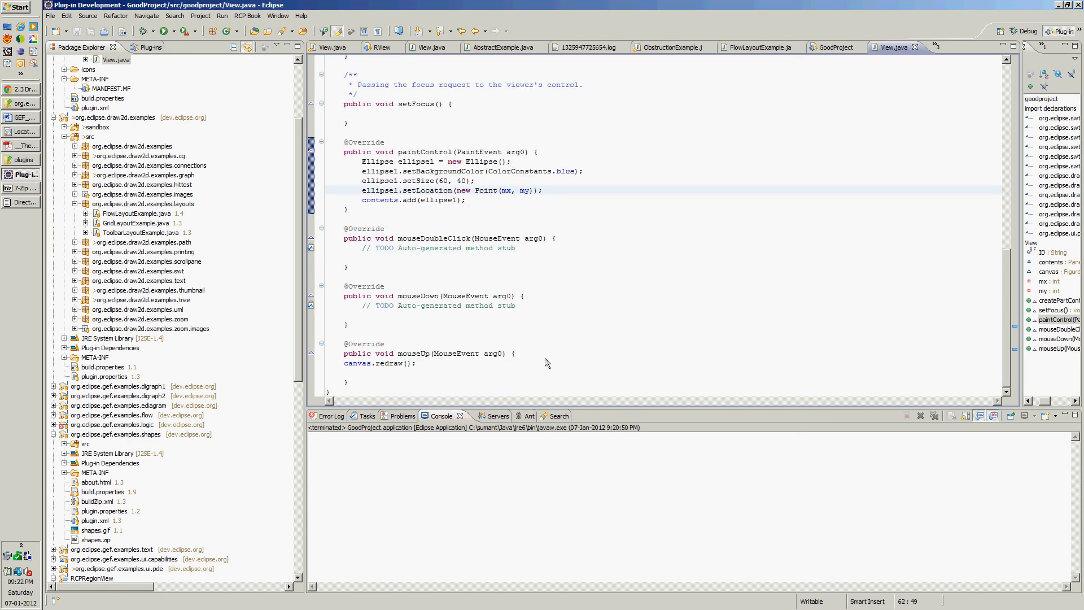
Store arg0.x/arg0.y into mx and my in mouseUp, run the app drawing ellipses, then exit via File > Exit.
text(mx = arg0.x;)
text(my = arg0.y;)
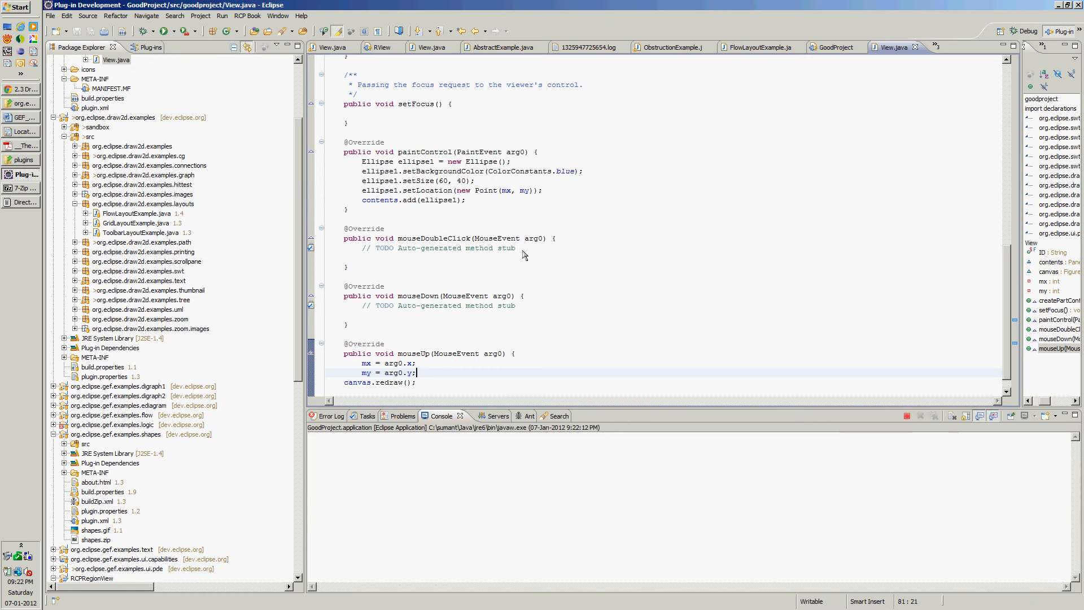
mouse_move(497, 229)
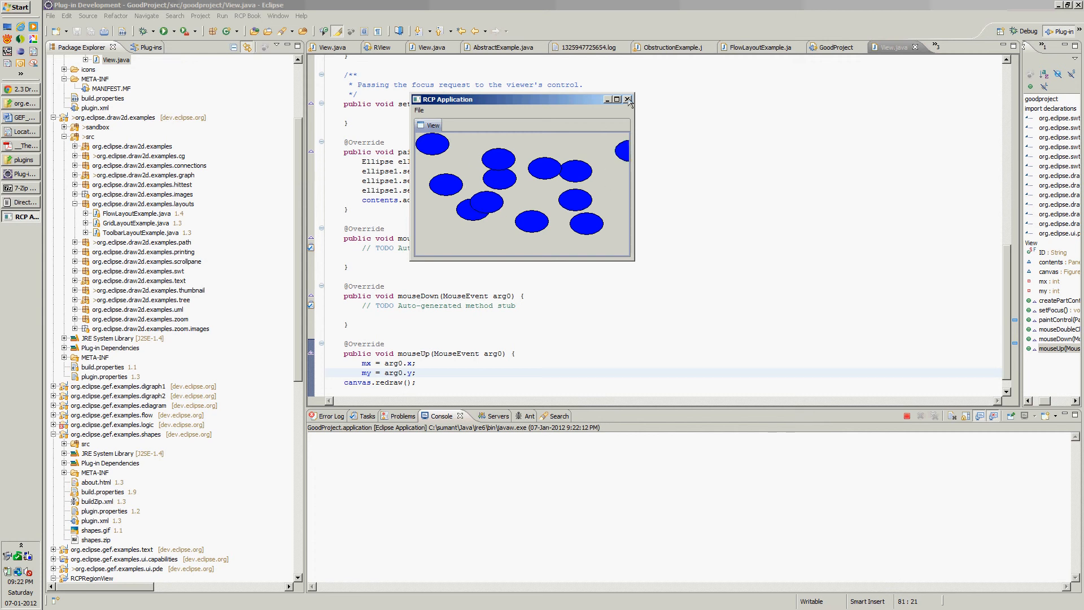
click(419, 110)
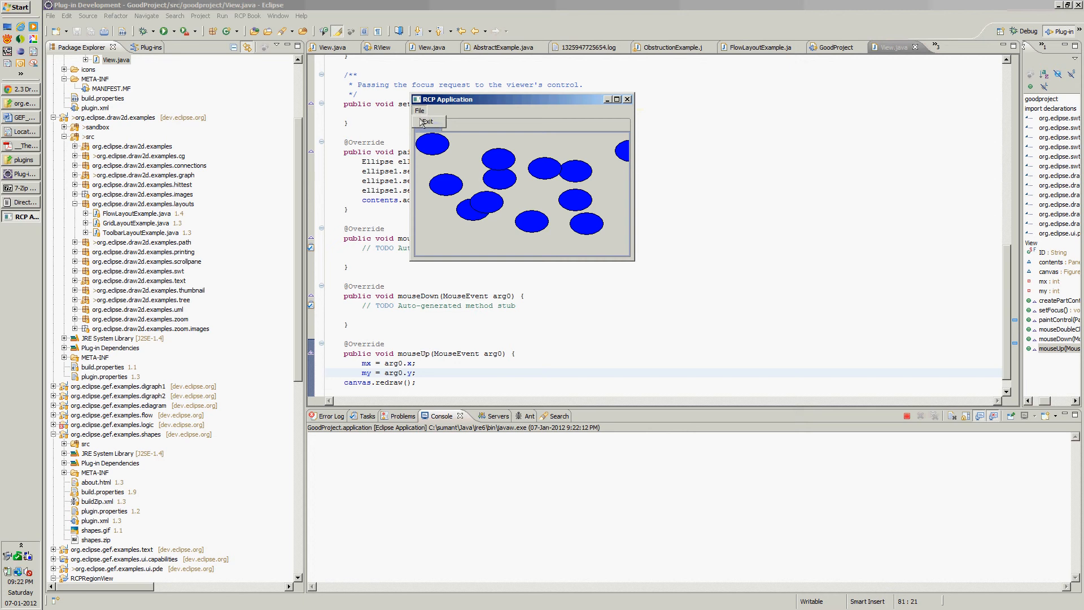
click(427, 121)
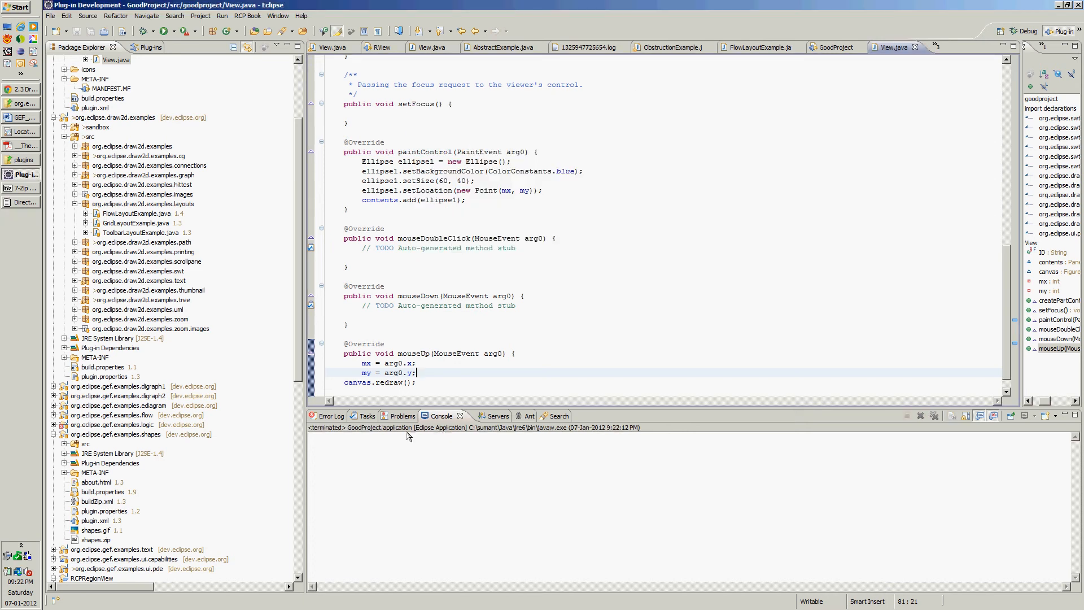
click(505, 267)
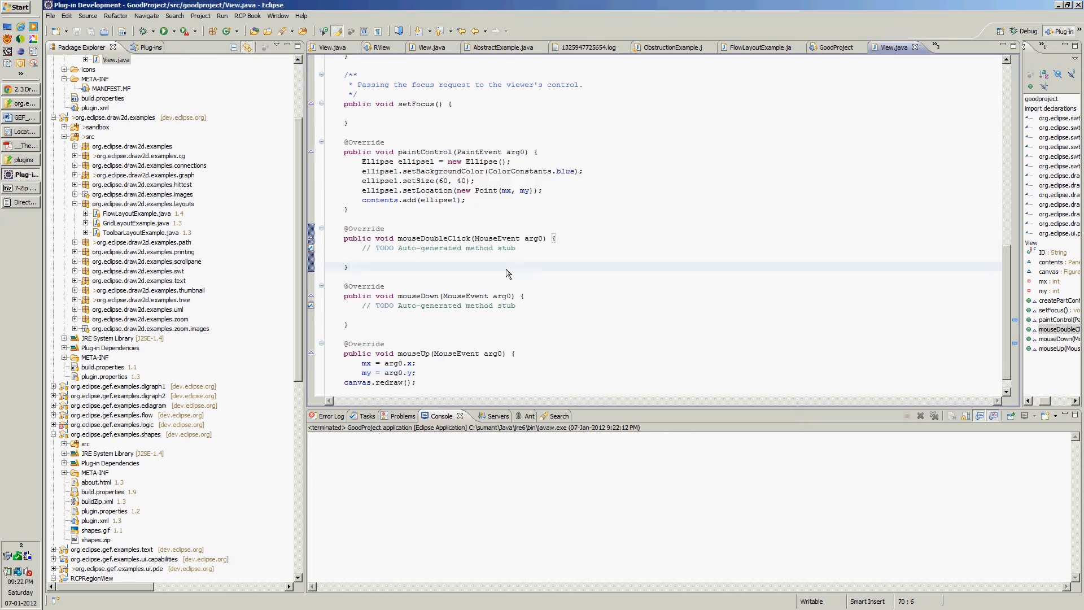
mouse_move(1009, 294)
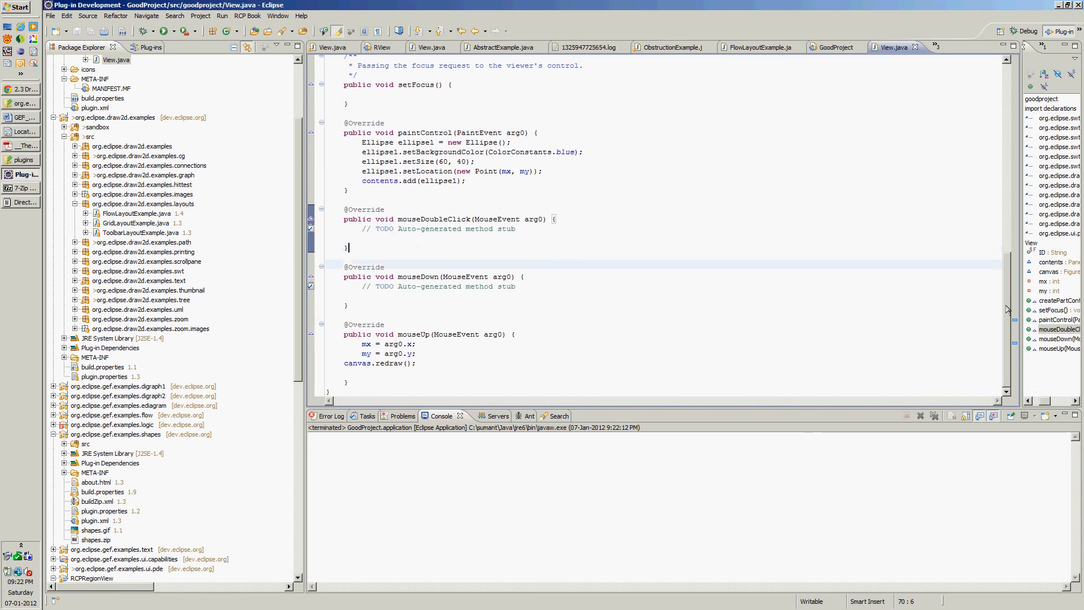
Open the Draw2D Ellipse declaration from paintControl and select its Shape superclass.
scroll(up, 3)
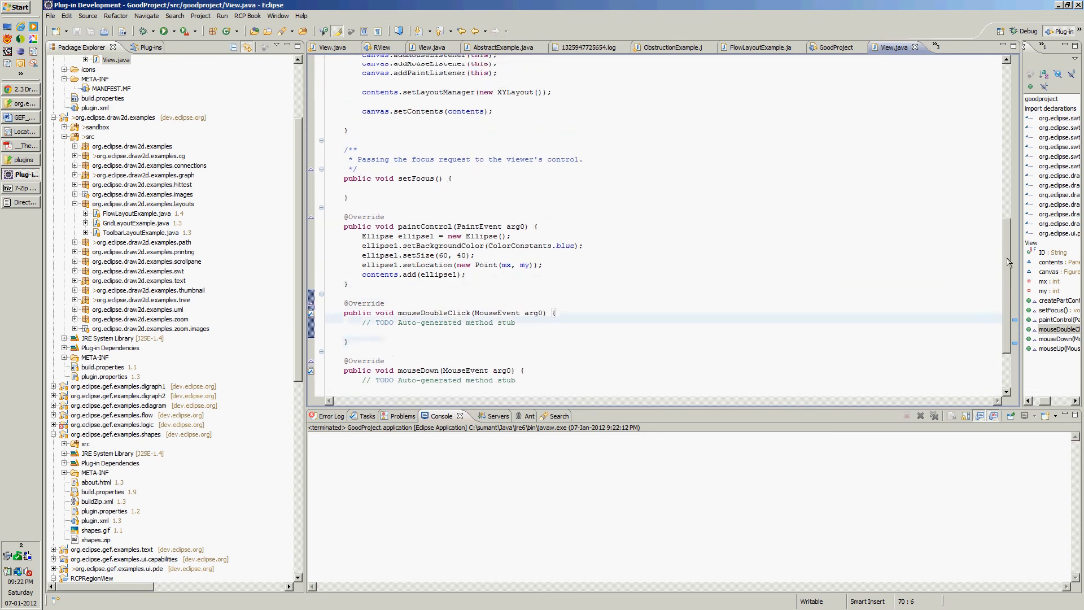
scroll(up, 3)
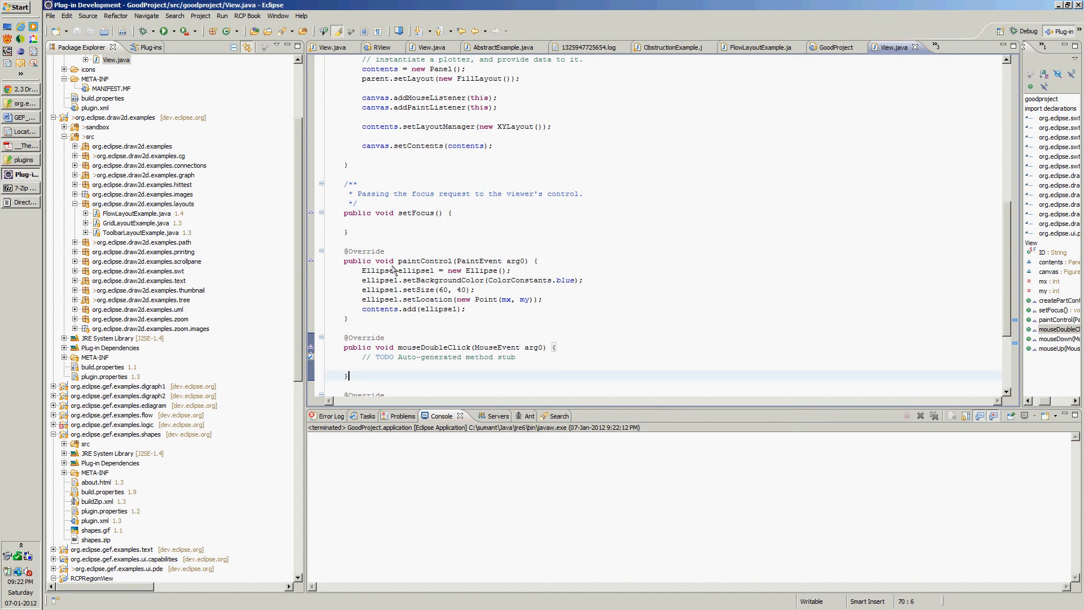
double_click(379, 270)
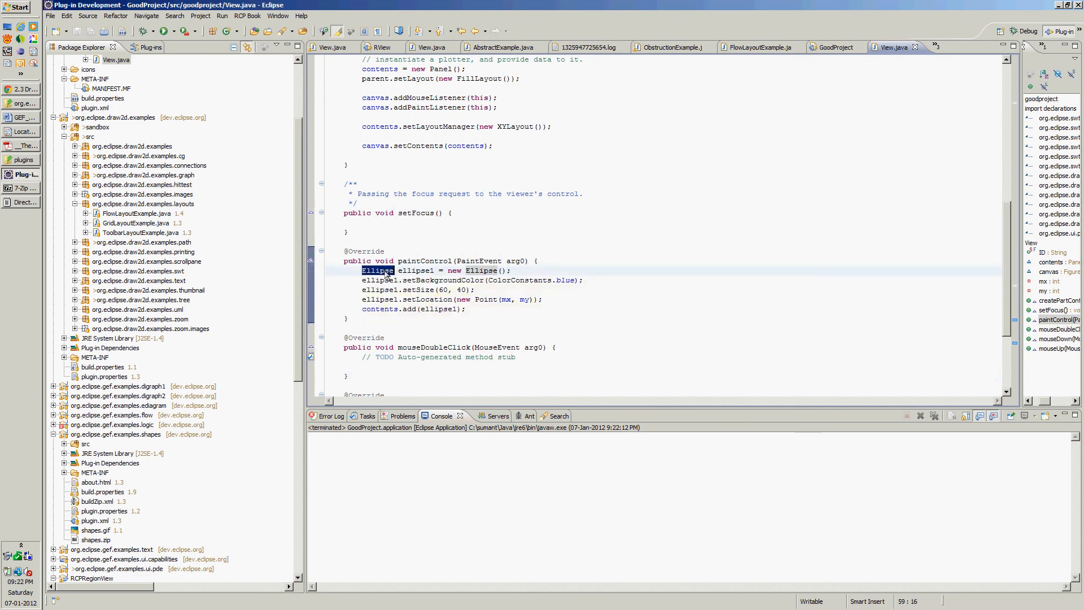
right_click(388, 270)
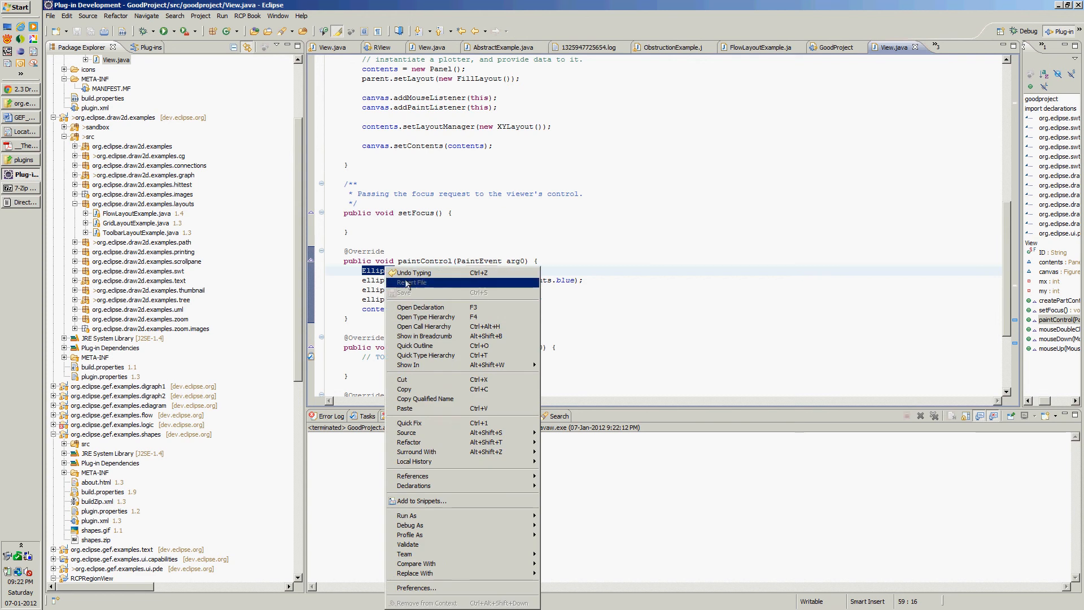
click(420, 307)
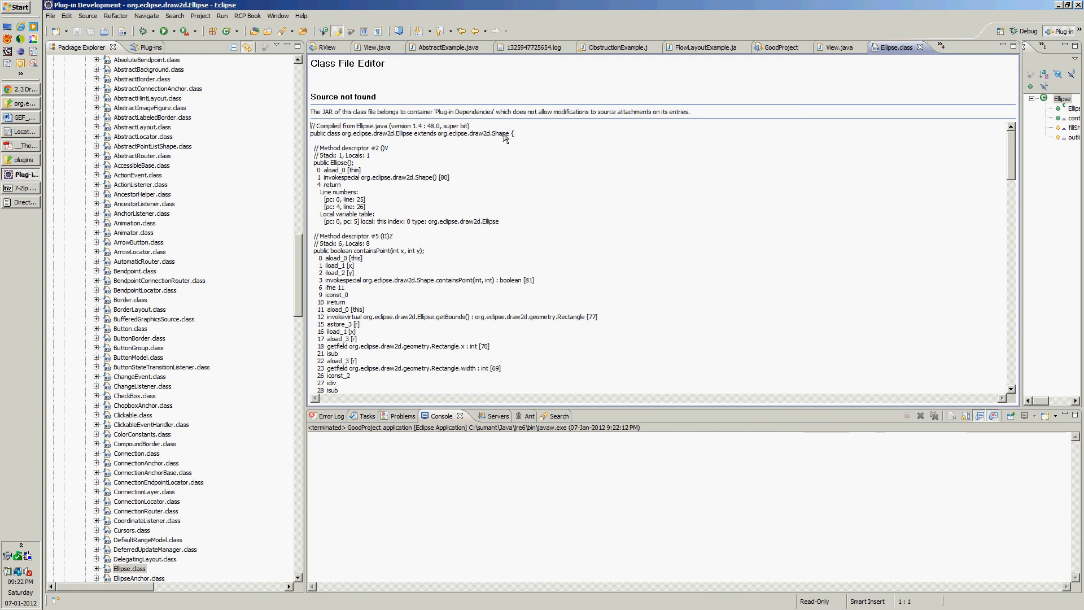
double_click(499, 133)
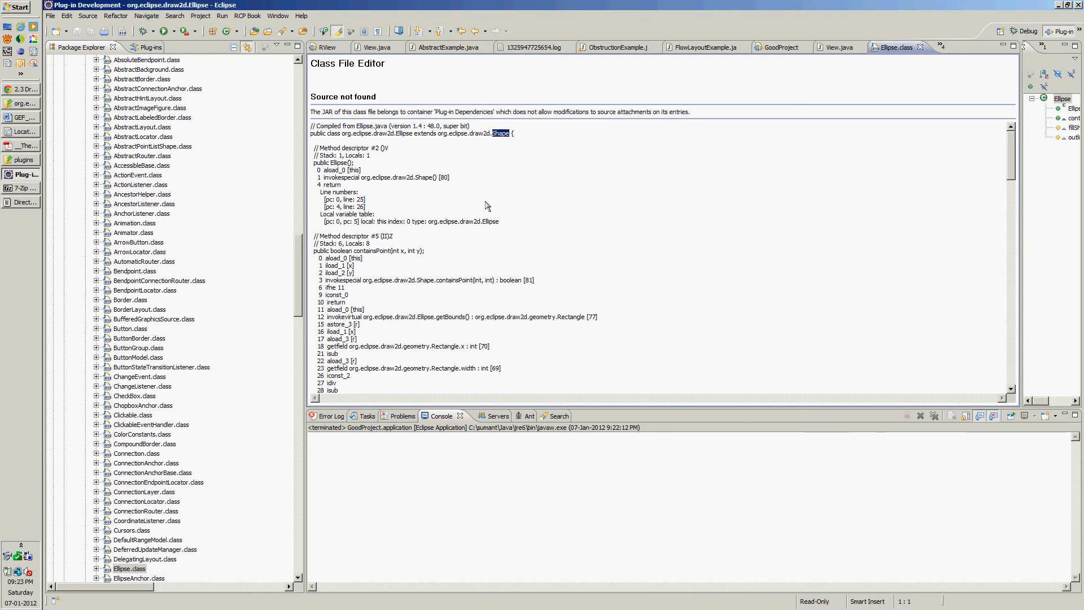
mouse_move(504, 139)
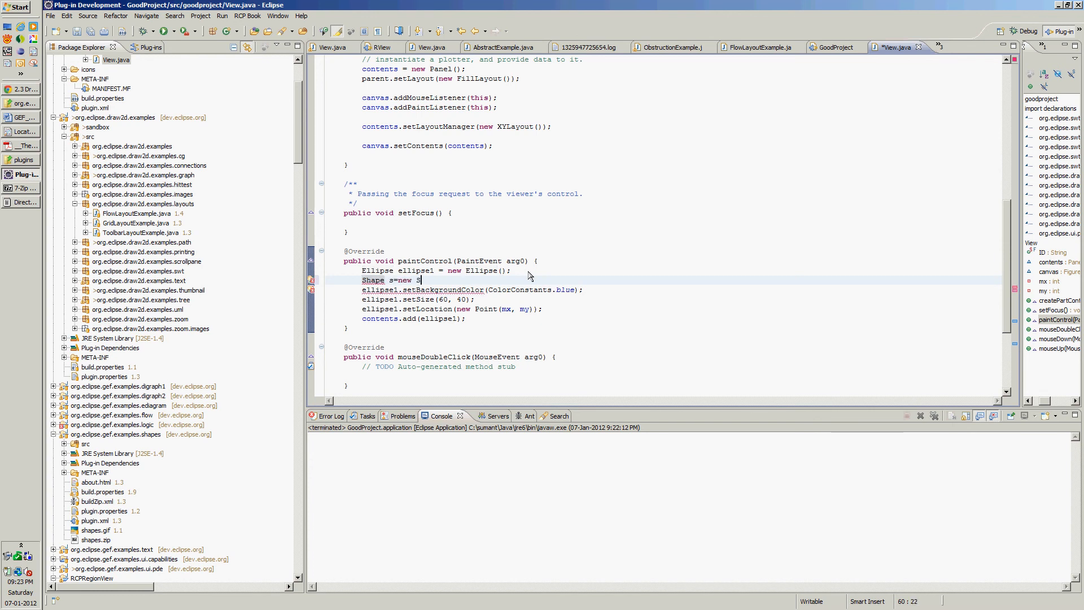
Add Shape s = new Shape() in paintControl, confirm Shape extends Figure, and close Shape.class.
text(hap)
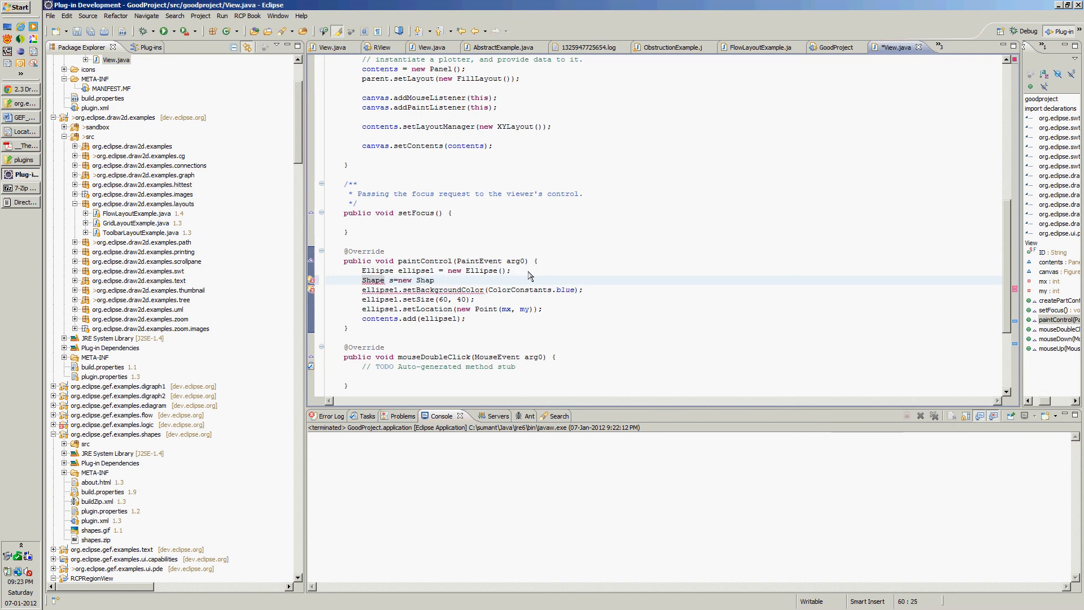
text(();)
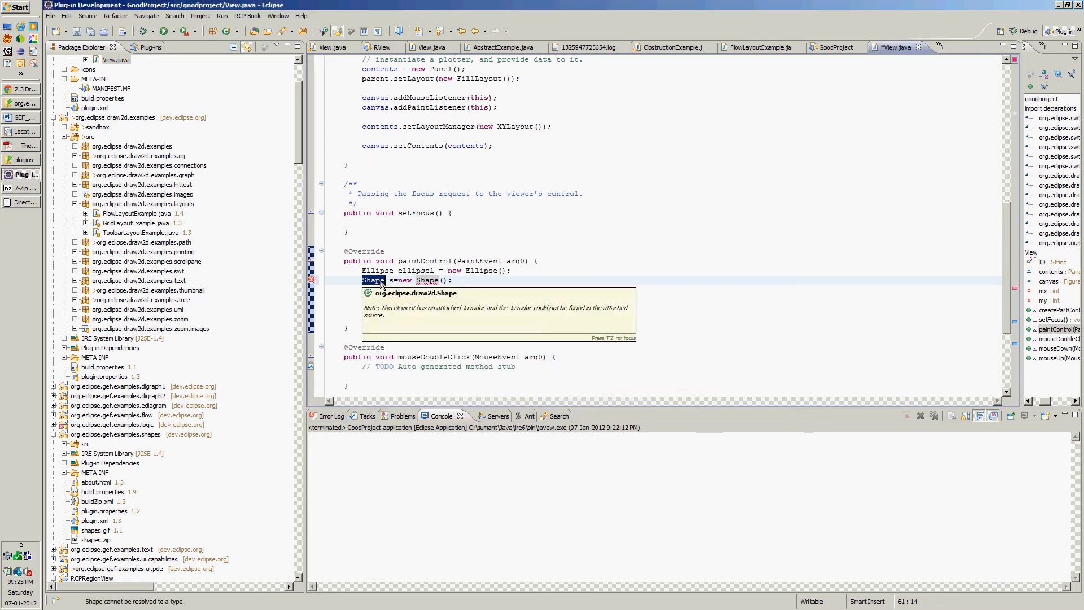
right_click(374, 280)
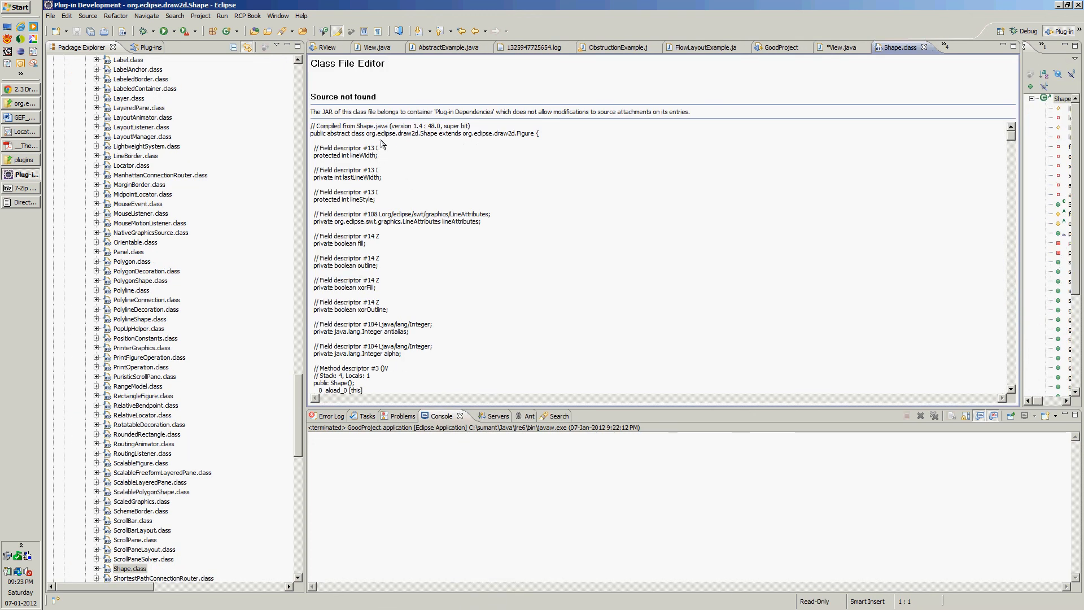
mouse_move(429, 142)
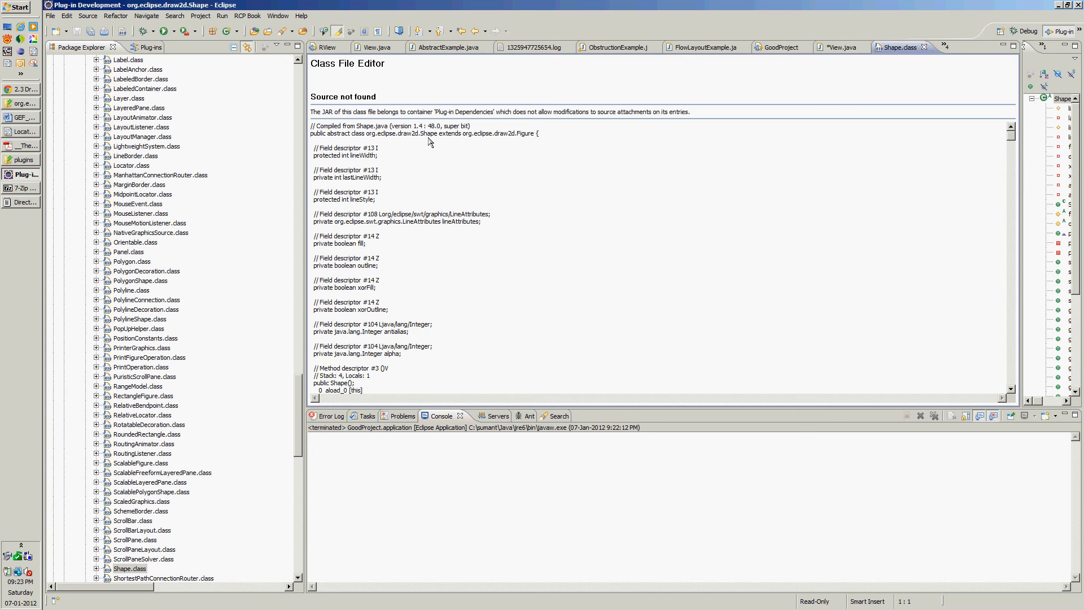
mouse_move(404, 141)
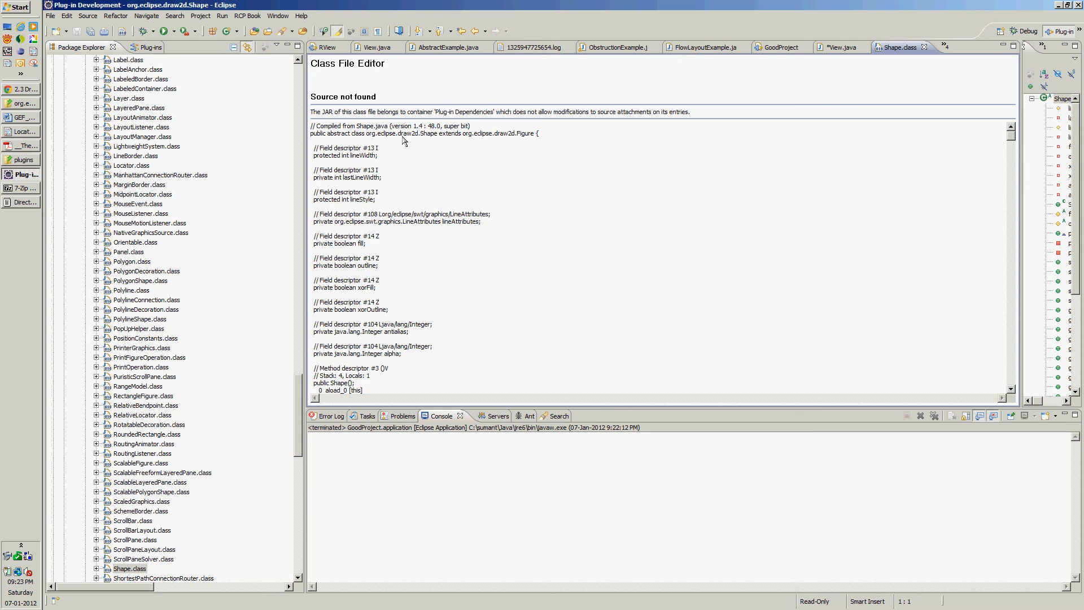
double_click(527, 133)
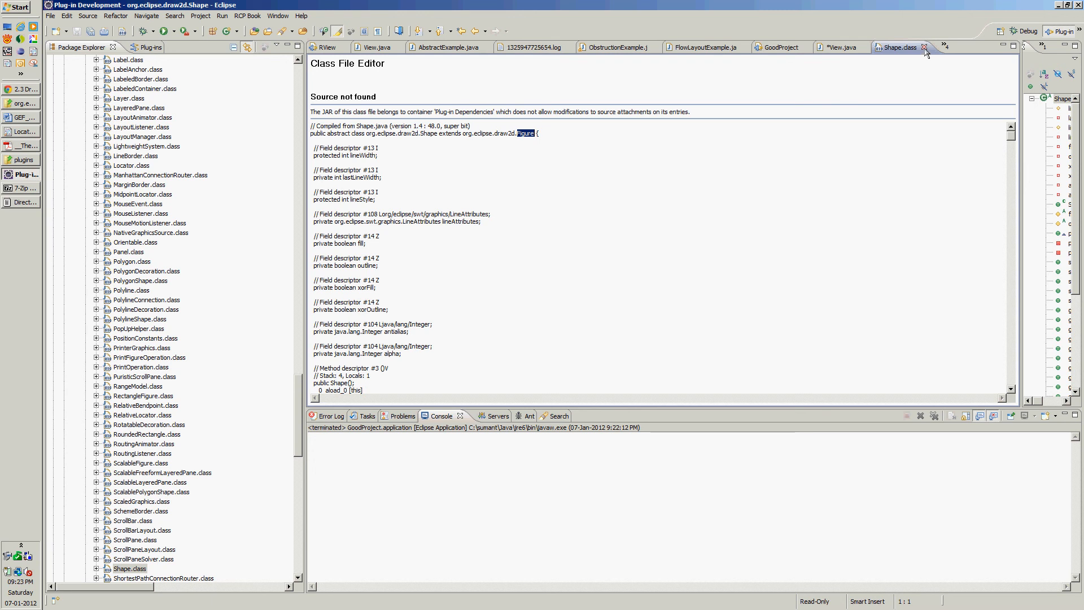
click(919, 47)
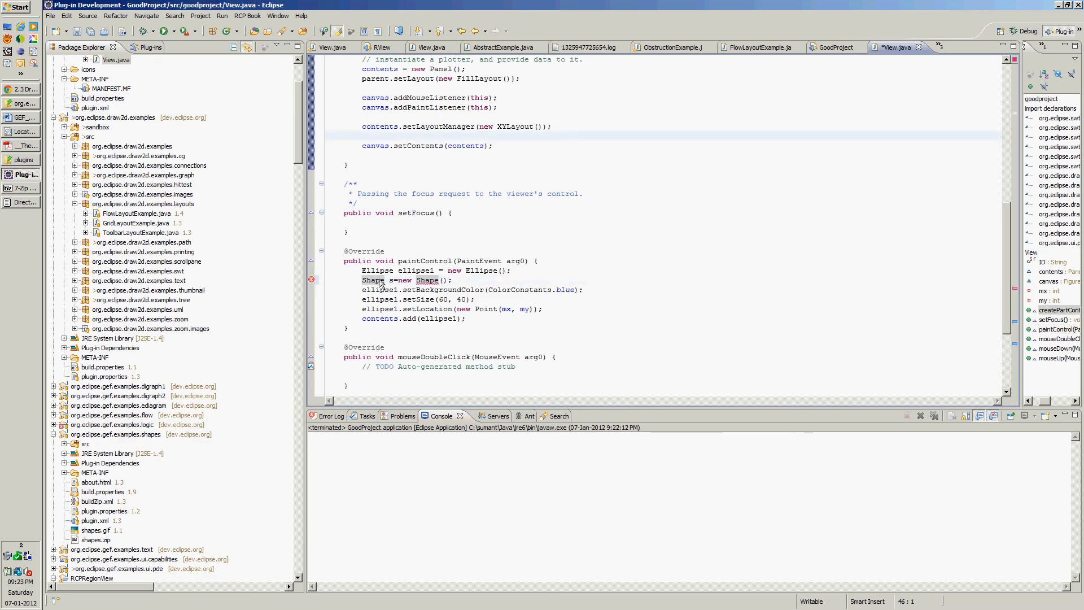
Declare the variable as Figure, open Figure.class and select its IFigure interface.
text(Figure)
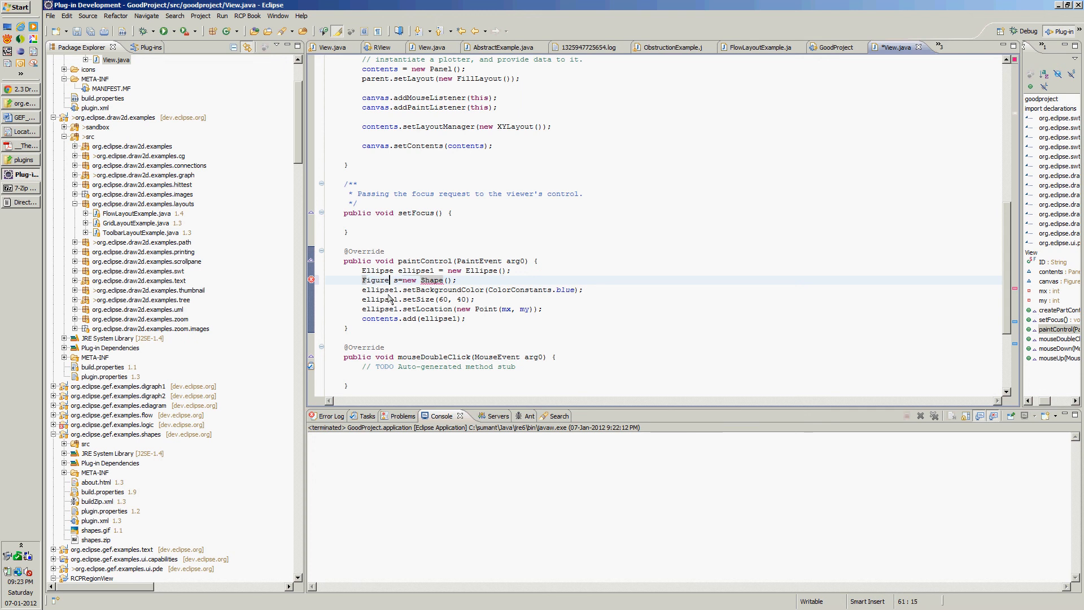
double_click(375, 280)
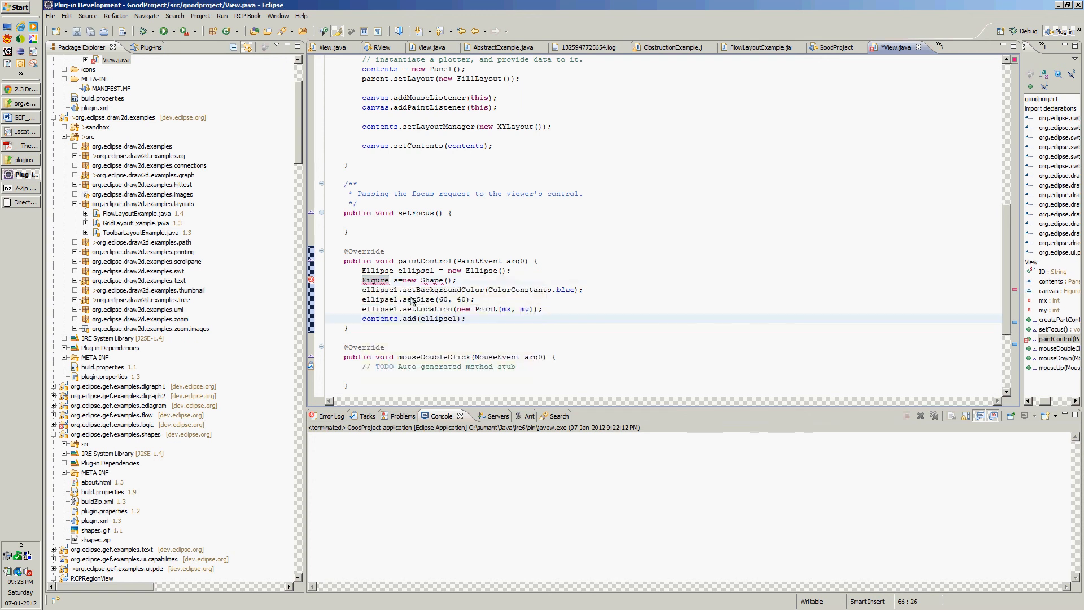
click(380, 280)
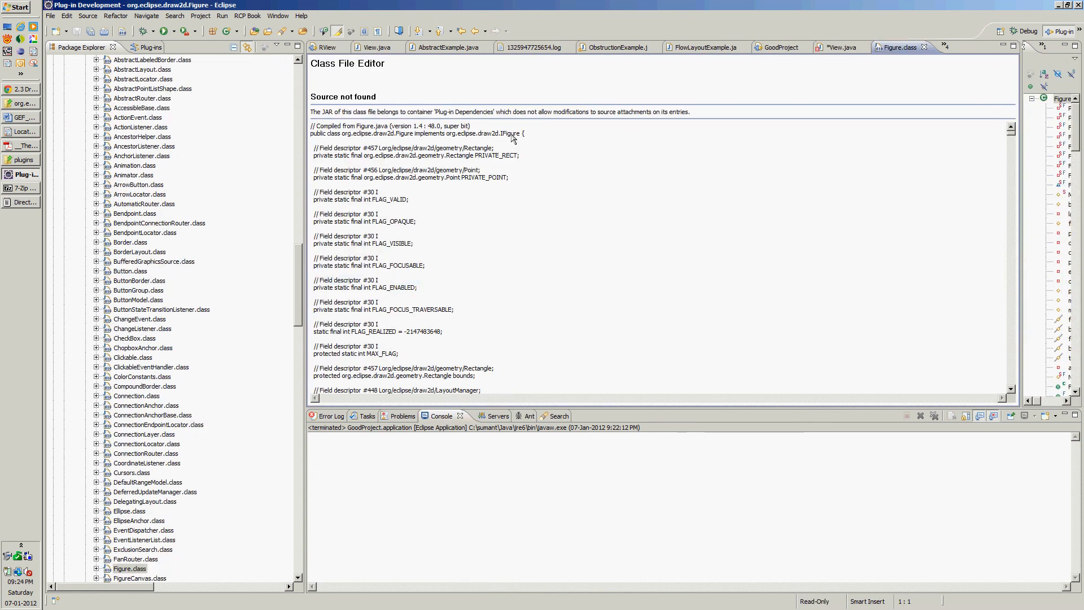
mouse_move(420, 133)
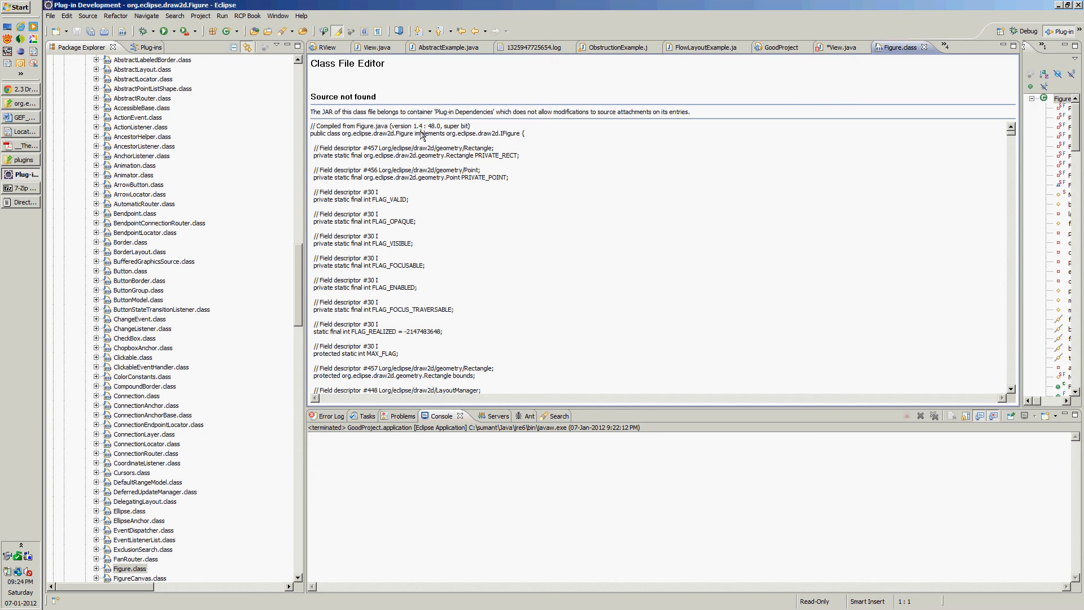
double_click(511, 134)
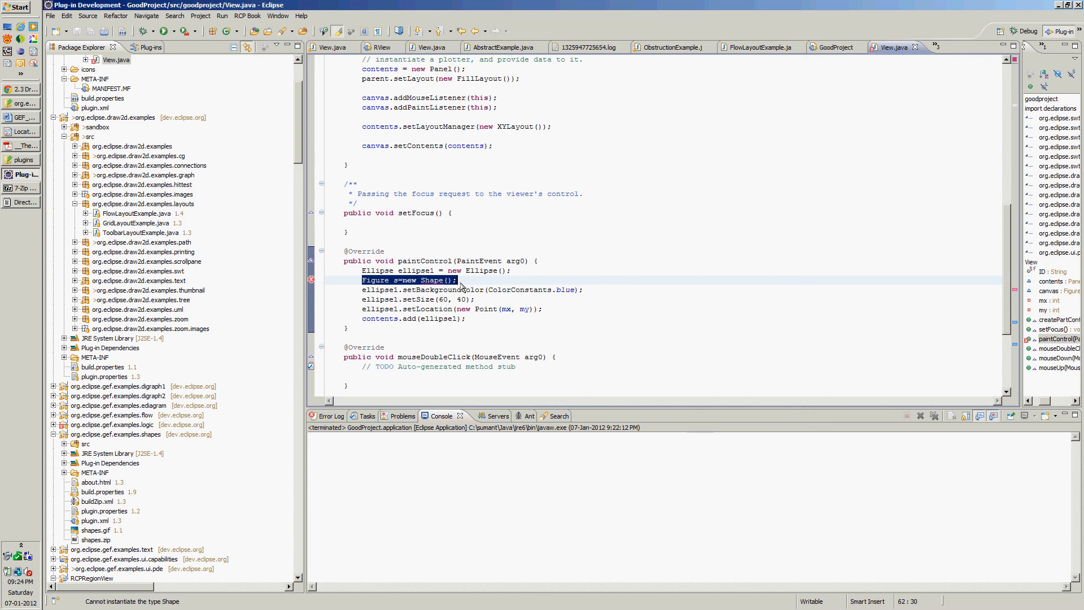
mouse_move(400, 299)
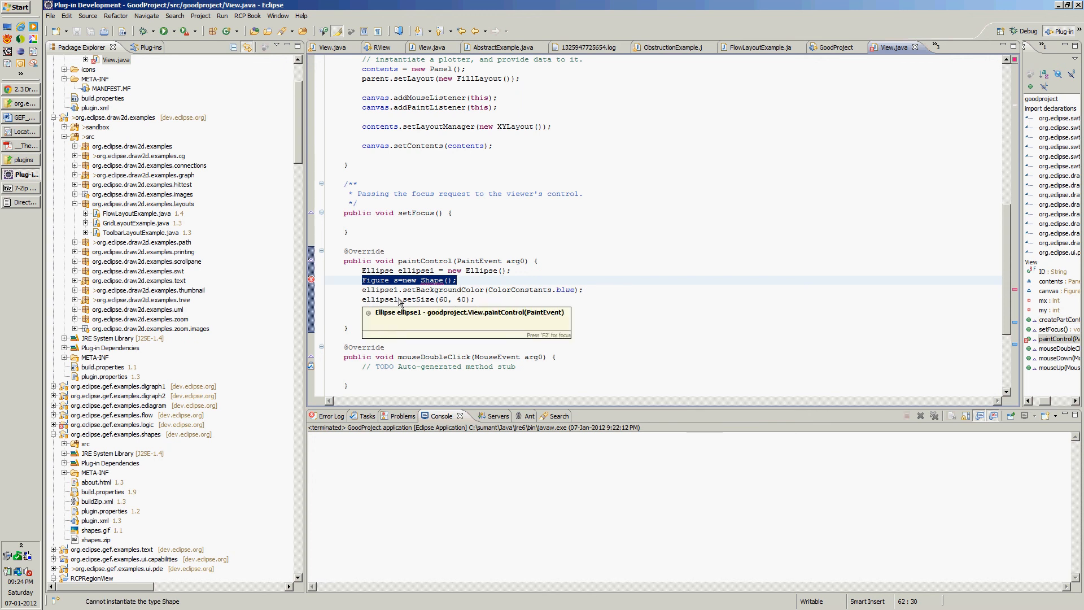